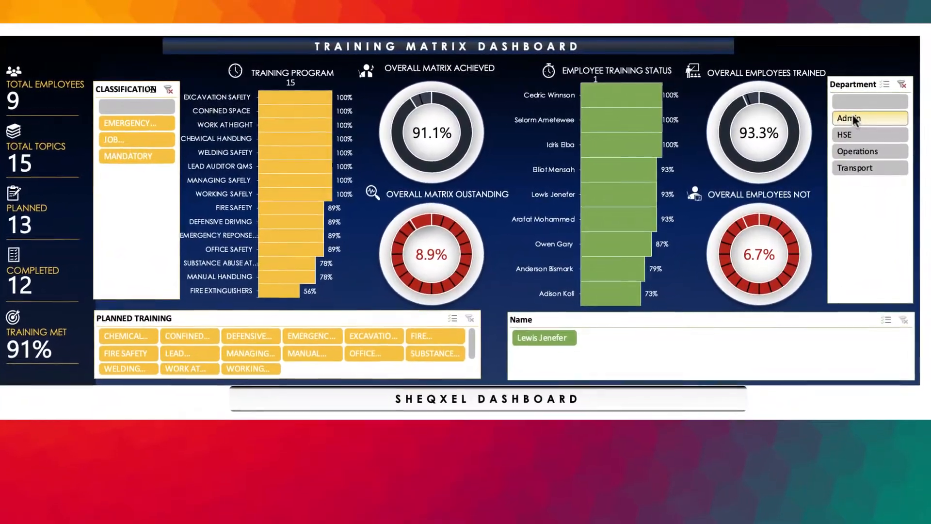
# Filter the dashboard by Operations and all departments, then by Mandatory and Job Requirement, and clear the filter.
pyautogui.click(857, 161)
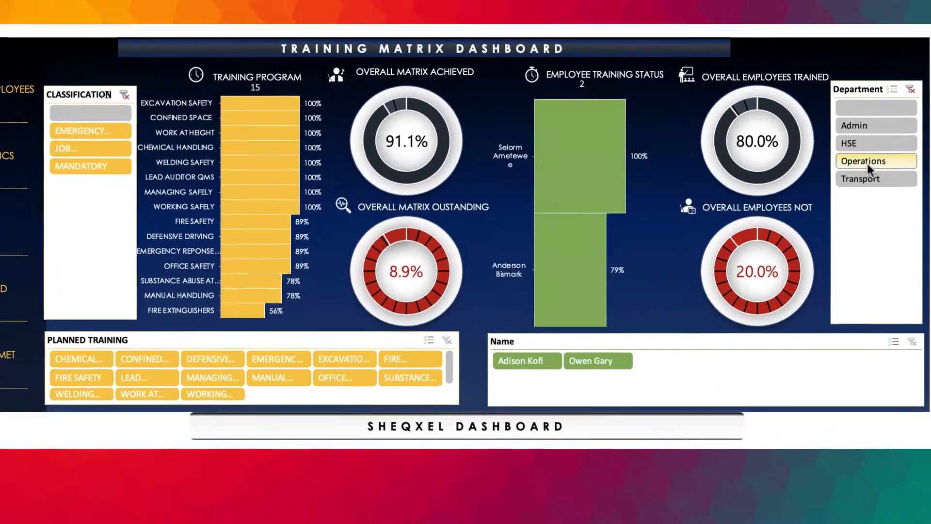
pyautogui.click(860, 184)
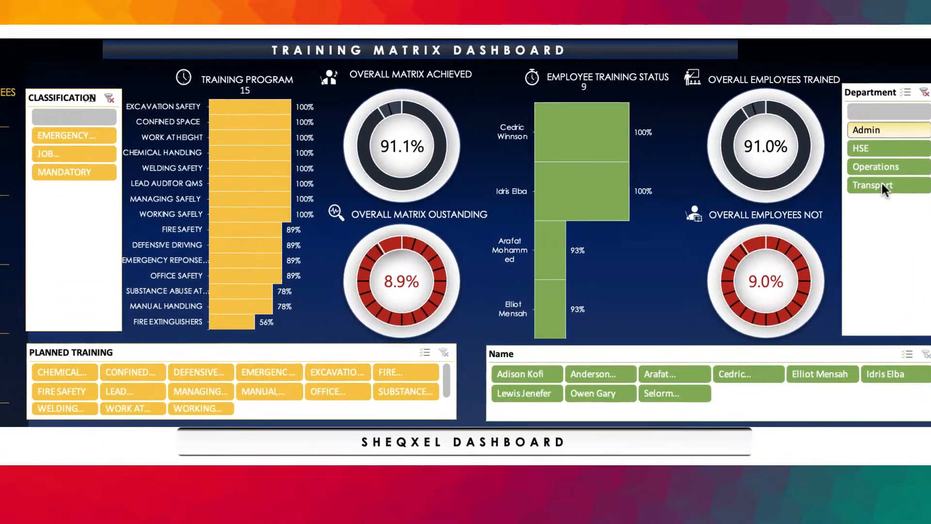
pyautogui.click(65, 171)
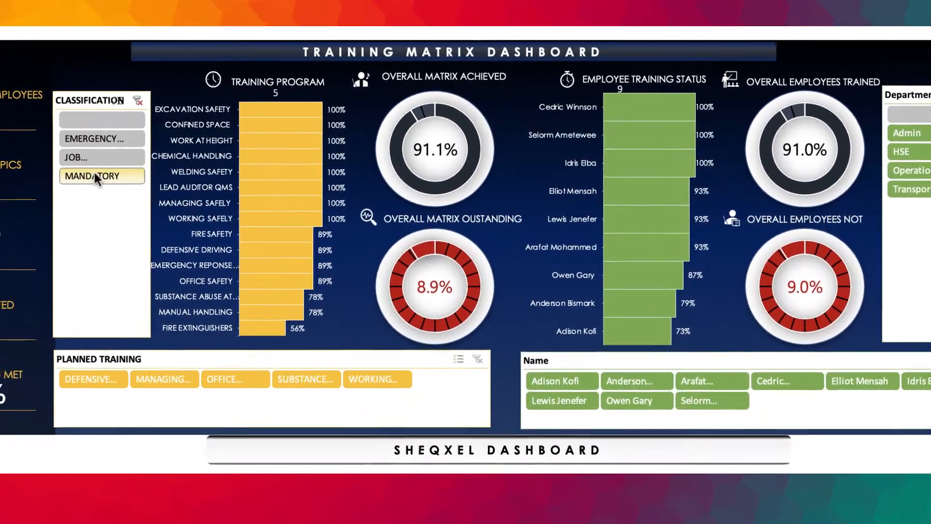
pyautogui.click(117, 162)
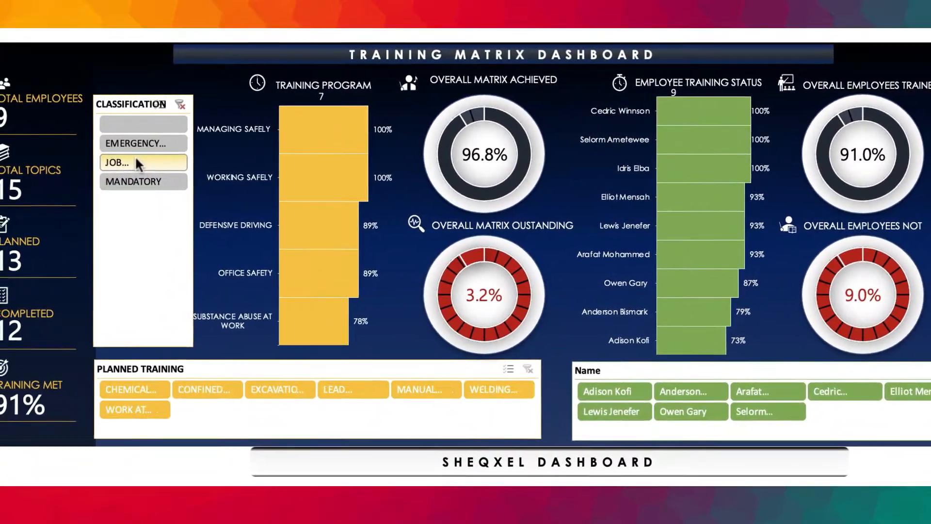
pyautogui.click(142, 162)
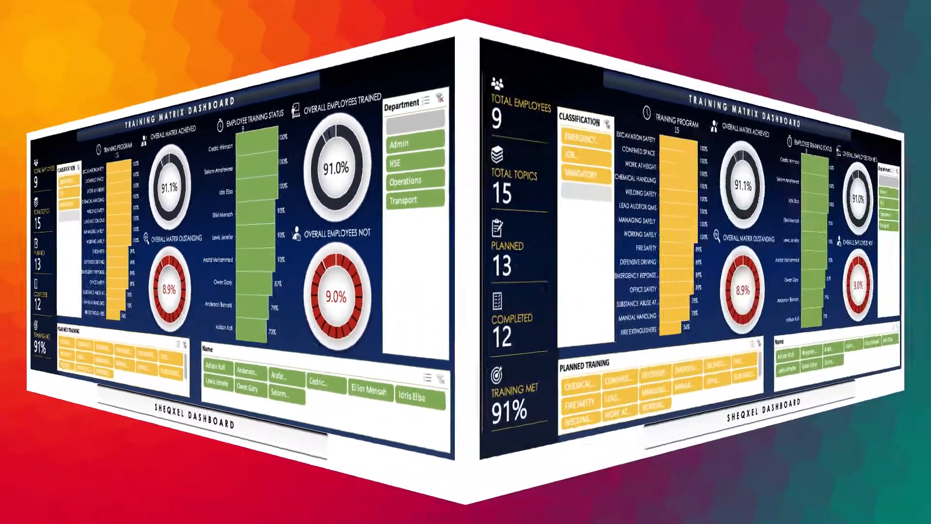
# Show the Training Program Status sheet with its pivot table, bar chart and slicers.
pyautogui.click(874, 165)
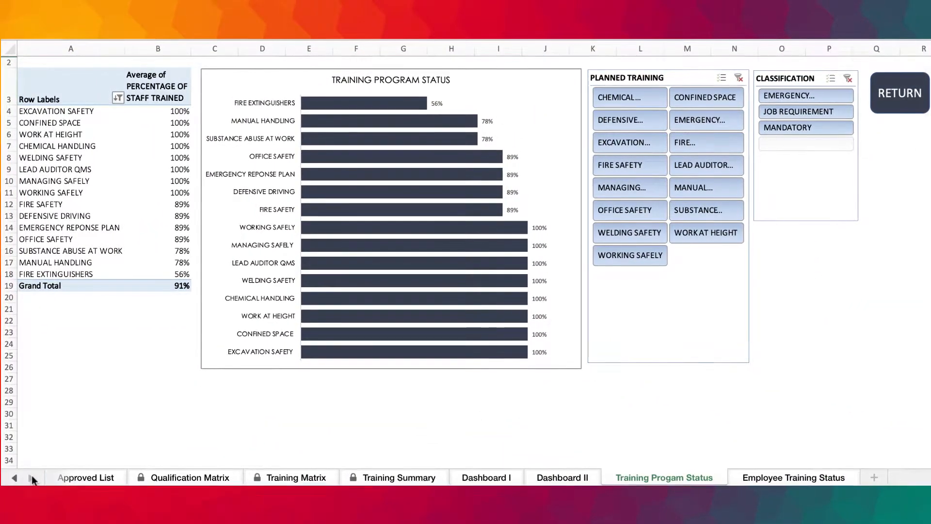
# Set Training Summary column headings to CHEMICAL HANDLING and FIRE SAFETY, then move to the Training Matrix sheet.
pyautogui.click(792, 477)
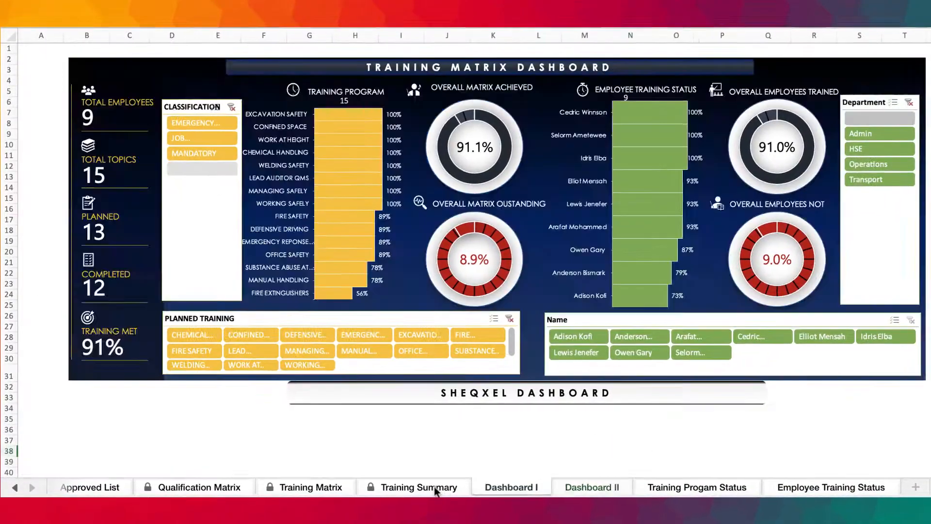
pyautogui.click(419, 487)
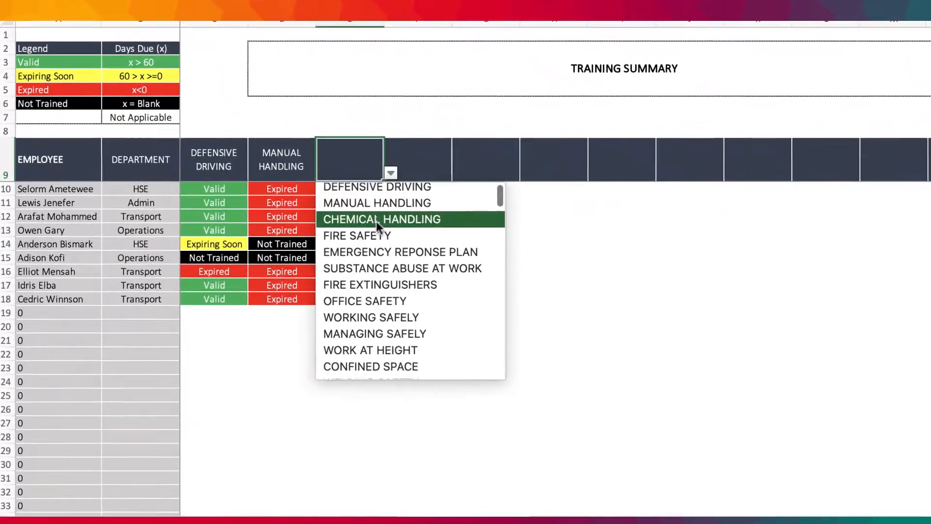
pyautogui.click(381, 218)
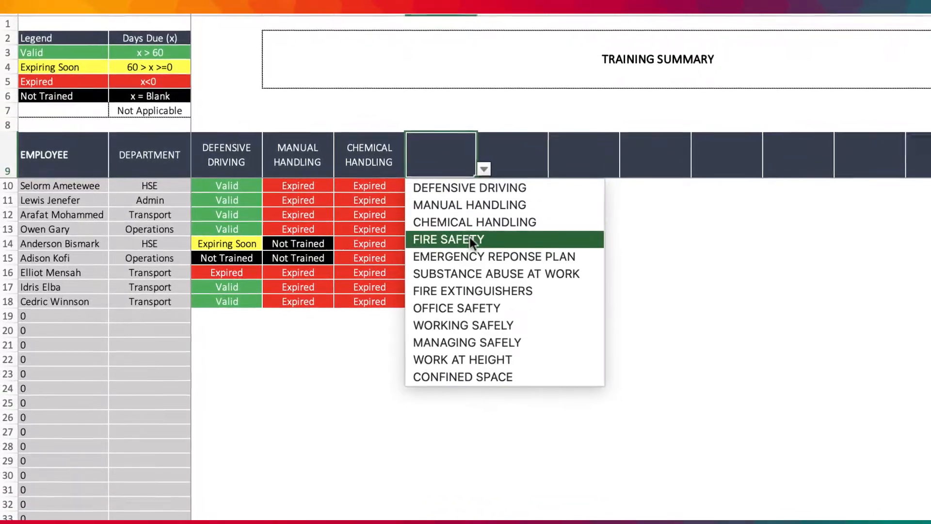
pyautogui.click(447, 240)
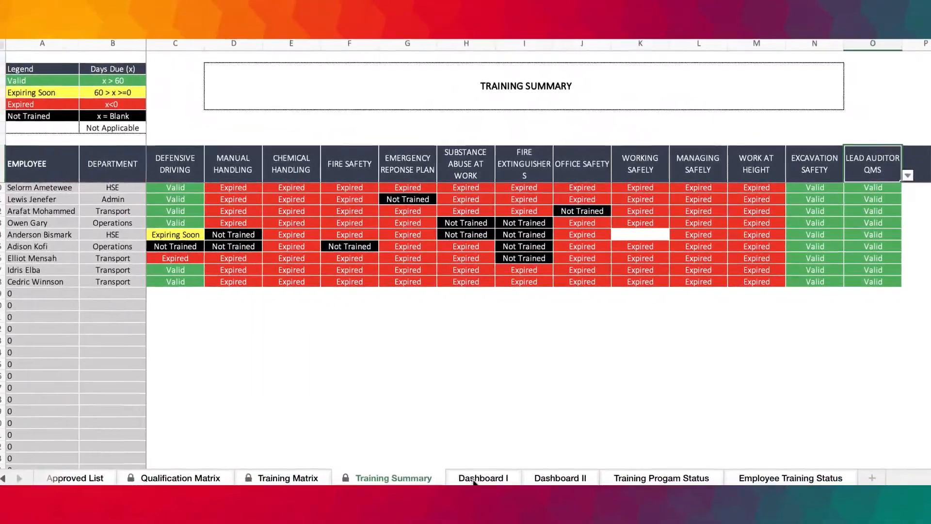
pyautogui.click(291, 477)
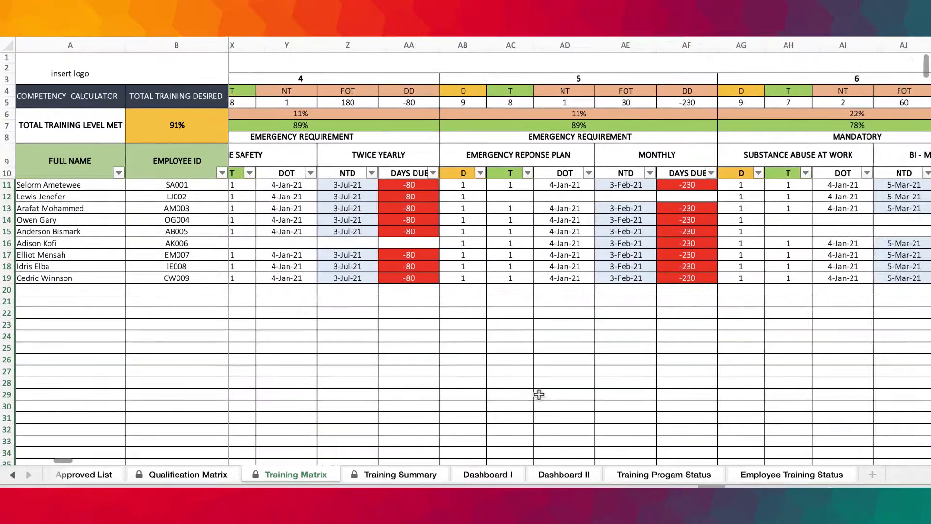
# Reset the first Training Matrix block to DEFENSIVE DRIVING and show the Qualification Matrix sheet.
pyautogui.hscroll(-3)
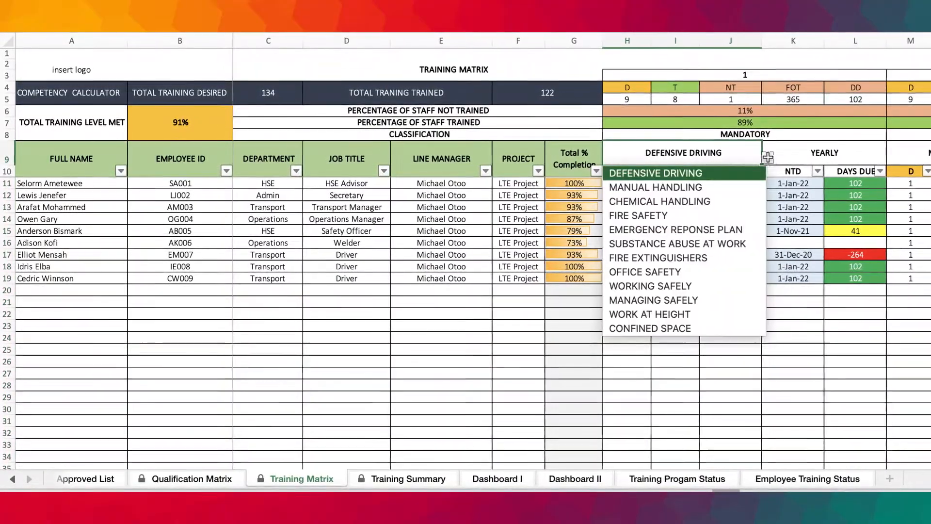
pyautogui.click(655, 188)
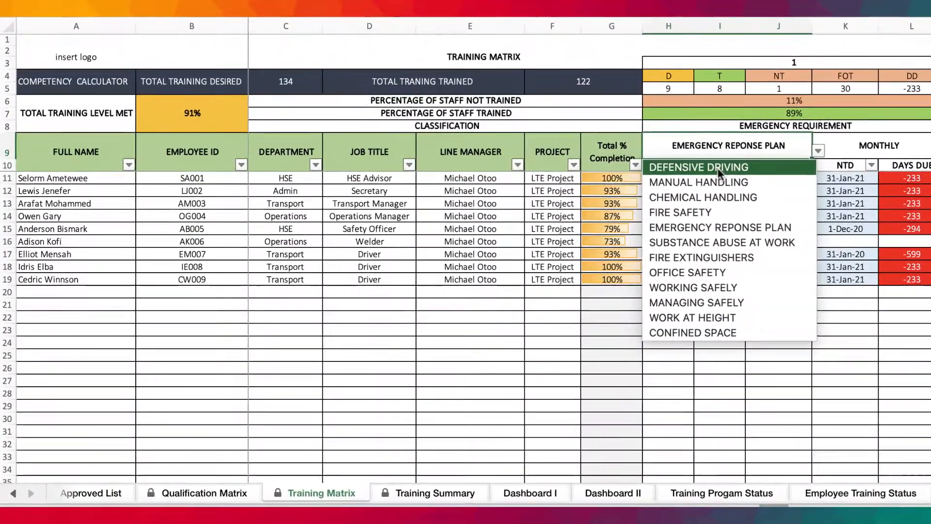
pyautogui.click(187, 491)
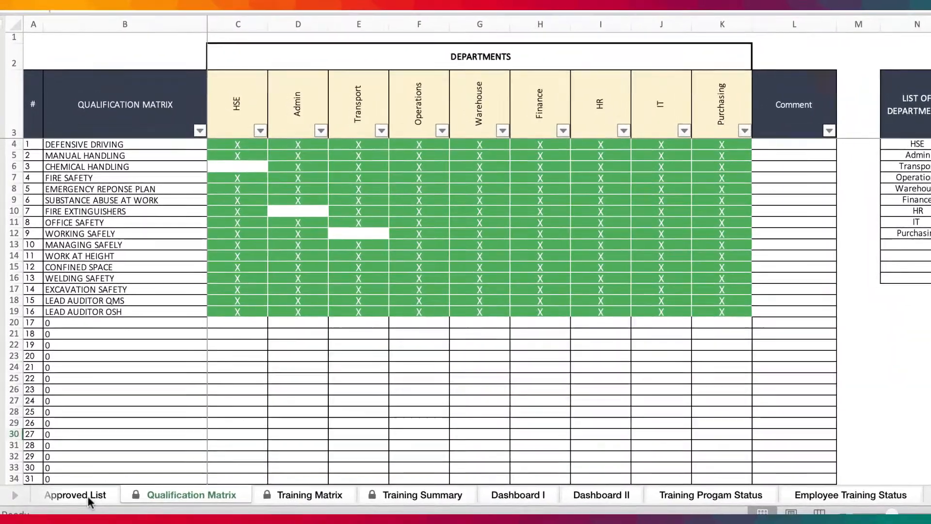
# View the Approved List of programs, then the Welcome to SHEQXEL sheet.
pyautogui.click(75, 494)
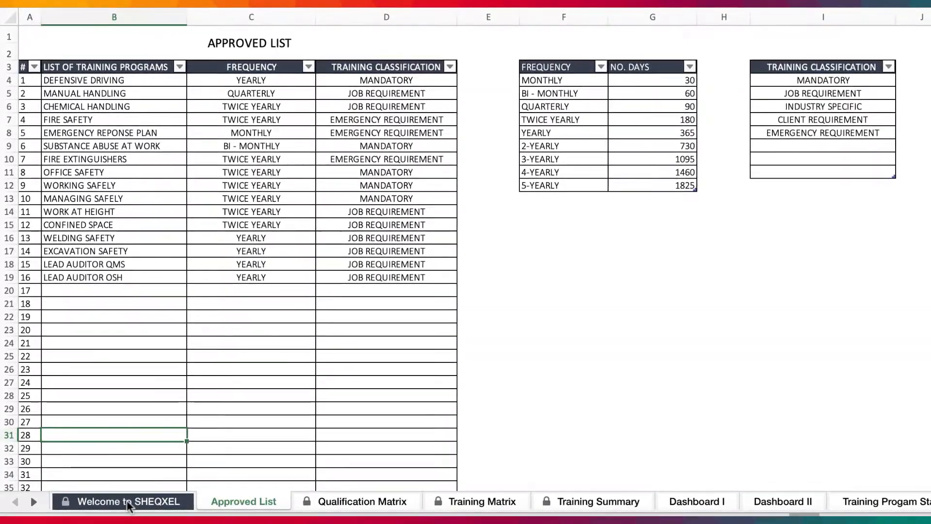
pyautogui.click(121, 500)
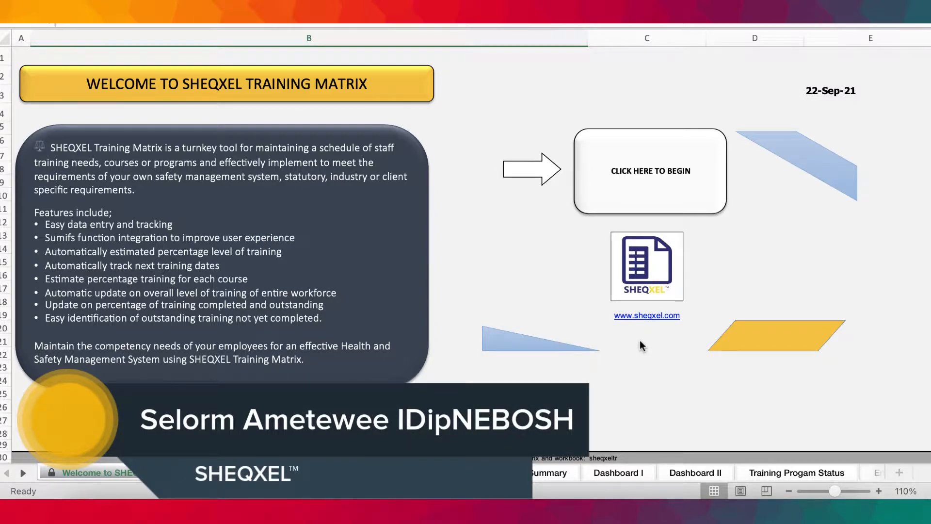
pyautogui.click(104, 472)
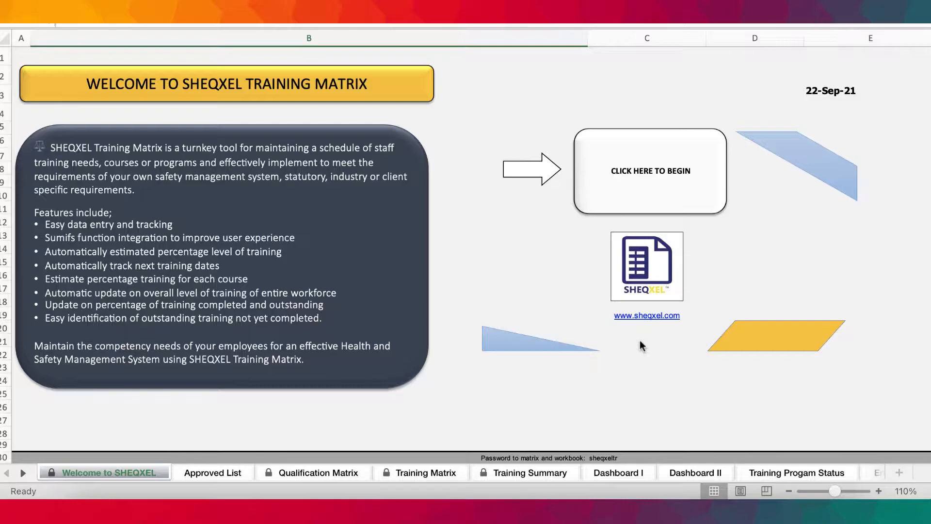
pyautogui.moveTo(559, 351)
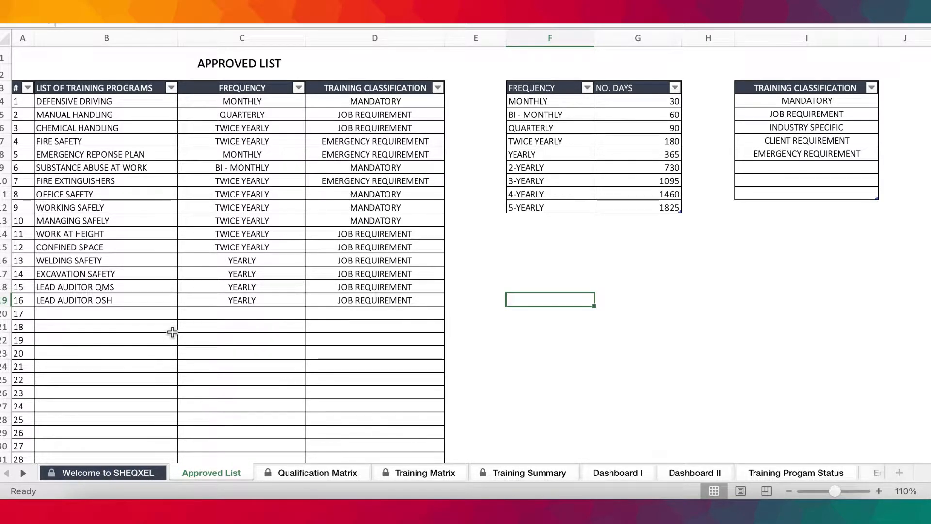
pyautogui.moveTo(107, 100); pyautogui.dragTo(106, 367)
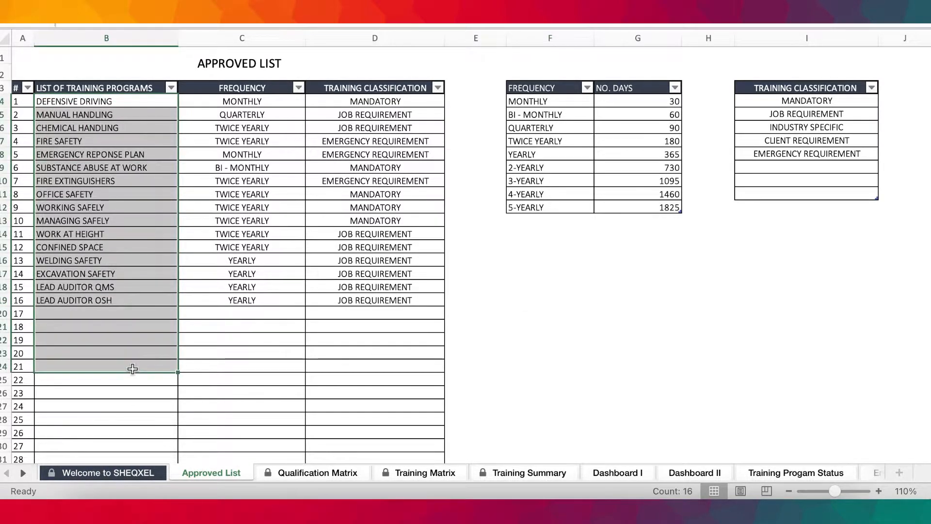
pyautogui.scroll(-3)
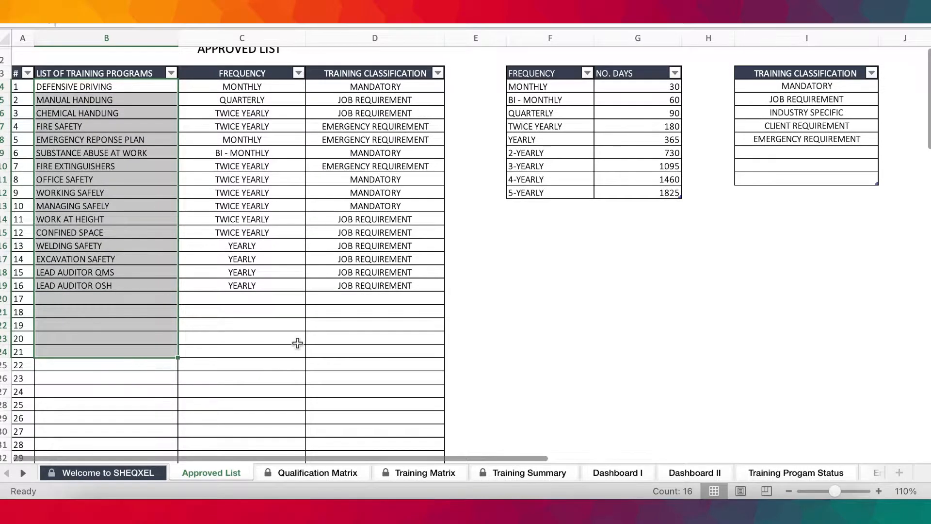
pyautogui.scroll(-3)
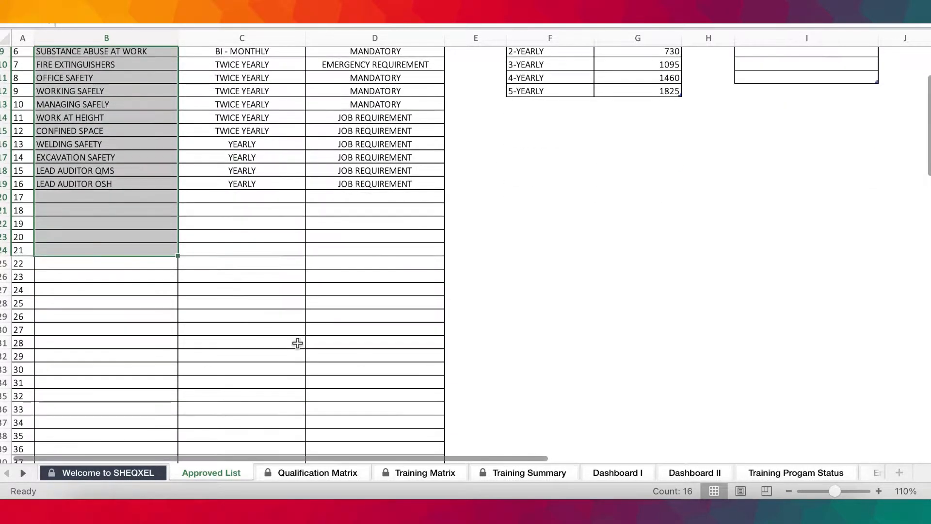
pyautogui.scroll(-3)
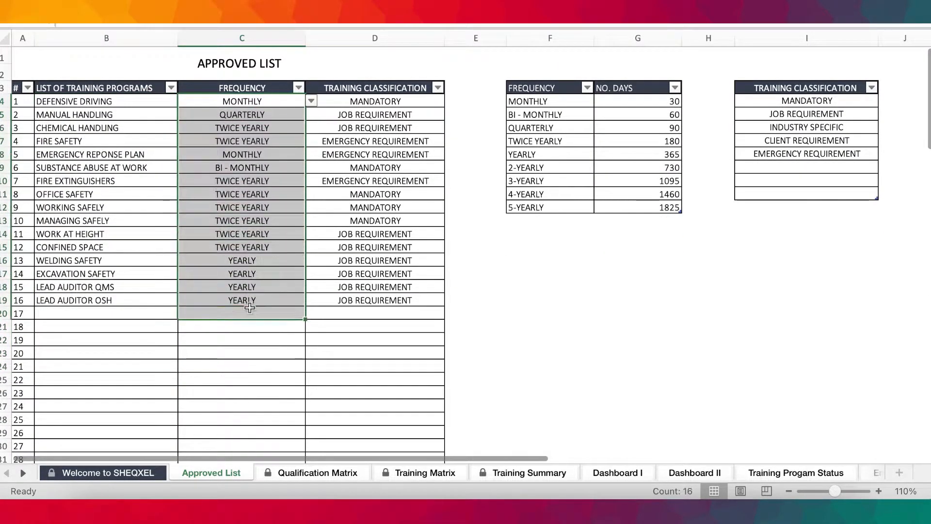
pyautogui.click(242, 101)
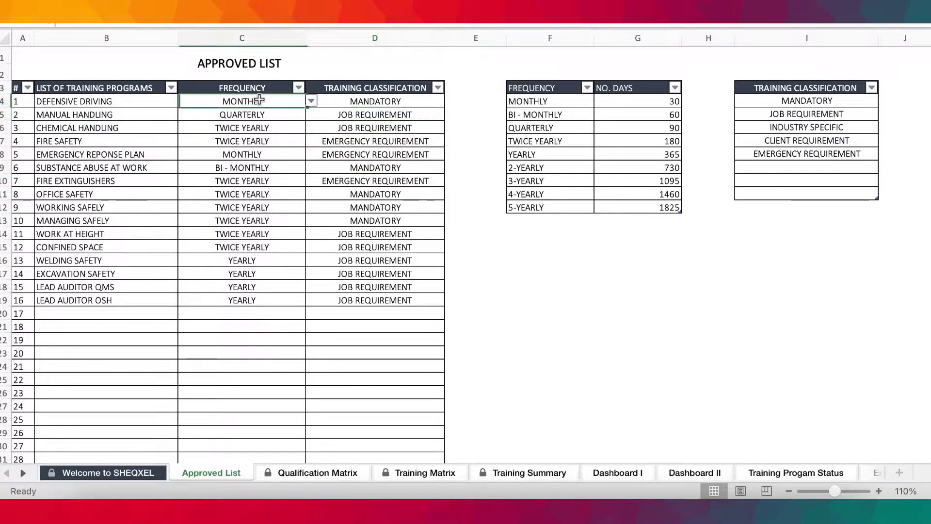
pyautogui.click(311, 99)
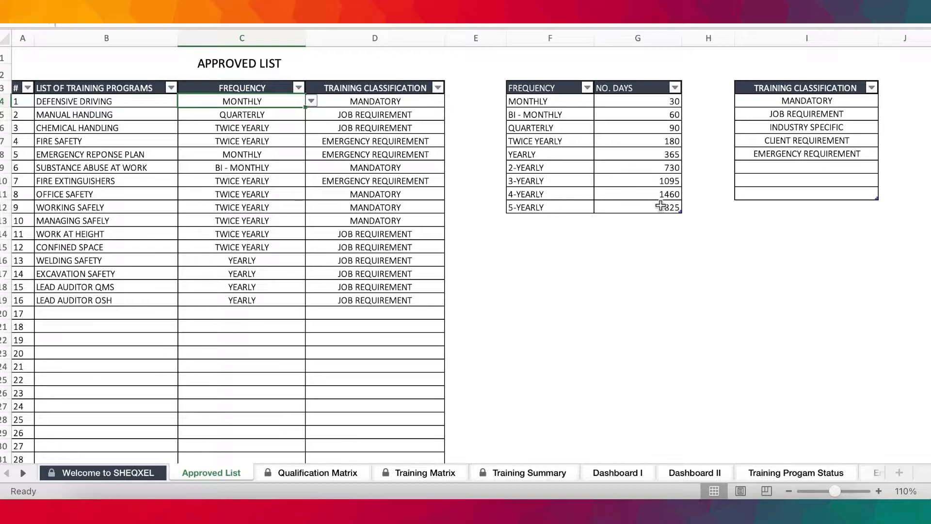
pyautogui.click(549, 292)
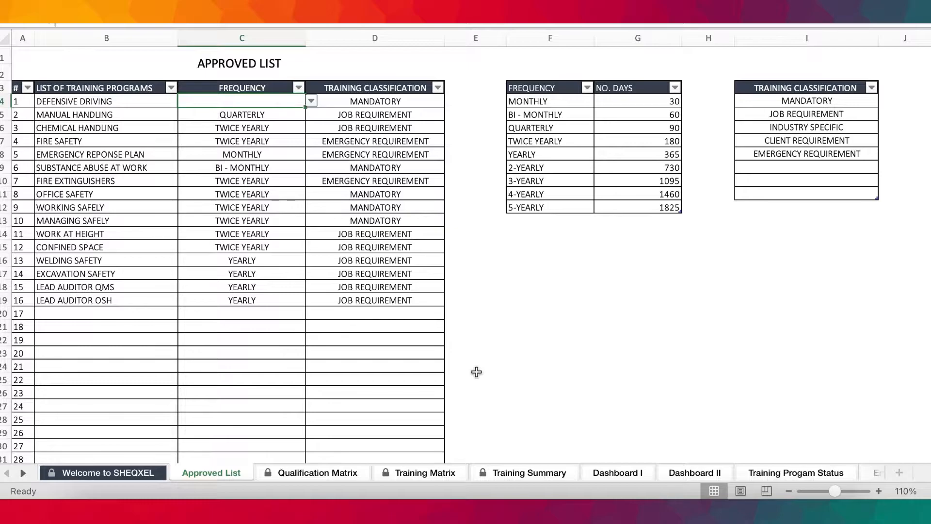
pyautogui.click(310, 101)
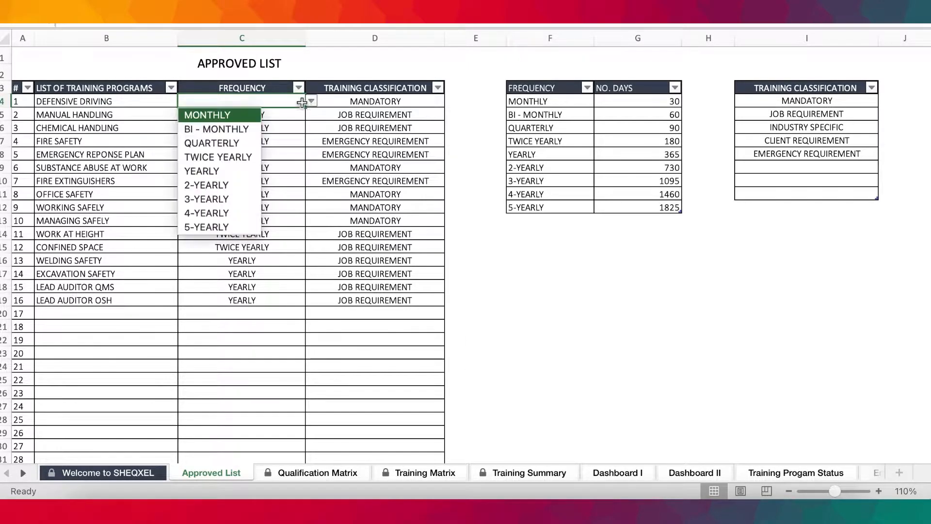
pyautogui.click(207, 115)
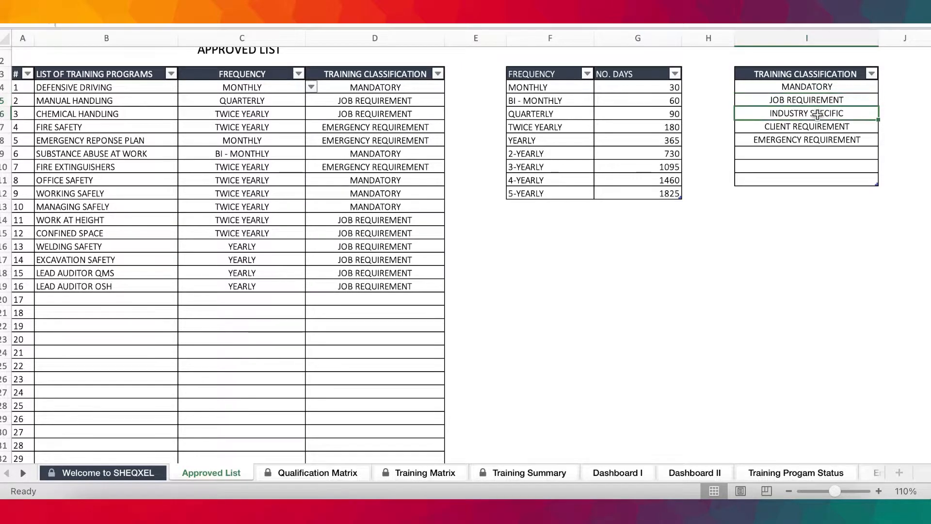
pyautogui.click(806, 127)
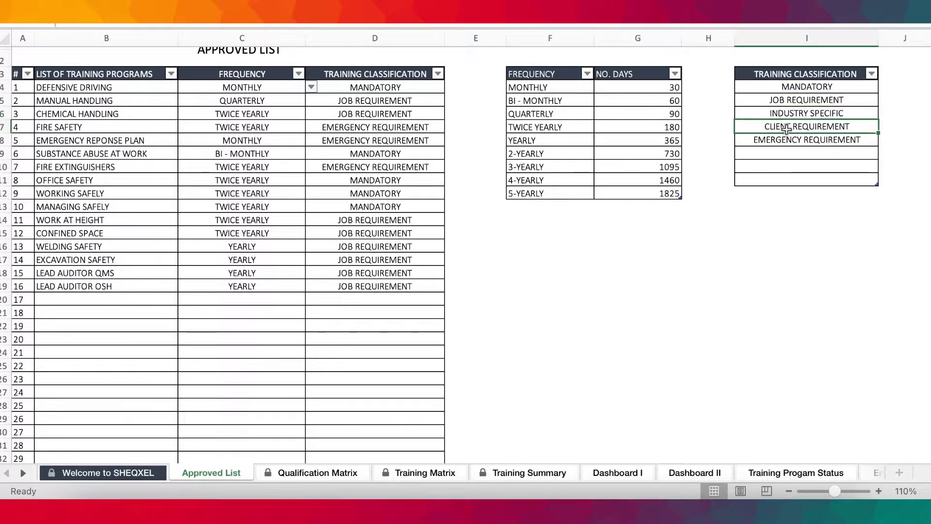
pyautogui.click(806, 140)
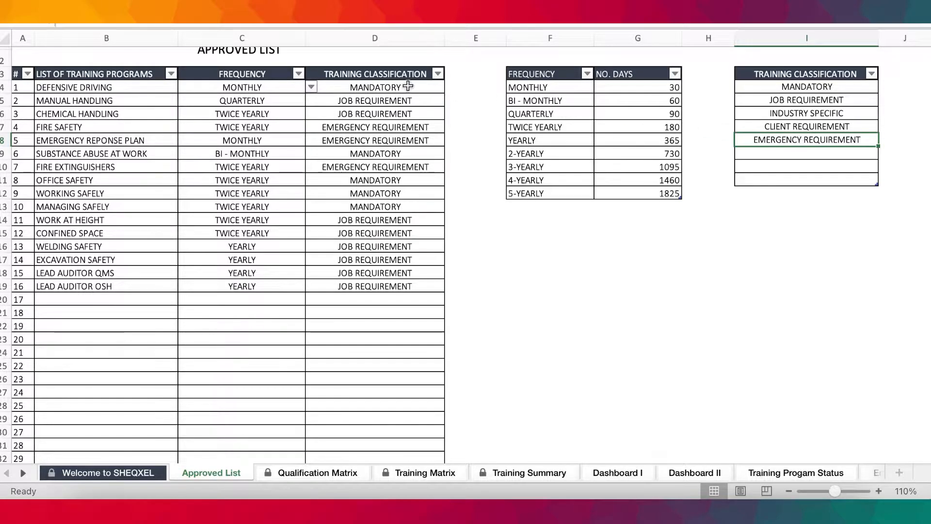
pyautogui.click(438, 86)
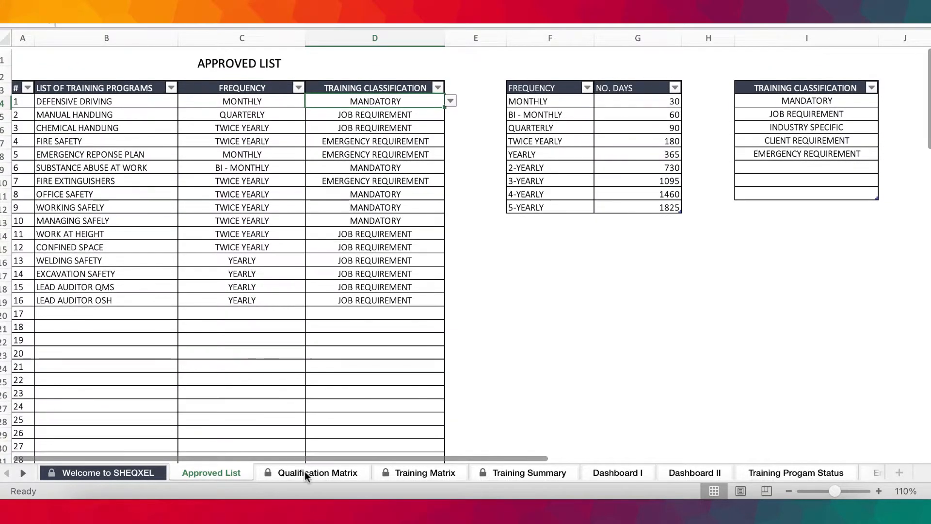
# Review the Qualification Matrix program names against the Approved List.
pyautogui.click(318, 473)
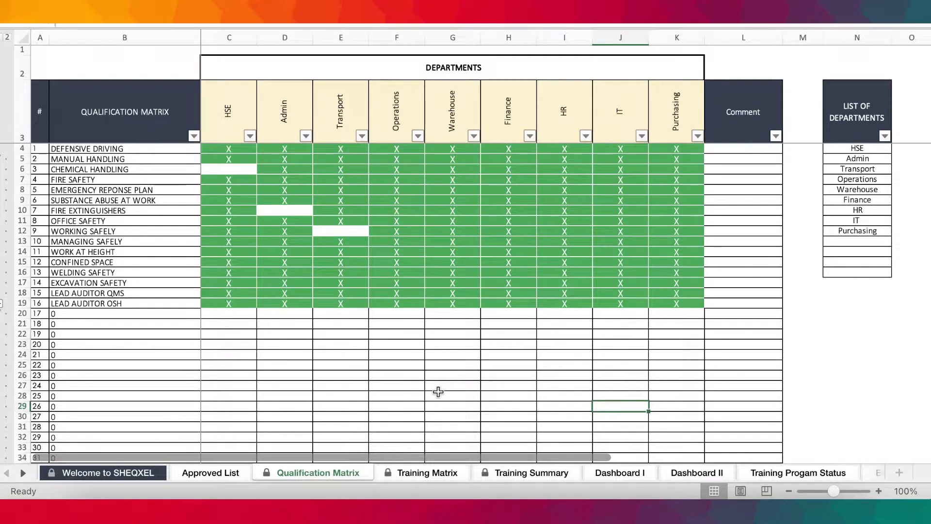
pyautogui.moveTo(230, 374)
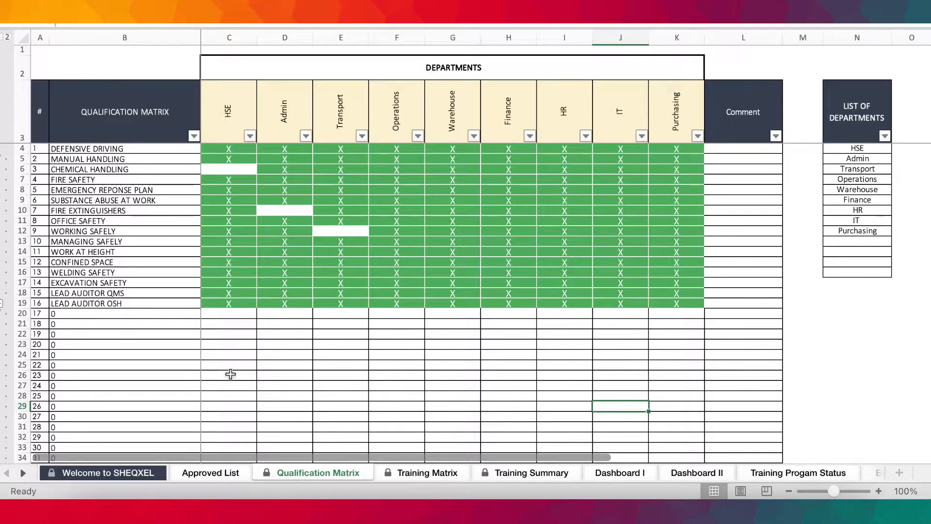
pyautogui.moveTo(346, 342)
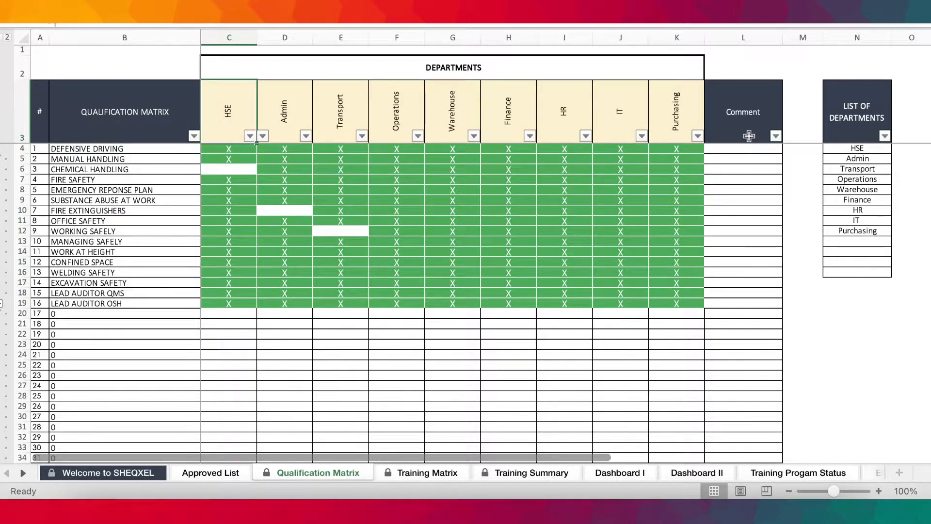
pyautogui.moveTo(238, 237)
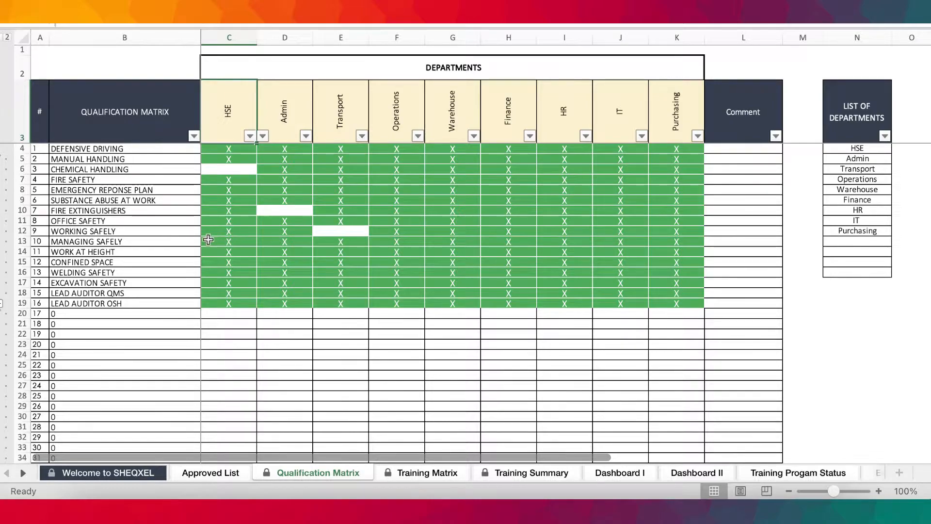
pyautogui.moveTo(304, 293)
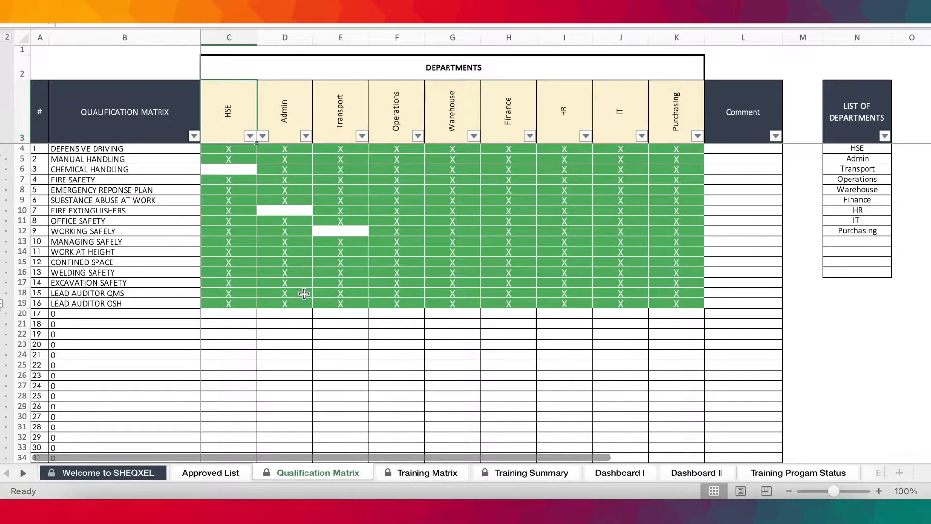
pyautogui.moveTo(353, 282)
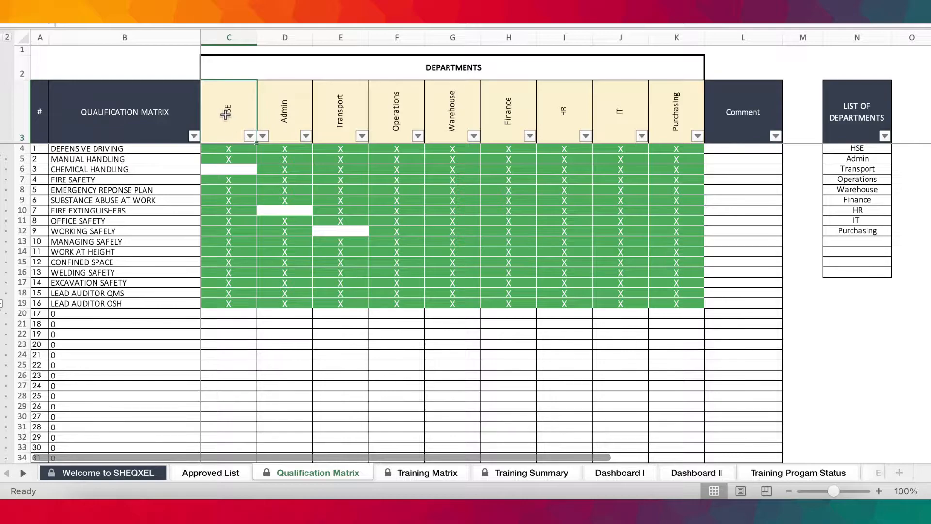
pyautogui.moveTo(293, 107)
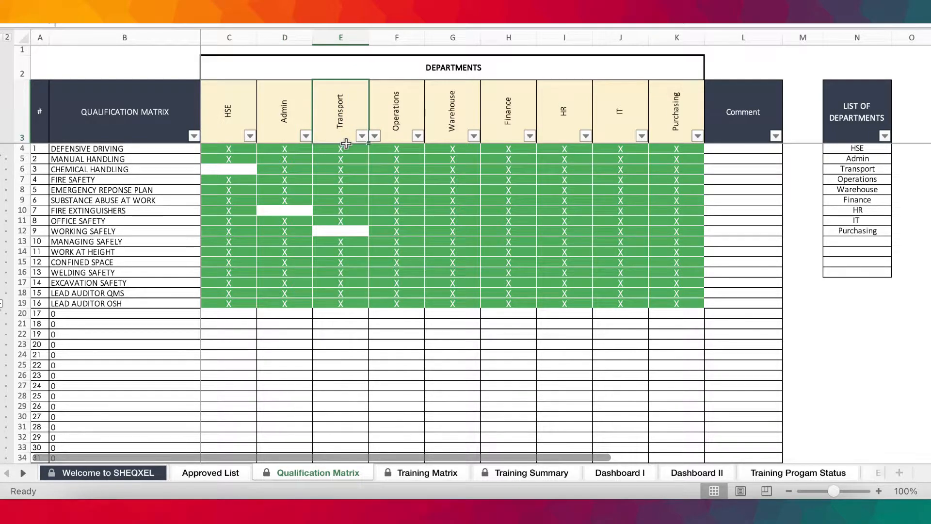
pyautogui.moveTo(340, 147); pyautogui.dragTo(341, 304)
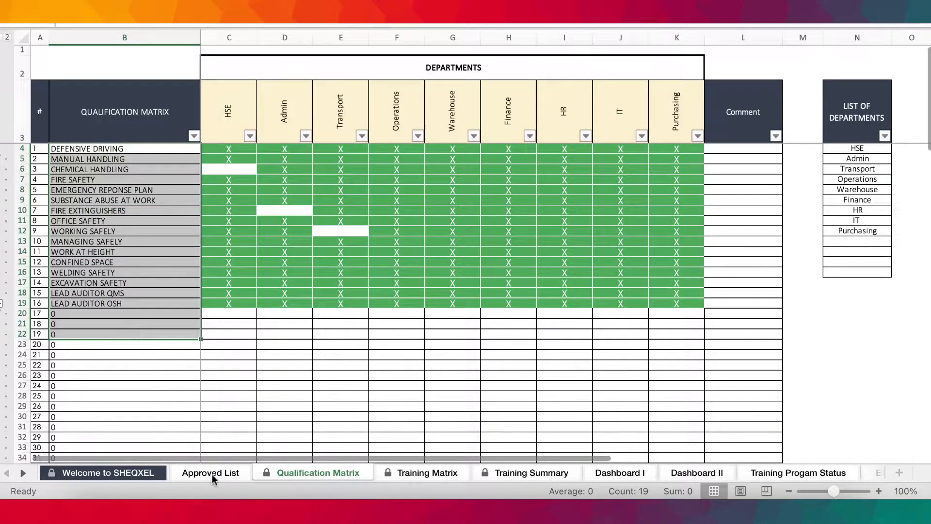
pyautogui.click(211, 472)
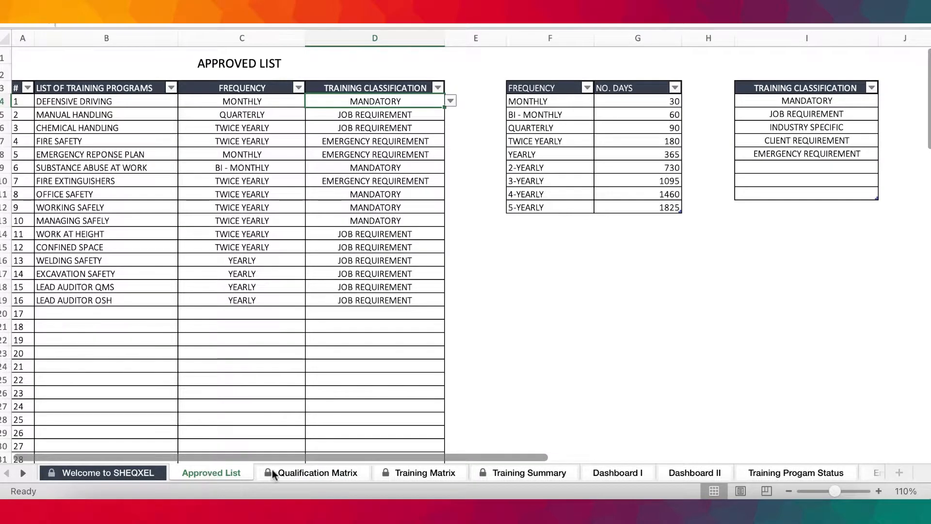
pyautogui.click(316, 472)
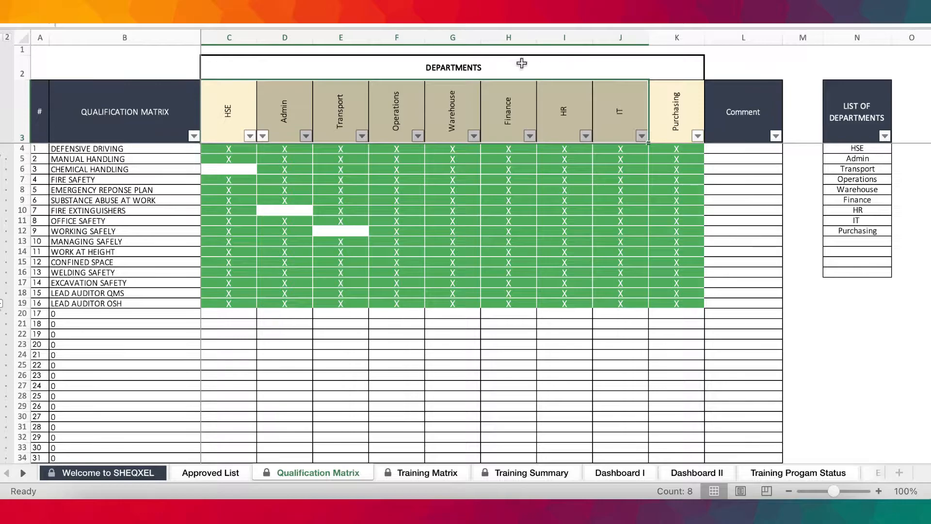
# Mark FIRE EXTINGUISHERS as required for HSE with an X, then move to the Training Matrix.
pyautogui.click(263, 136)
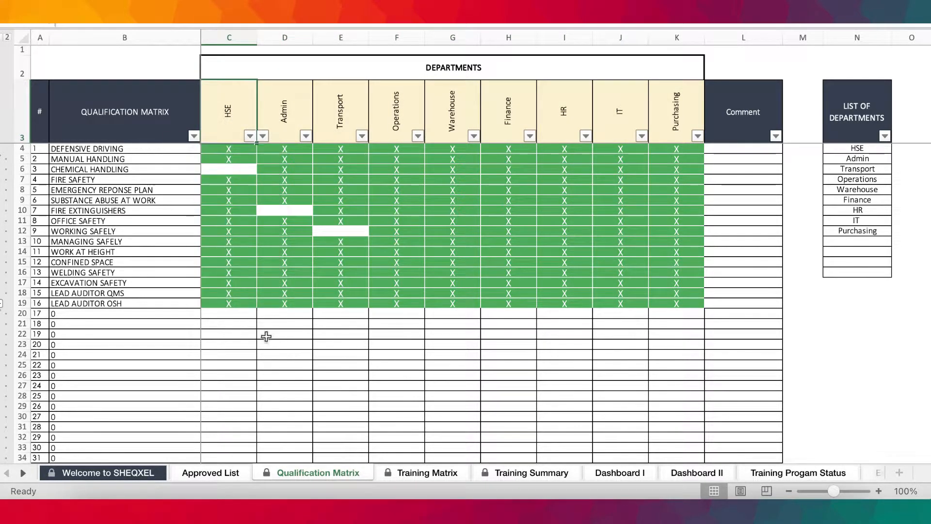
pyautogui.moveTo(858, 149)
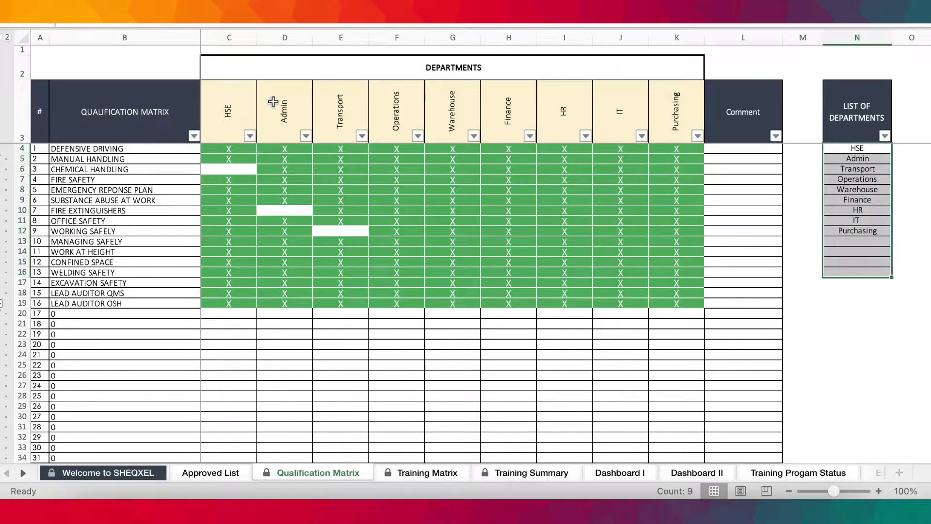
pyautogui.click(305, 135)
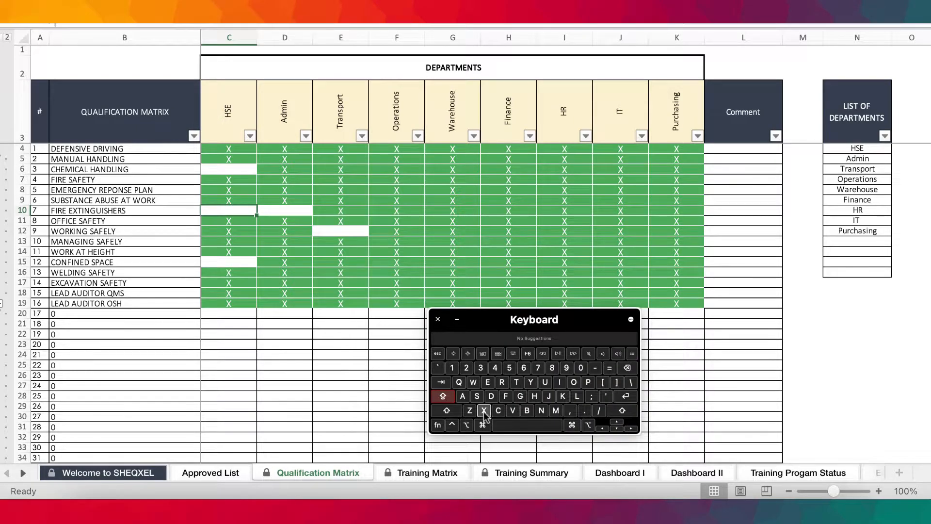
pyautogui.write('X')
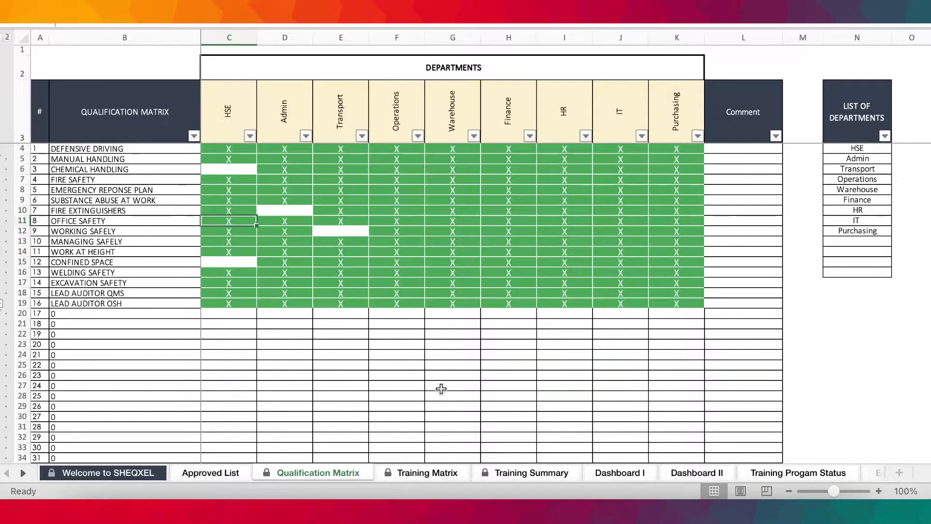
pyautogui.click(396, 111)
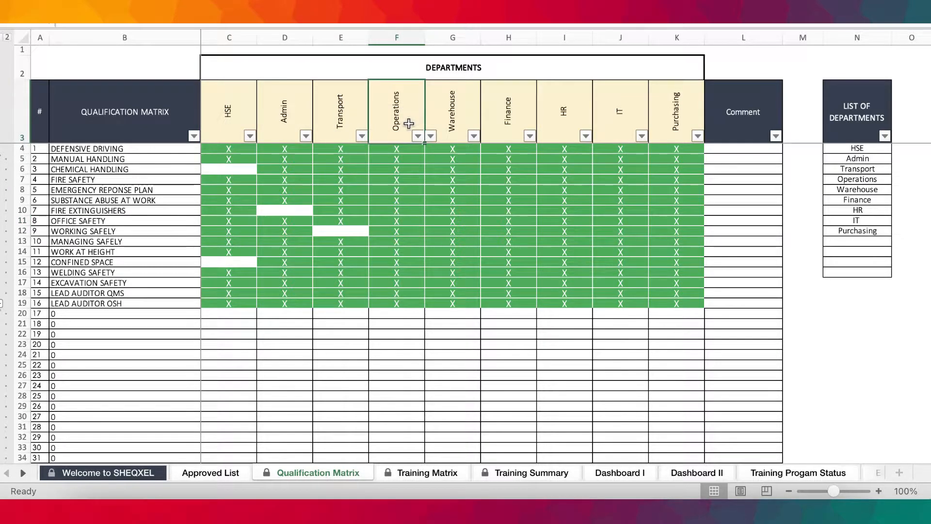
pyautogui.moveTo(660, 438)
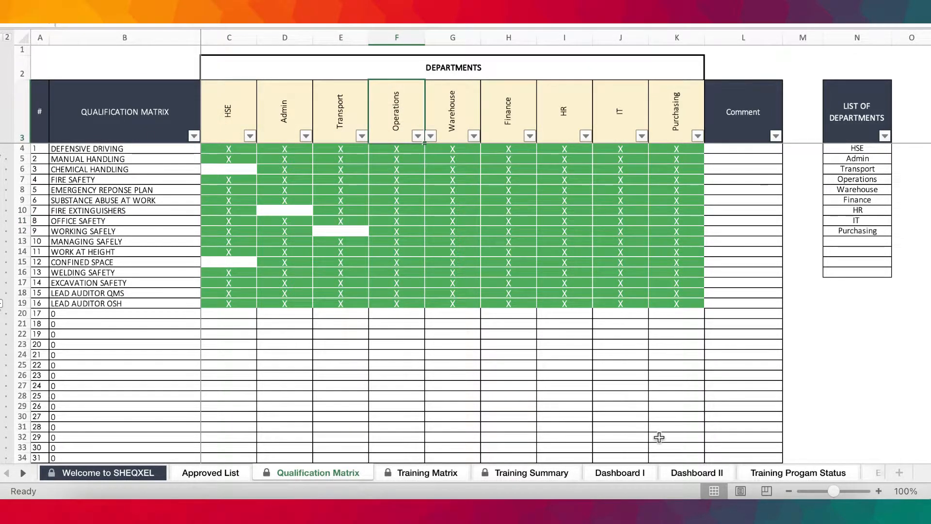
pyautogui.click(420, 473)
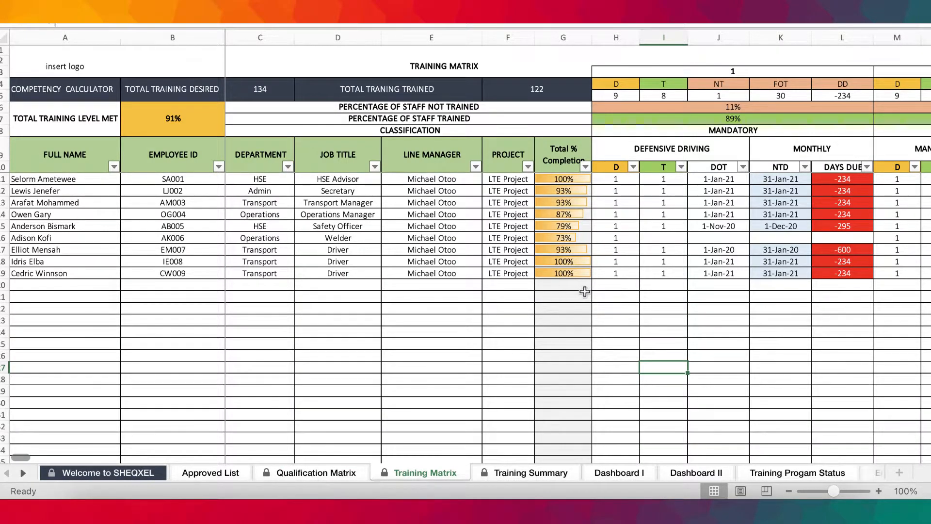
pyautogui.moveTo(646, 129)
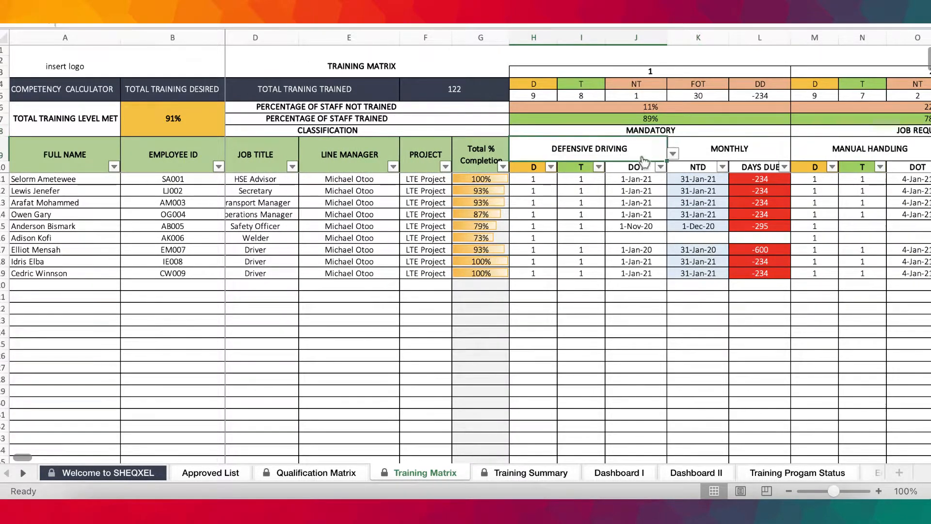
# Set the first matrix block to MANUAL HANDLING and check the Approved List and Qualification Matrix.
pyautogui.click(673, 154)
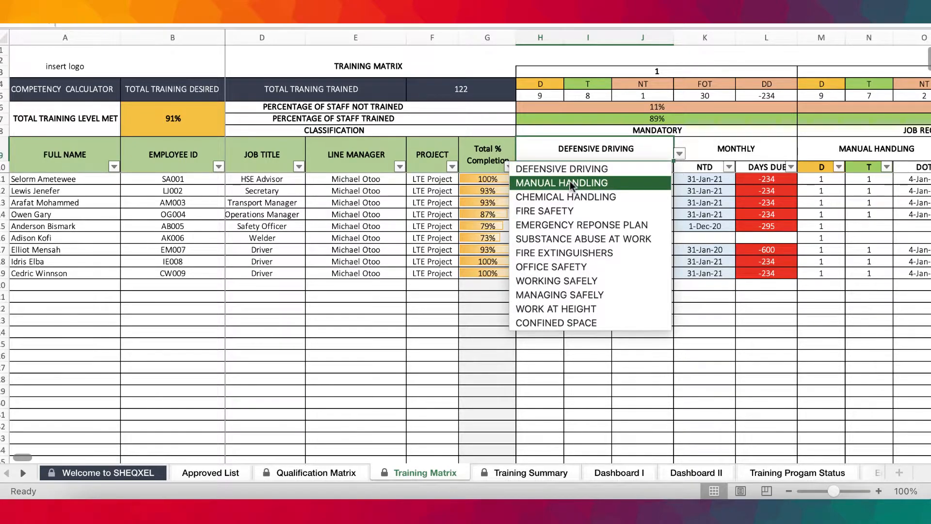
pyautogui.click(558, 183)
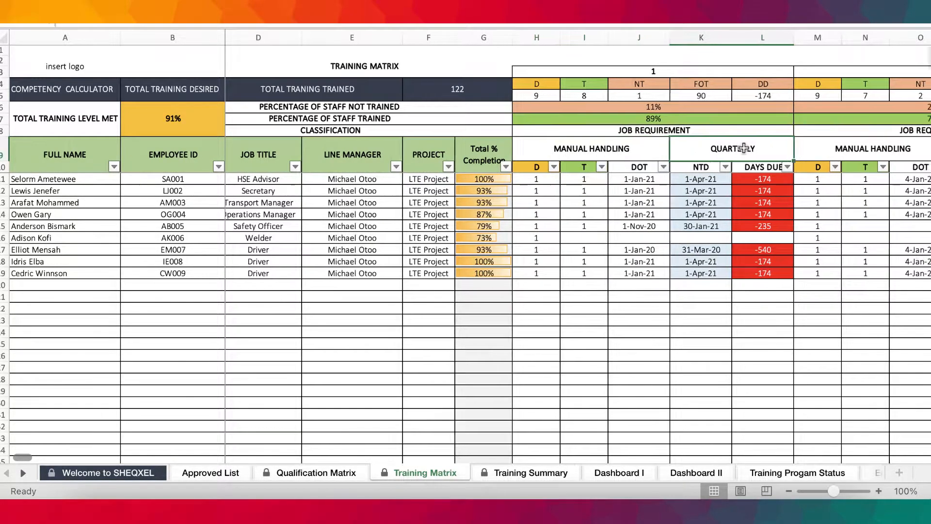
pyautogui.click(213, 473)
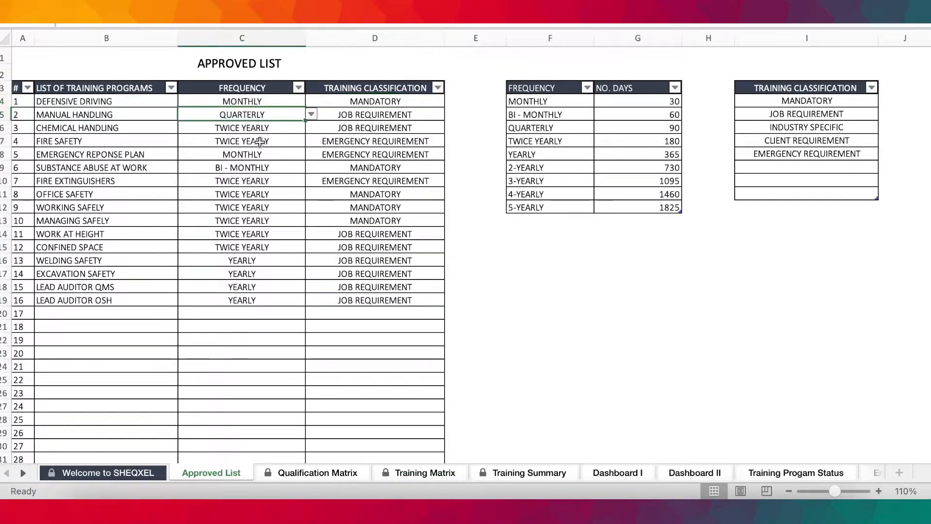
pyautogui.click(319, 473)
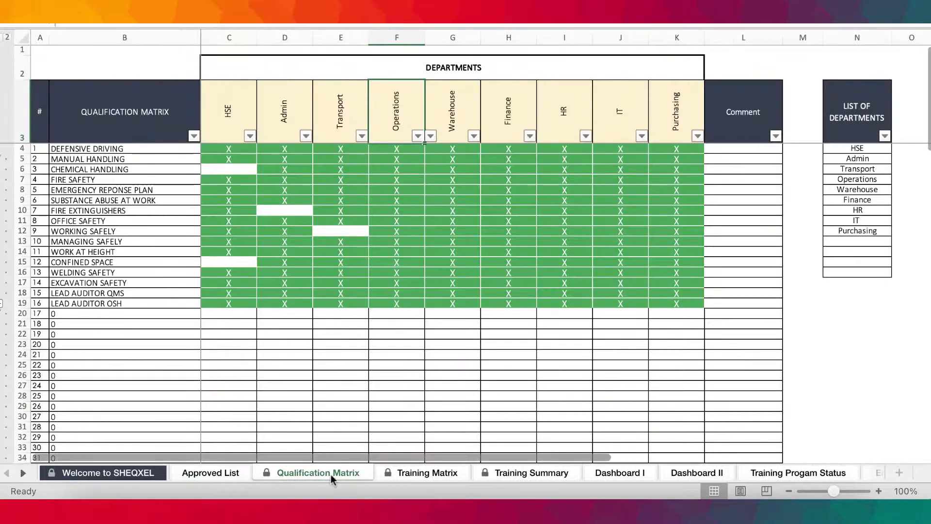
pyautogui.click(423, 473)
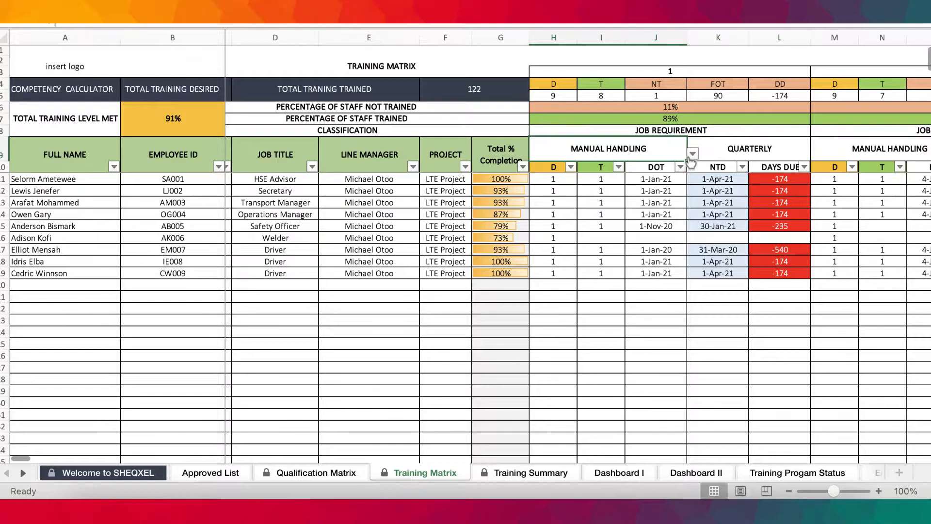
# Make FIRE SAFETY the first Training Matrix block, then move to the Training Summary.
pyautogui.click(691, 154)
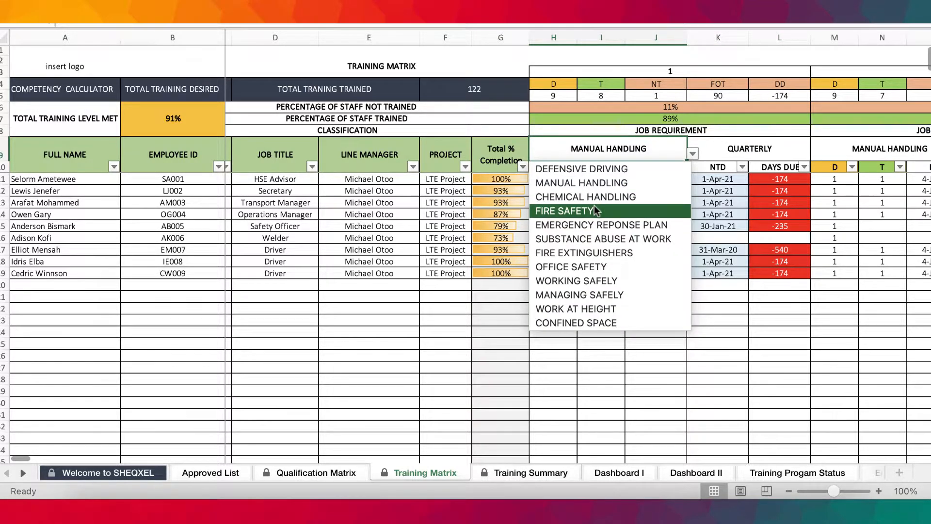
pyautogui.click(563, 211)
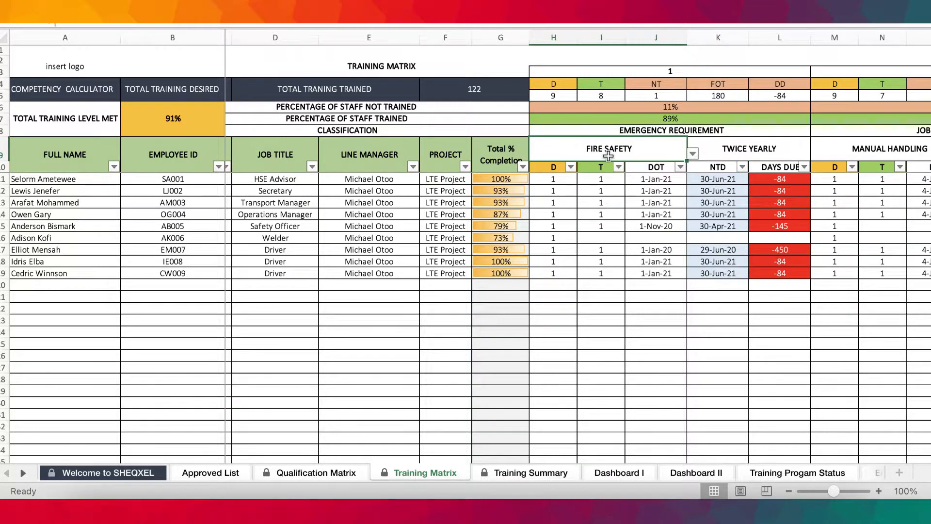
pyautogui.moveTo(668, 134)
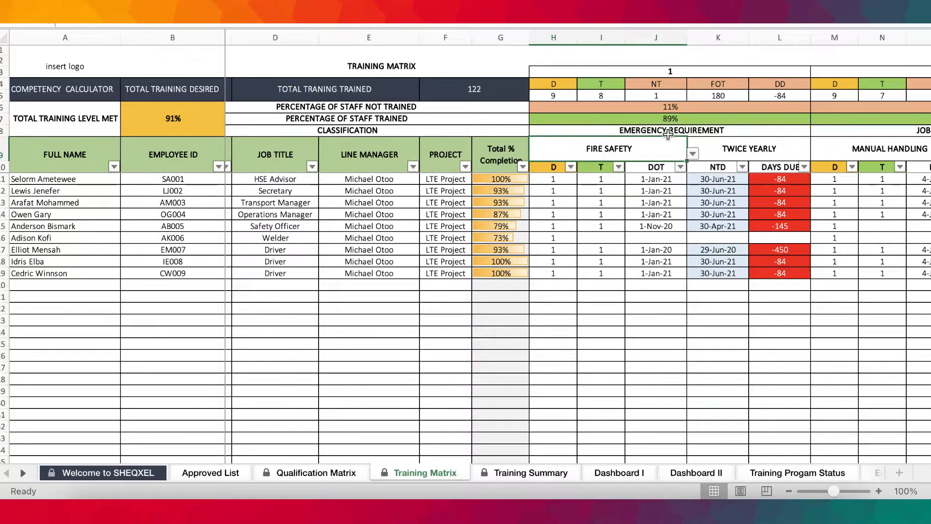
pyautogui.moveTo(652, 146)
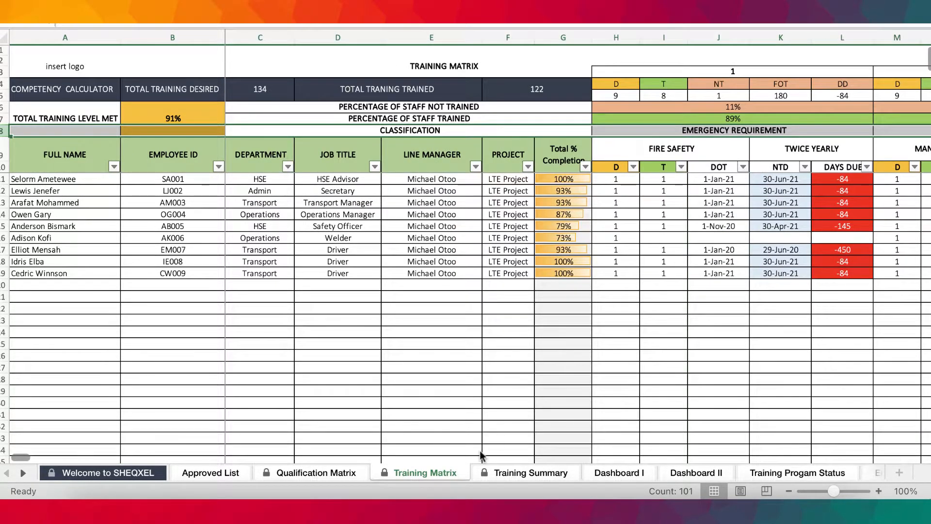
pyautogui.click(531, 473)
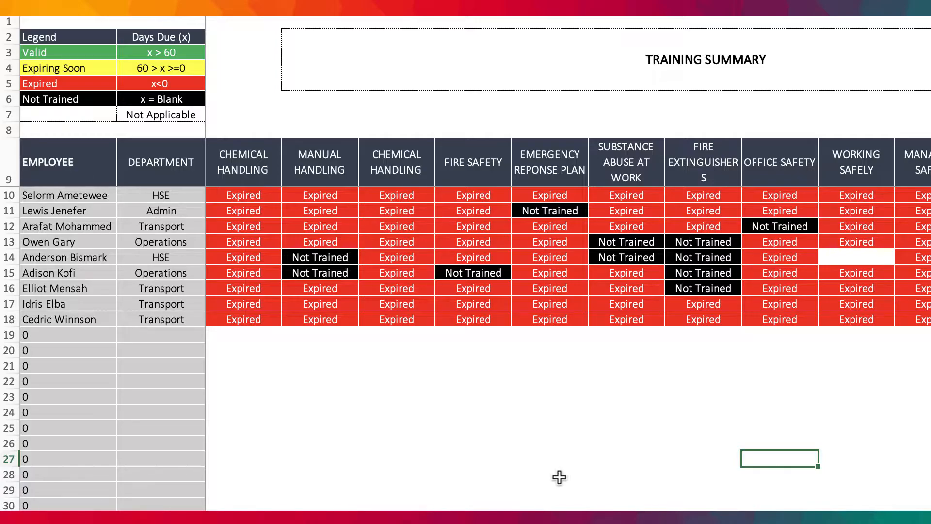
# Try EXCAVATION SAFETY and FIRE EXTINGUISHERS as the first summary topic, then restore CHEMICAL HANDLING.
pyautogui.hscroll(3)
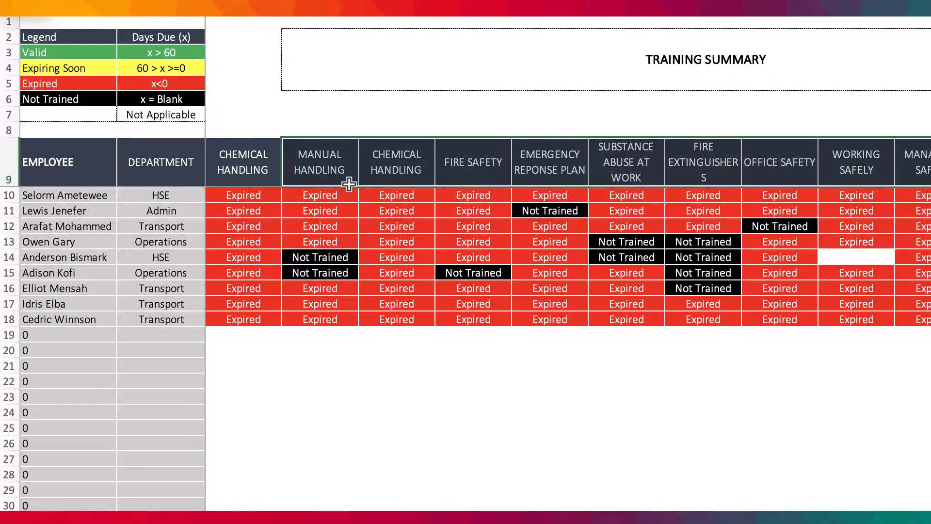
pyautogui.click(243, 162)
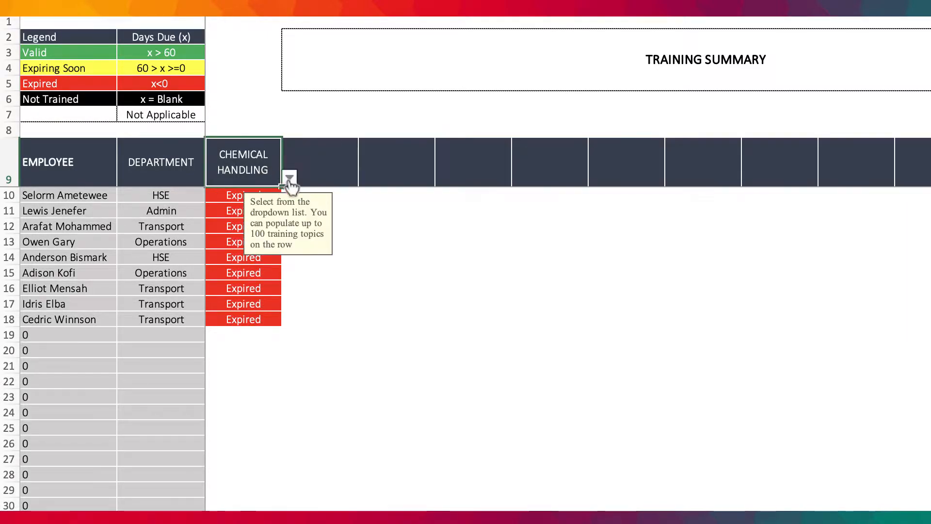
pyautogui.click(289, 177)
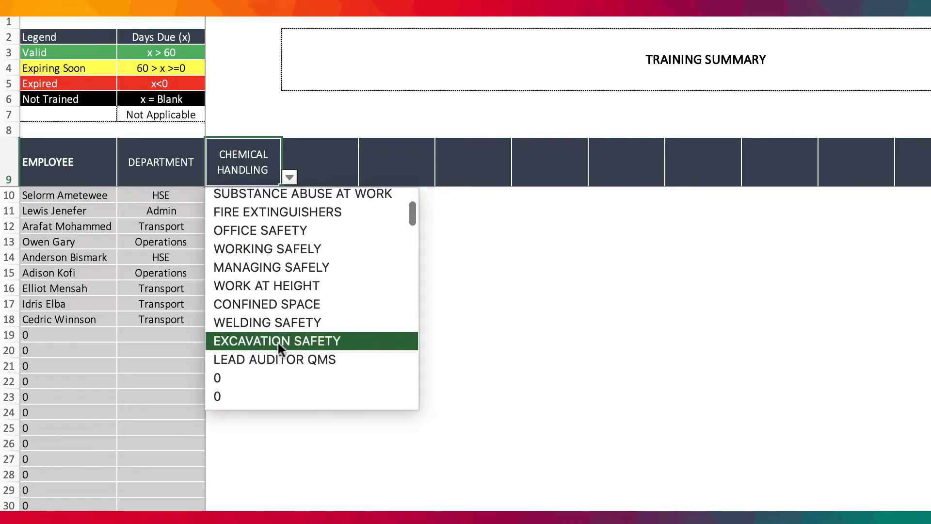
pyautogui.click(277, 341)
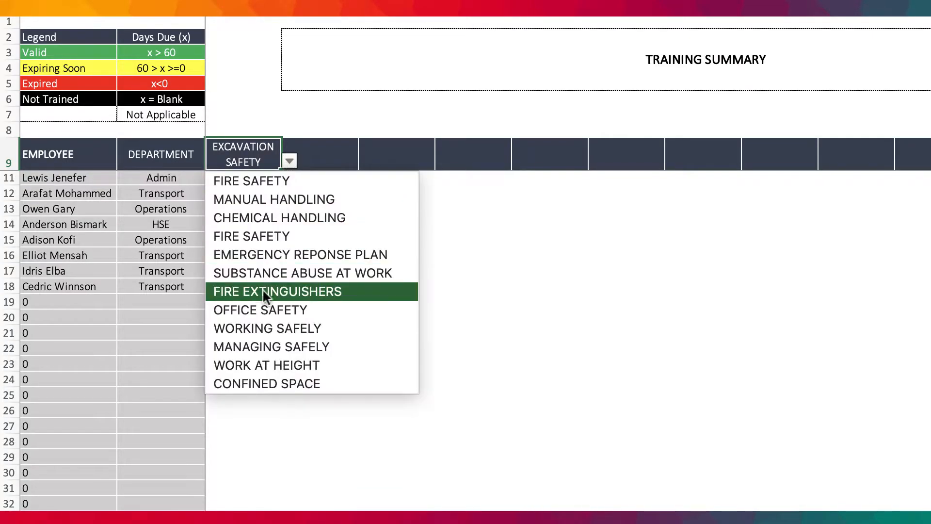
pyautogui.click(274, 291)
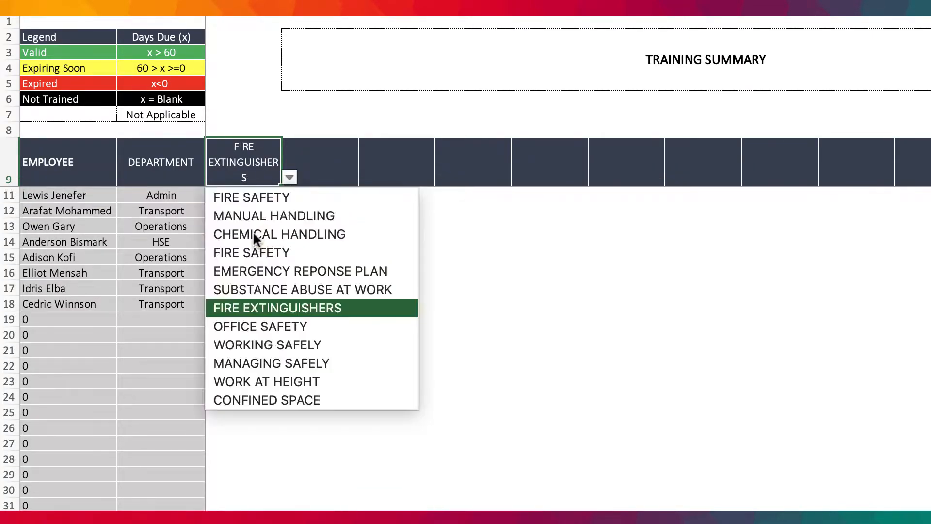
pyautogui.click(280, 234)
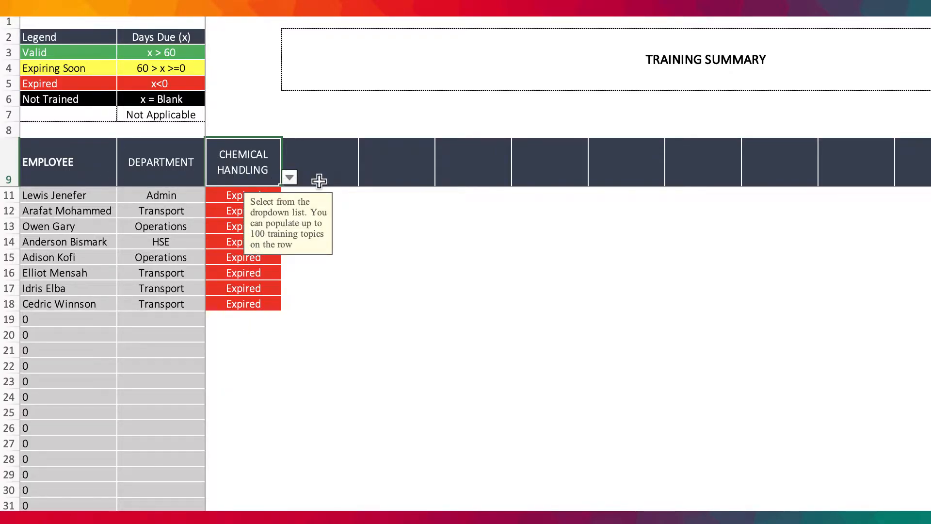
pyautogui.moveTo(348, 188)
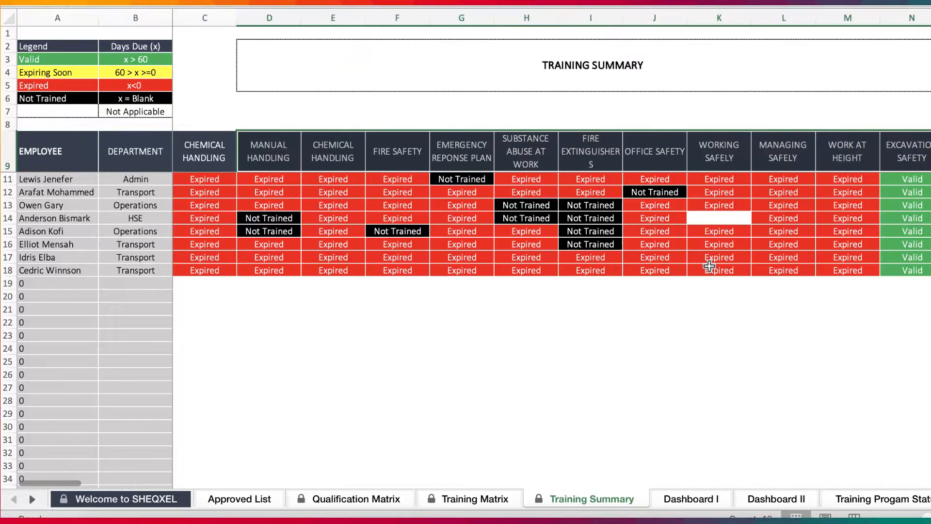
# Deselect the summary cells and show the Training Matrix Dashboard.
pyautogui.click(396, 322)
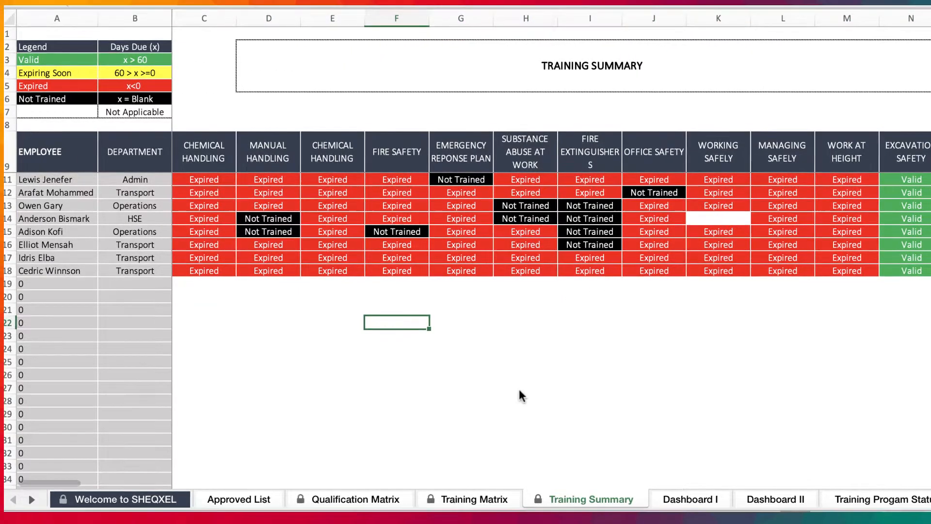
pyautogui.click(681, 499)
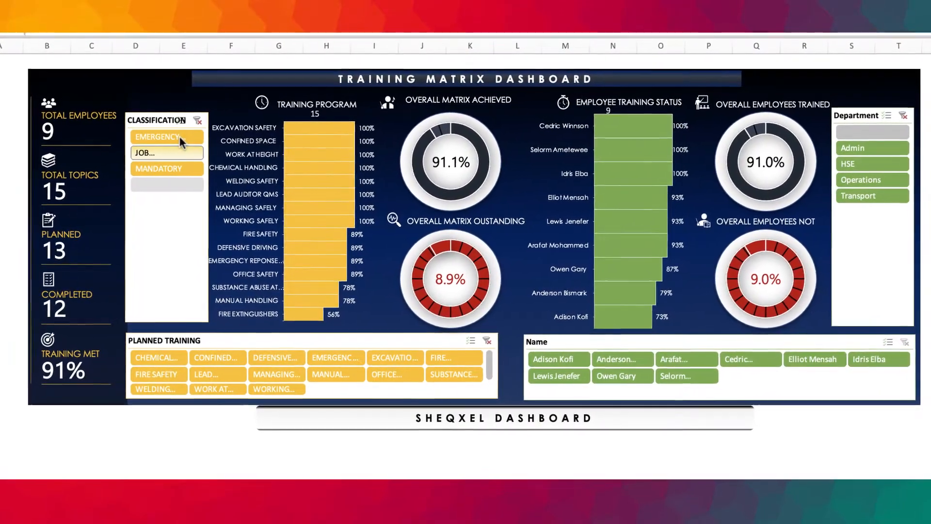
# Filter the dashboard to EMERGENCY training, clear the filter, and show Training Program Status.
pyautogui.click(157, 137)
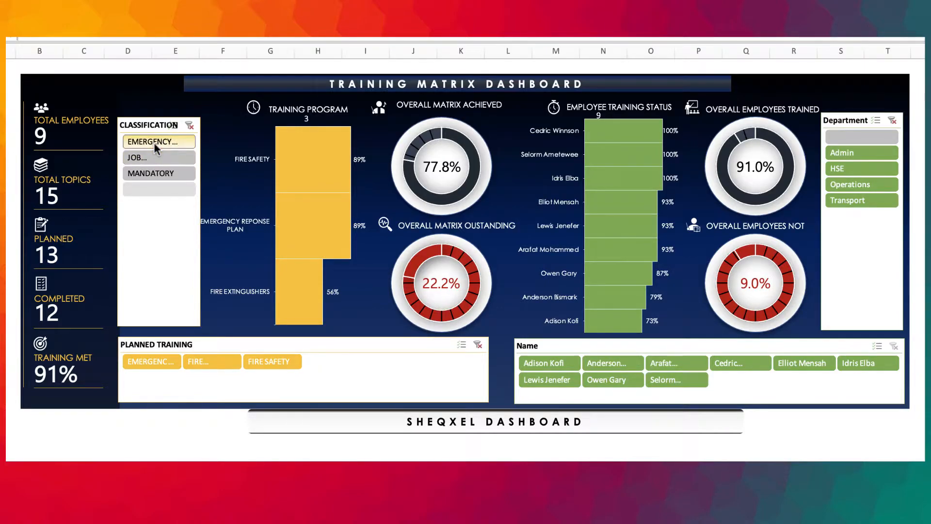
pyautogui.click(158, 141)
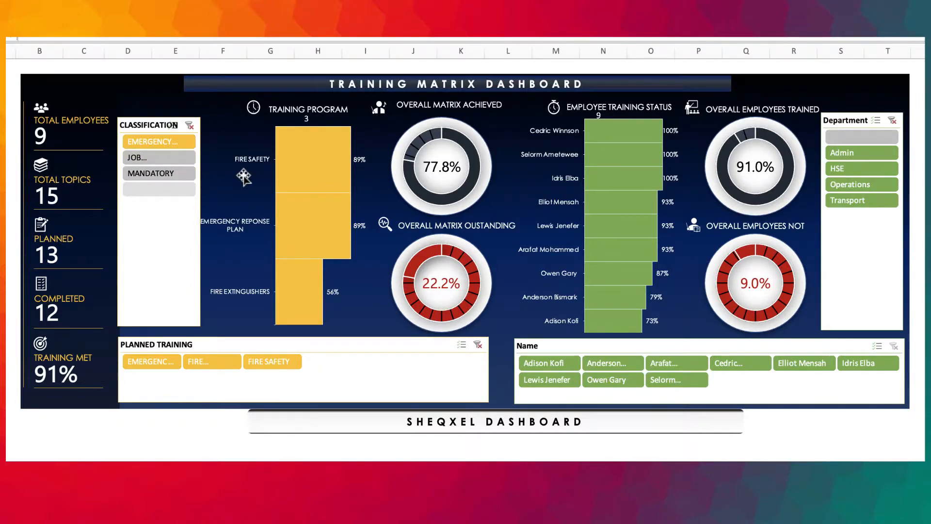
pyautogui.moveTo(244, 294)
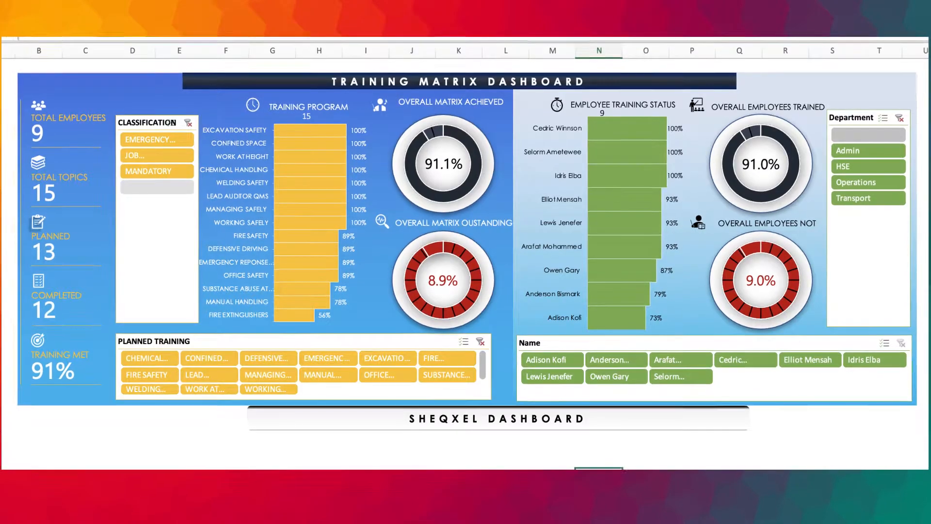
pyautogui.click(791, 472)
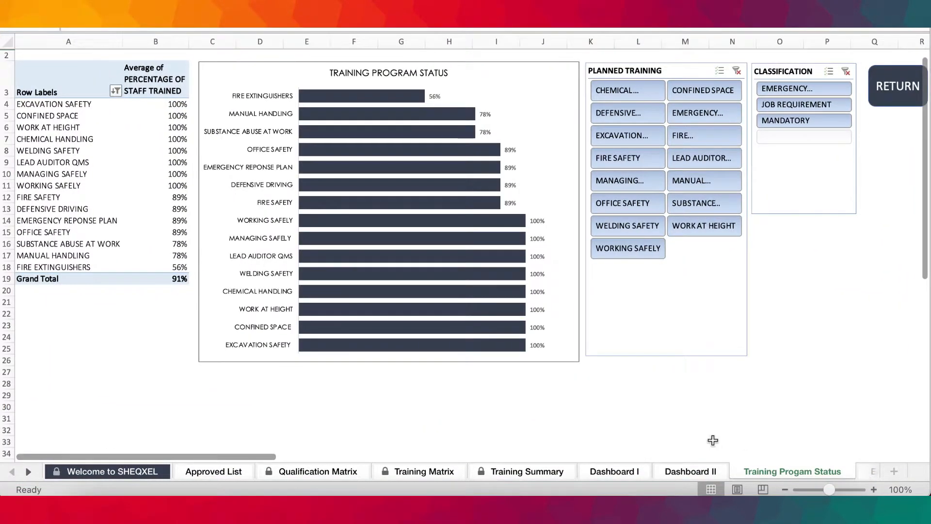
# View the Employee Training Status chart, then return to the Training Summary sheet.
pyautogui.click(29, 472)
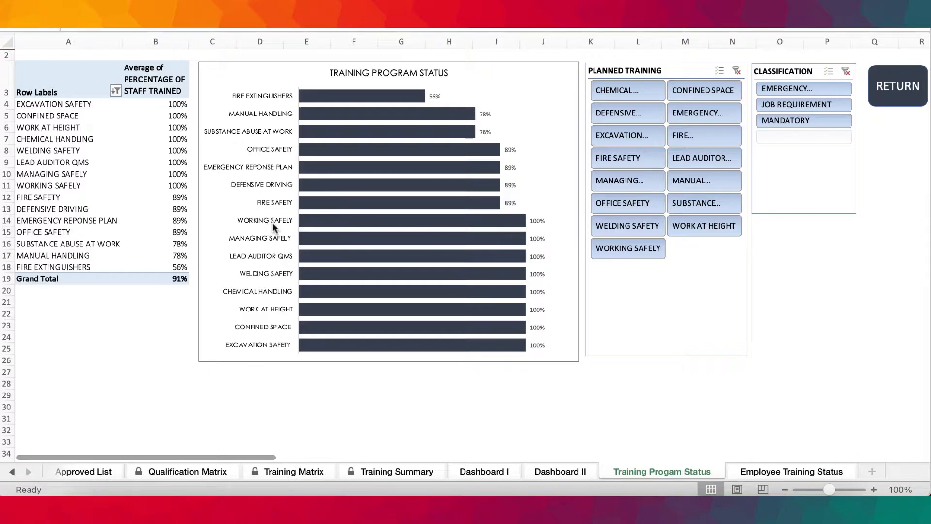
pyautogui.moveTo(784, 472)
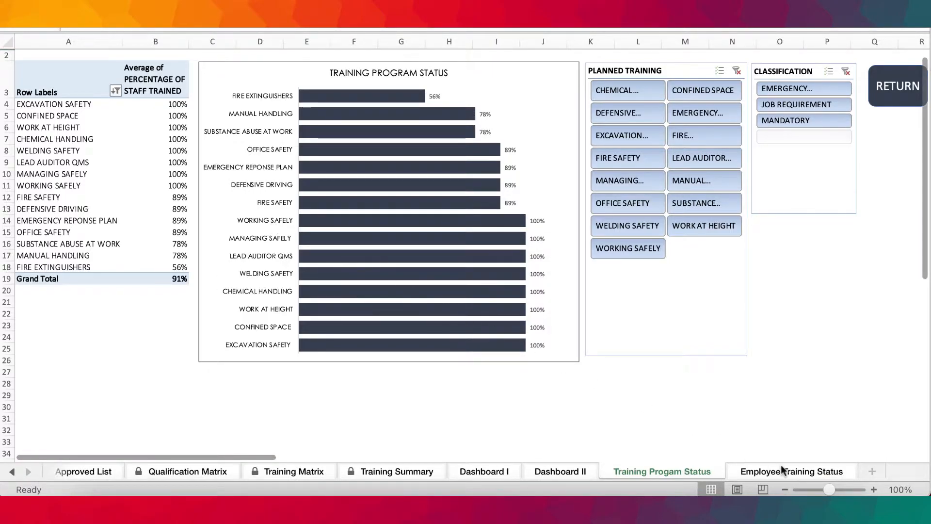
pyautogui.click(790, 471)
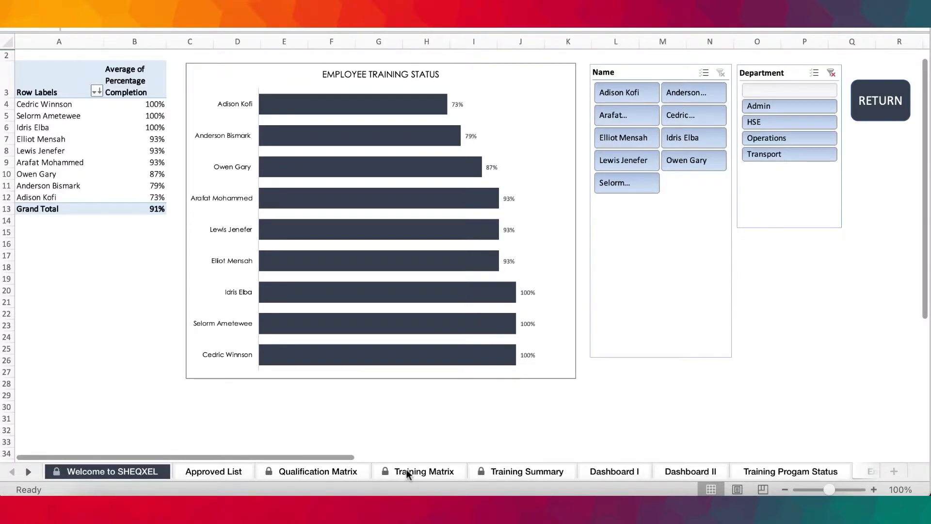
pyautogui.click(425, 471)
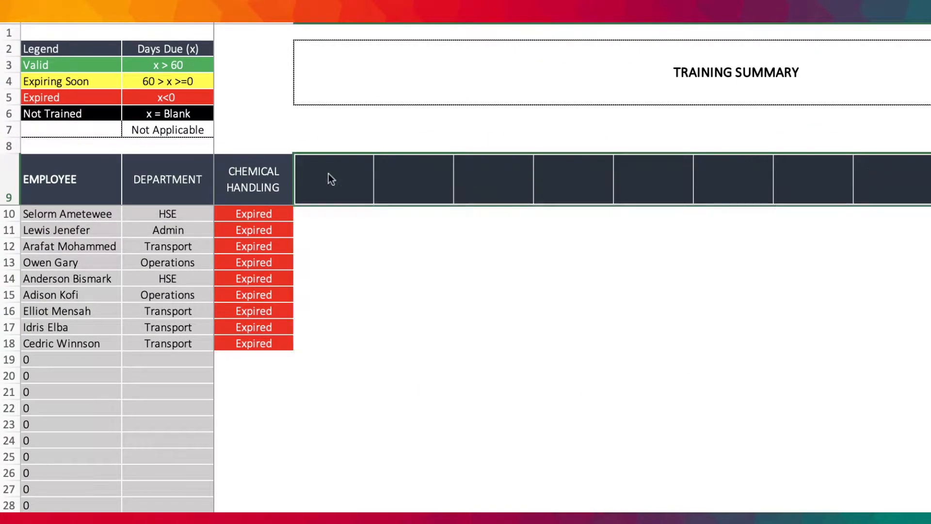
# Make Fire Safety the first Training Summary topic.
pyautogui.click(301, 195)
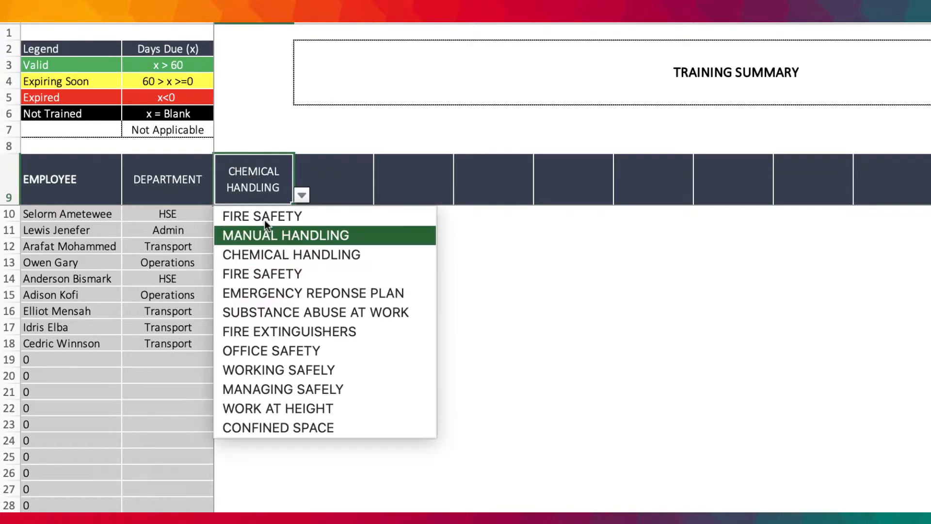
pyautogui.click(261, 215)
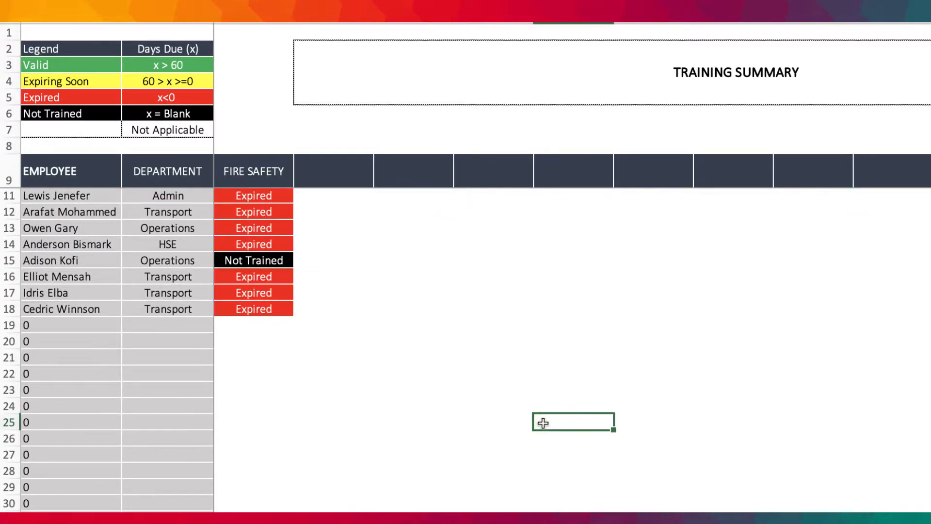
pyautogui.moveTo(388, 263)
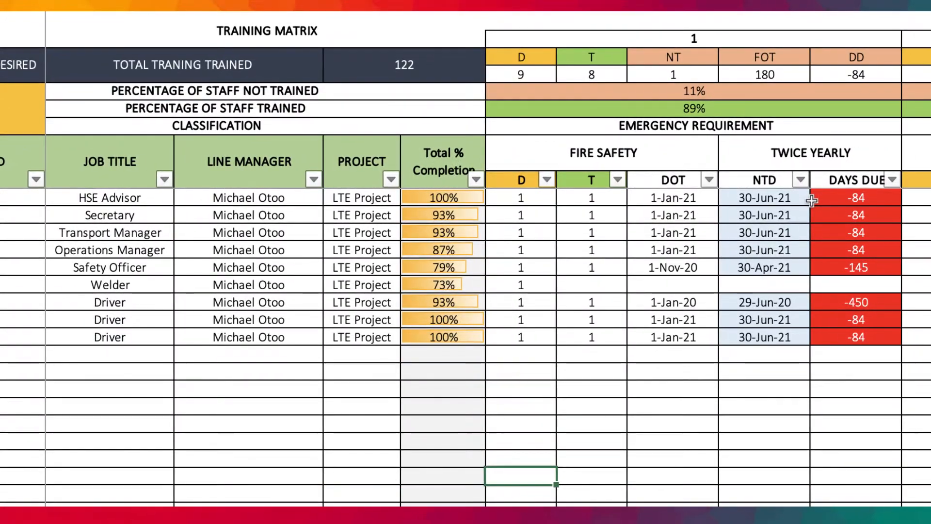
pyautogui.moveTo(855, 198); pyautogui.dragTo(855, 249)
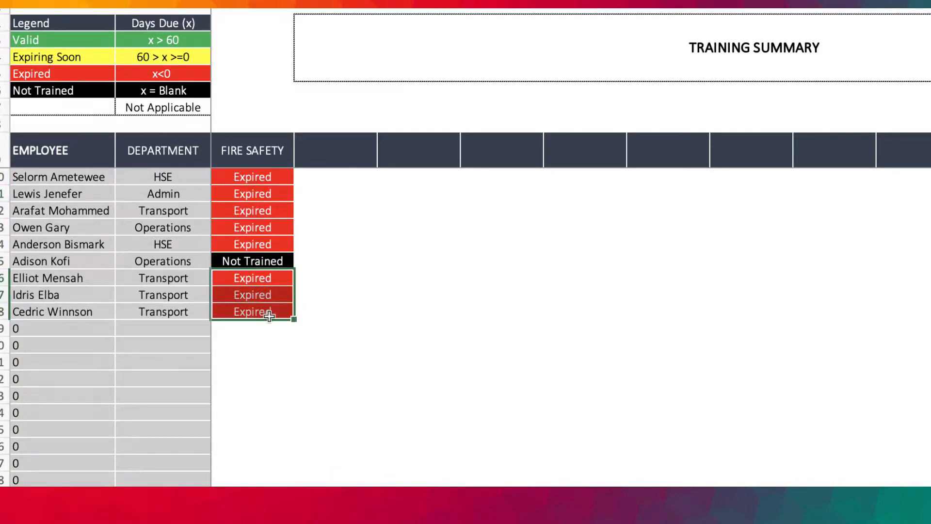
# Select the matrix's first training heading, Manual Handling, and bring up its course list.
pyautogui.hscroll(3)
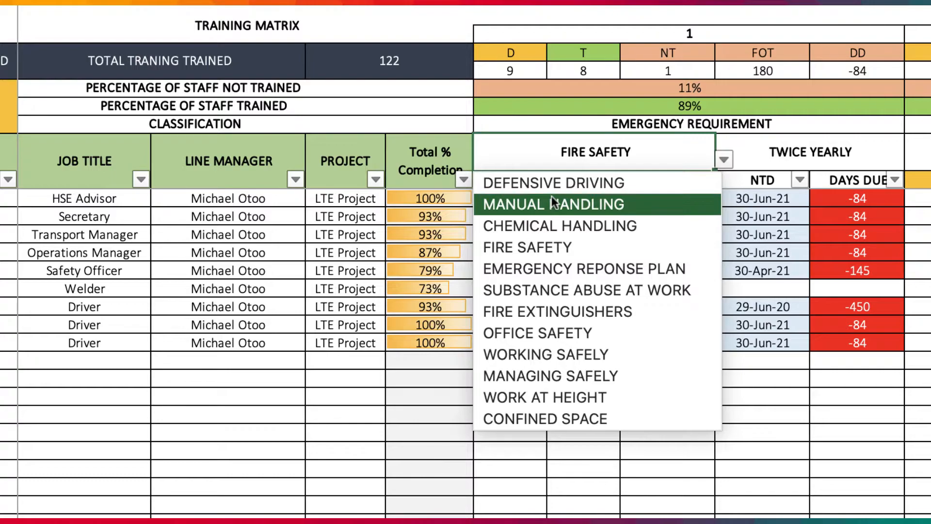
pyautogui.click(551, 205)
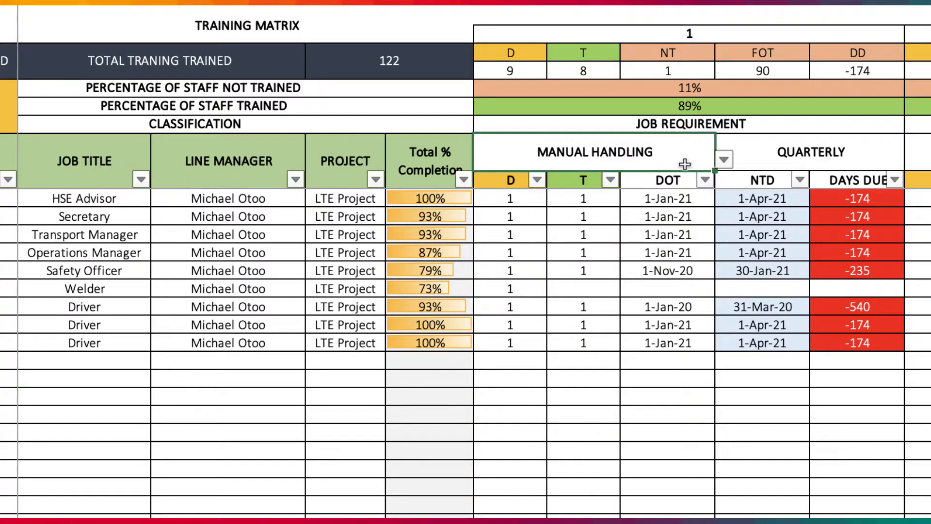
pyautogui.click(724, 158)
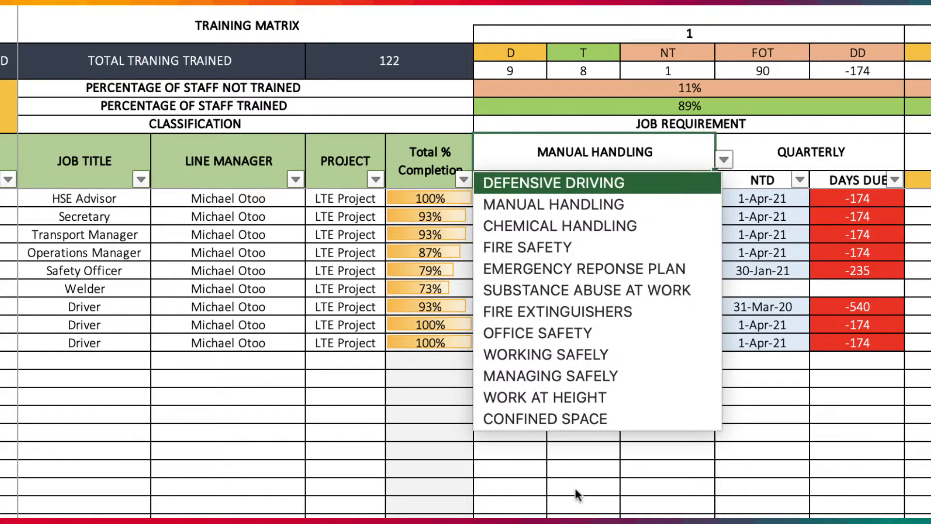
# Set the first training column to Defensive Driving with the first Driver dated 1/1/2020, then switch it to Welding Safety.
pyautogui.click(552, 183)
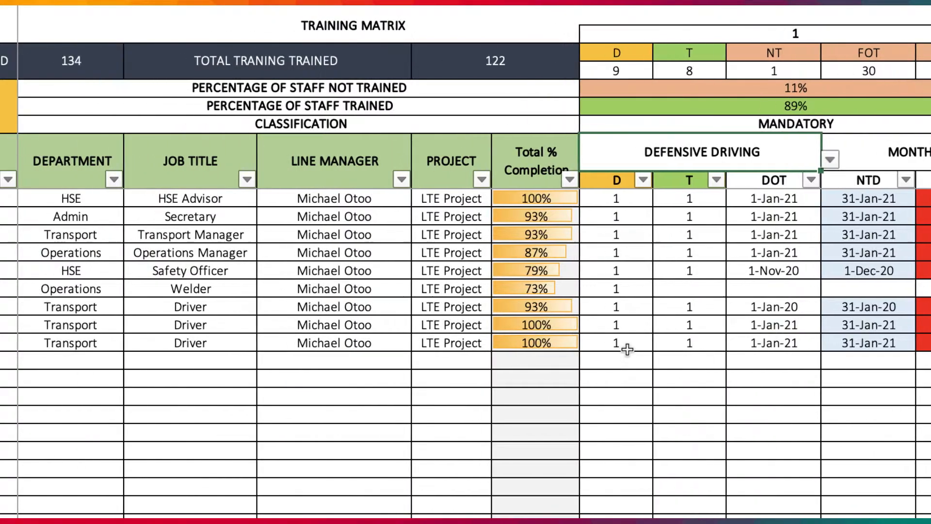
pyautogui.hscroll(3)
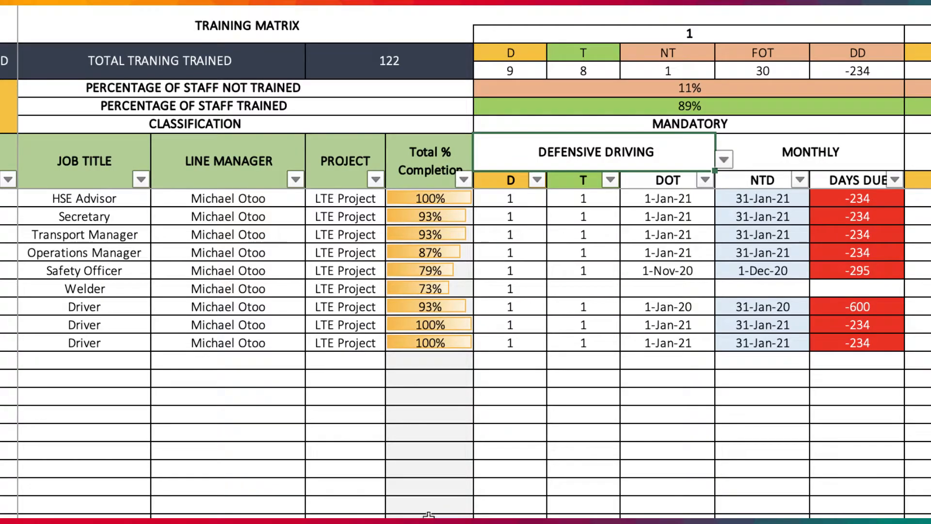
pyautogui.click(582, 306)
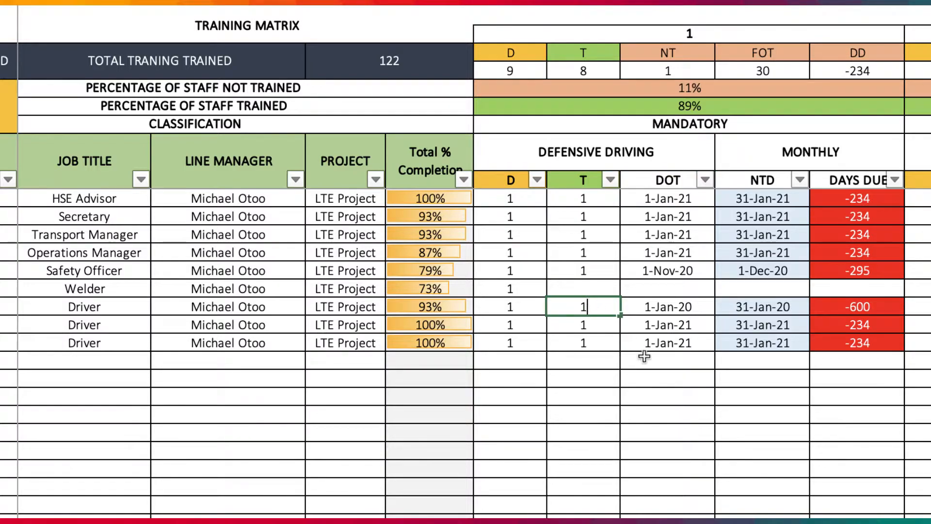
pyautogui.write('1/1/2020')
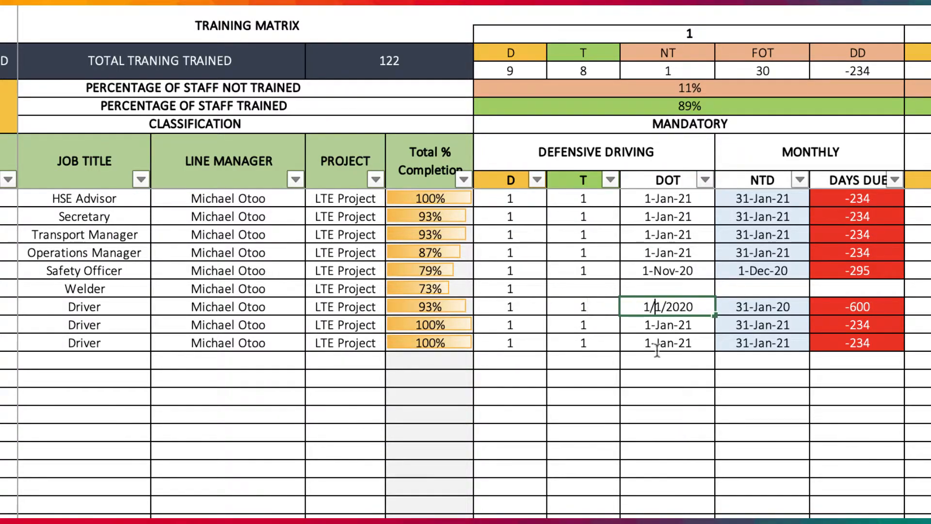
pyautogui.moveTo(685, 377)
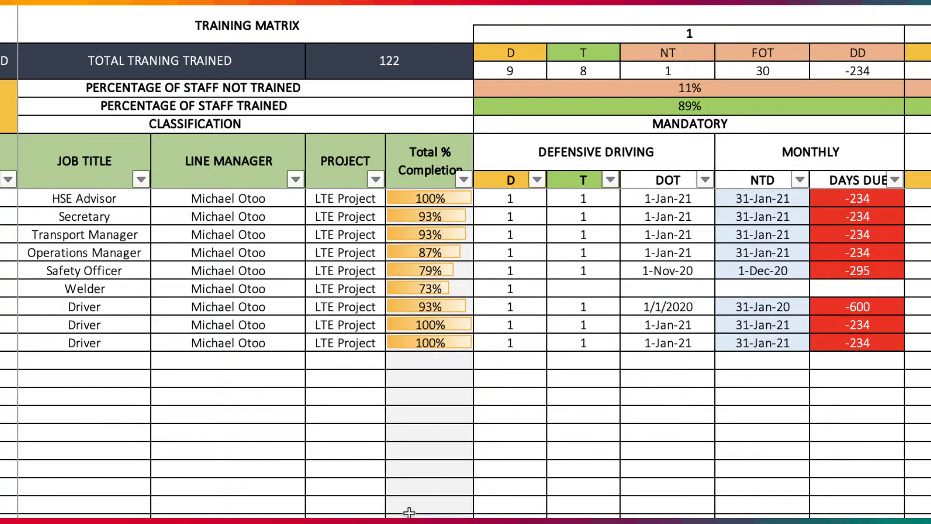
pyautogui.click(723, 159)
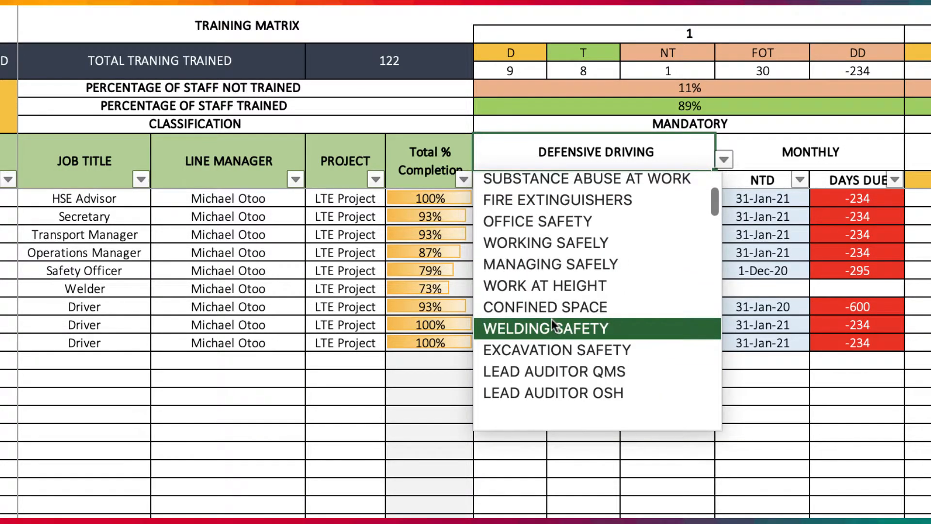
pyautogui.click(546, 327)
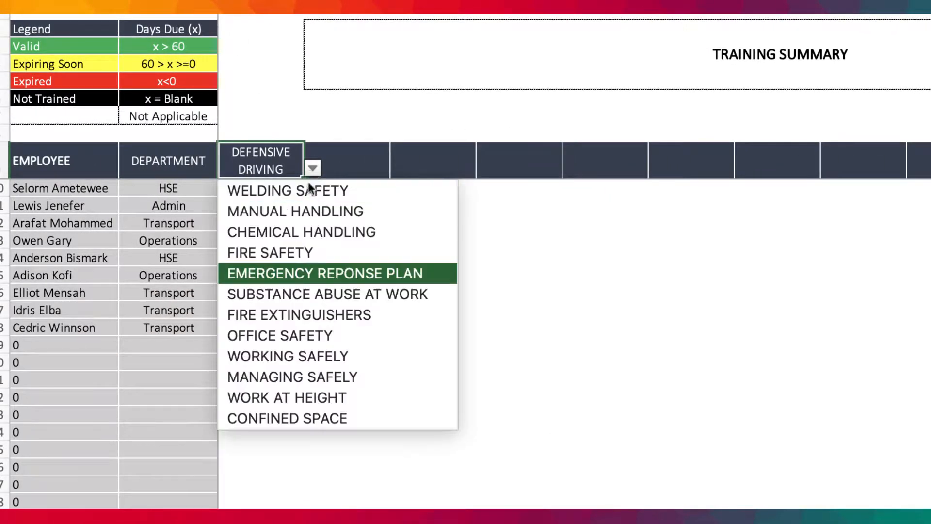
pyautogui.scroll(-3)
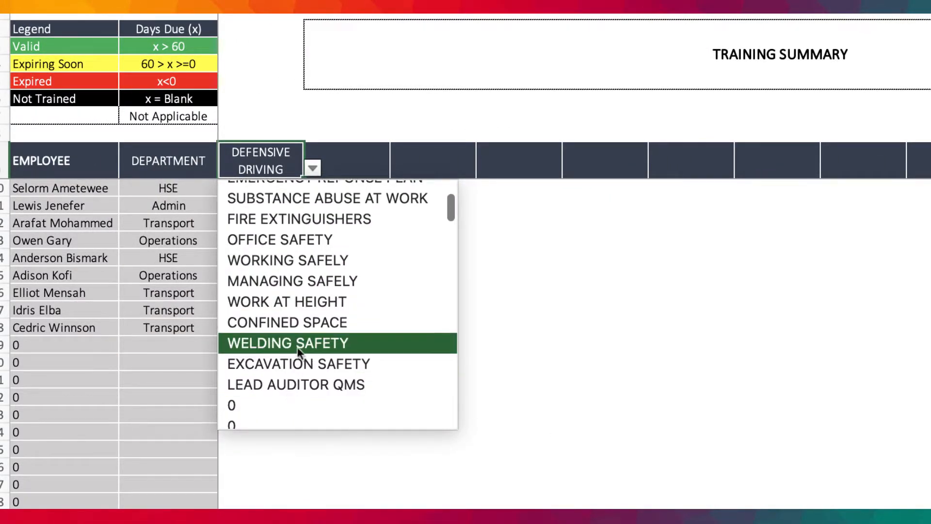
pyautogui.click(288, 342)
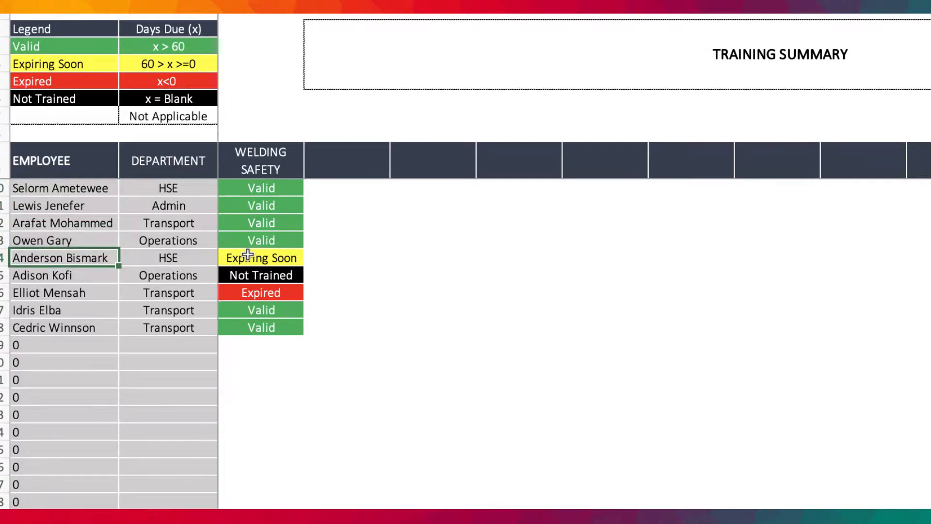
pyautogui.click(59, 274)
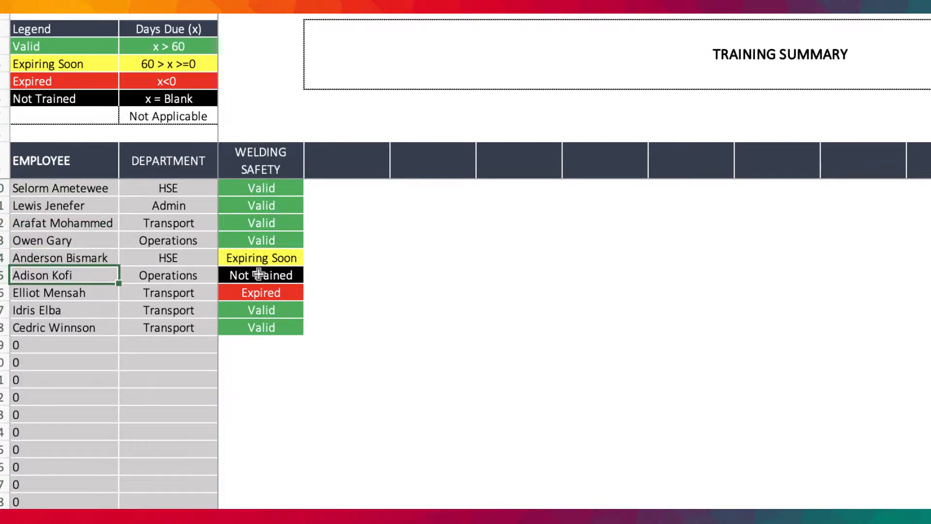
pyautogui.click(59, 292)
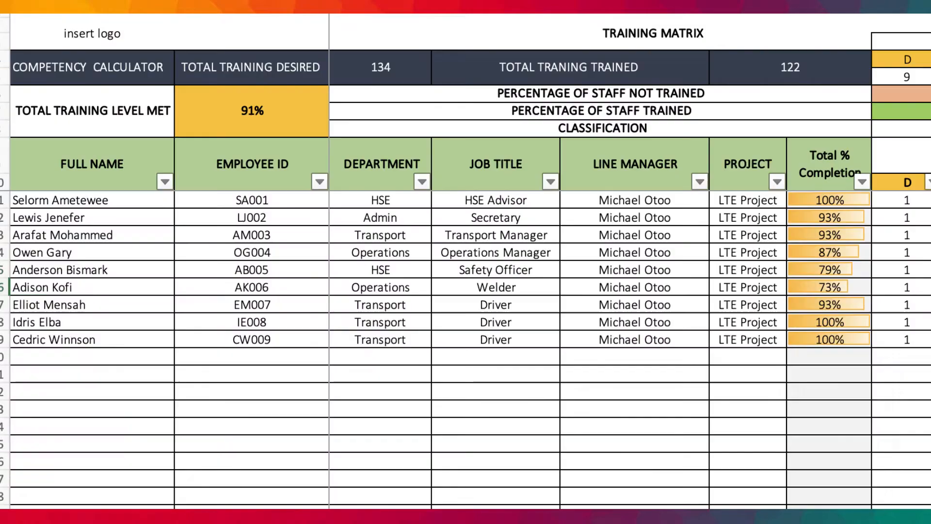
pyautogui.click(92, 356)
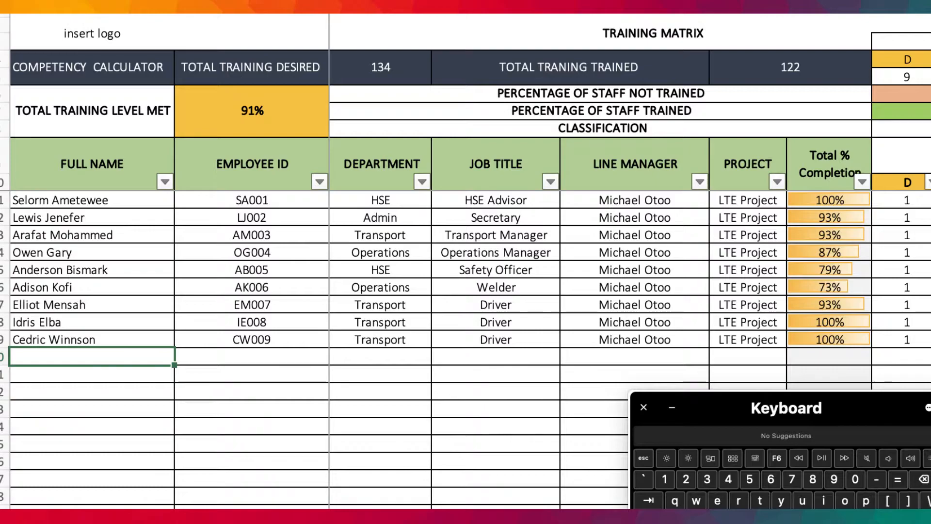
pyautogui.write('I')
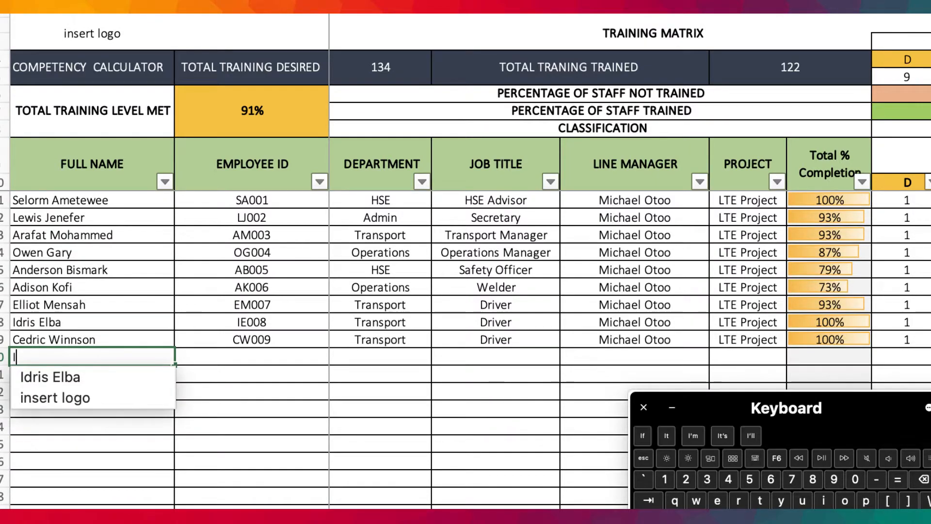
pyautogui.write('Isaac')
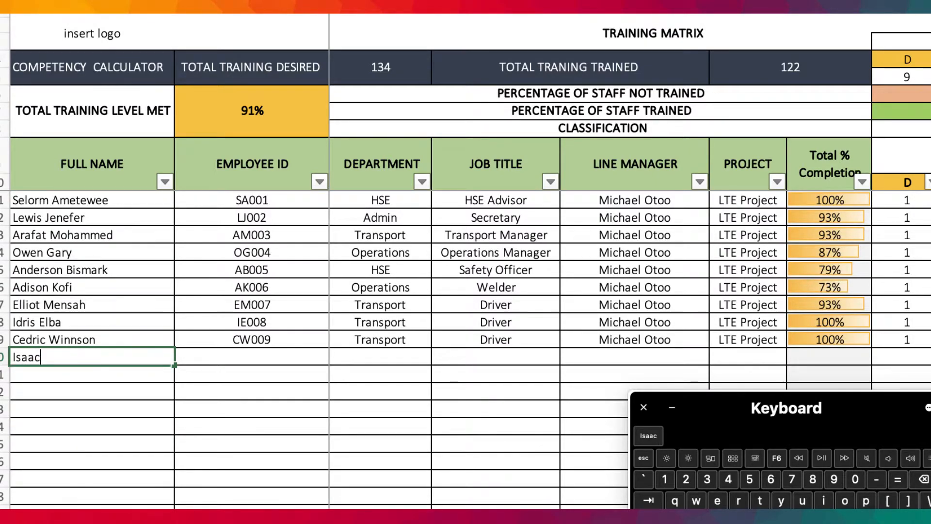
pyautogui.write('Appiah')
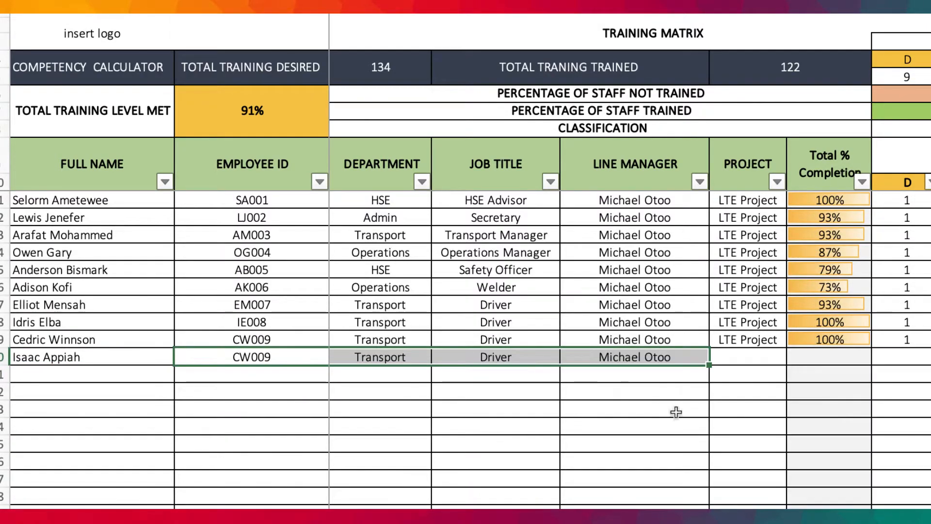
pyautogui.click(747, 356)
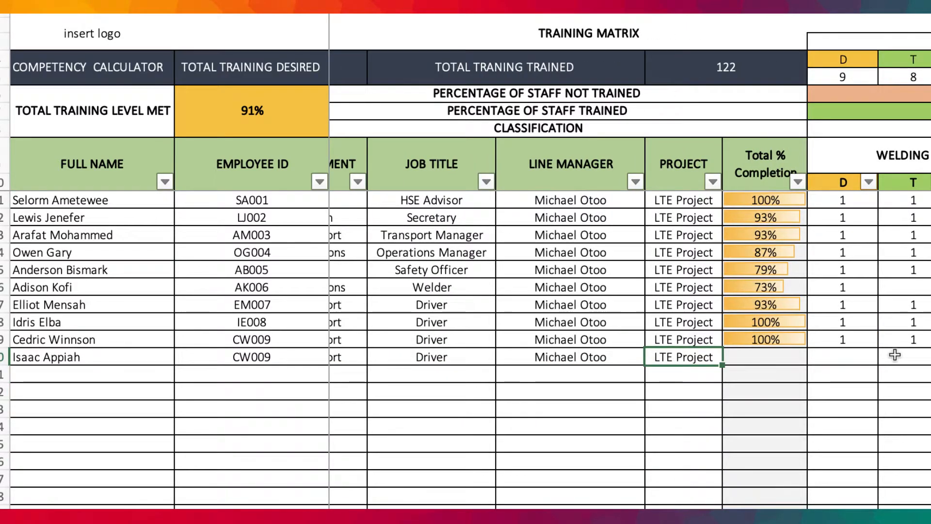
pyautogui.hscroll(3)
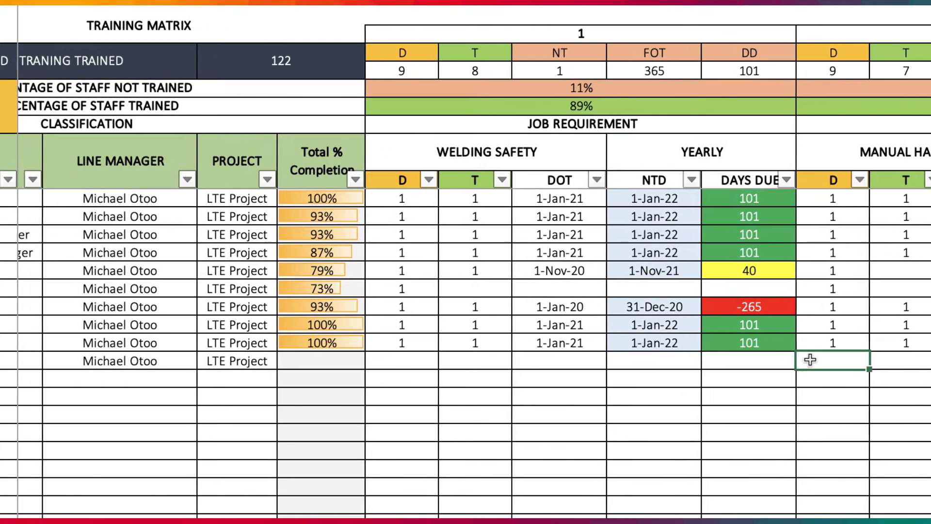
pyautogui.write('1')
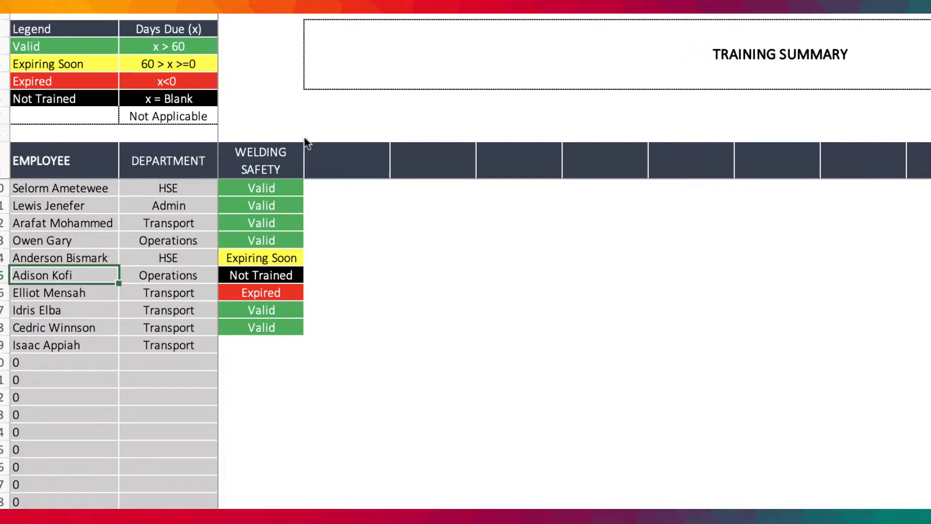
pyautogui.click(260, 160)
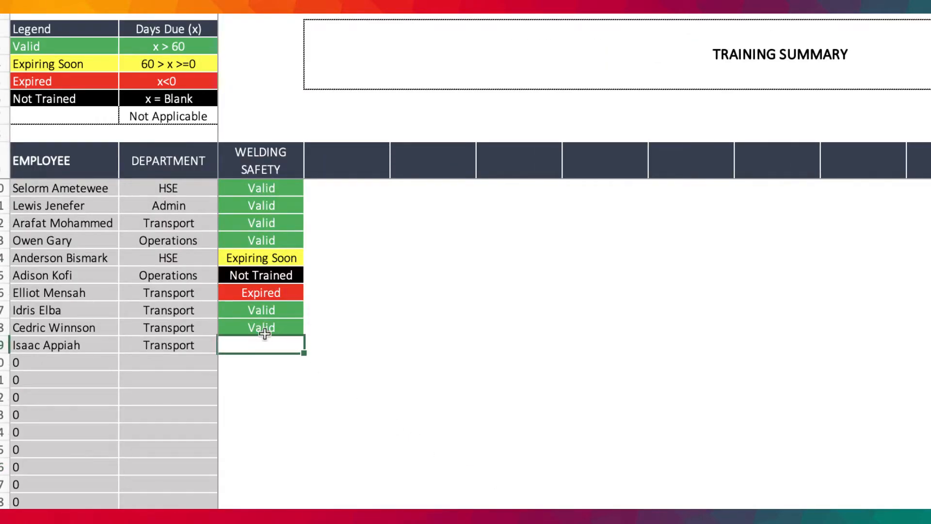
pyautogui.click(397, 167)
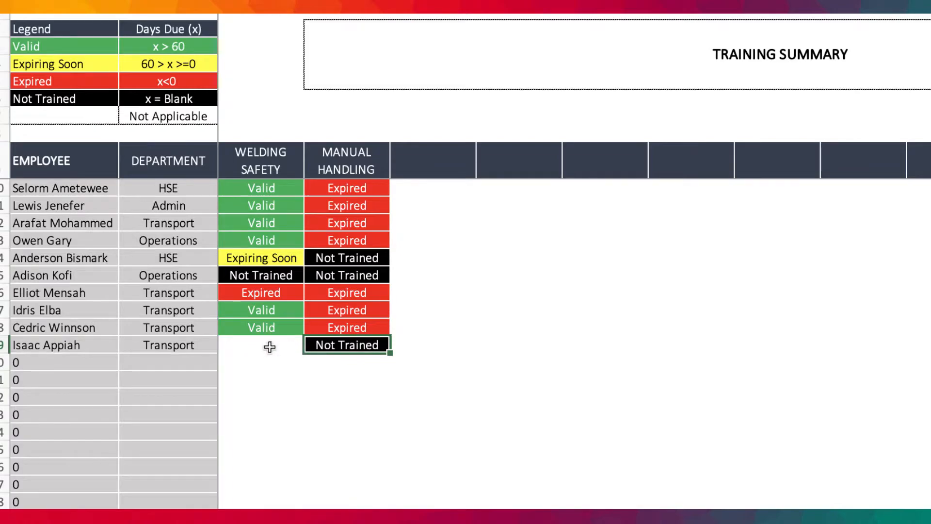
pyautogui.click(260, 345)
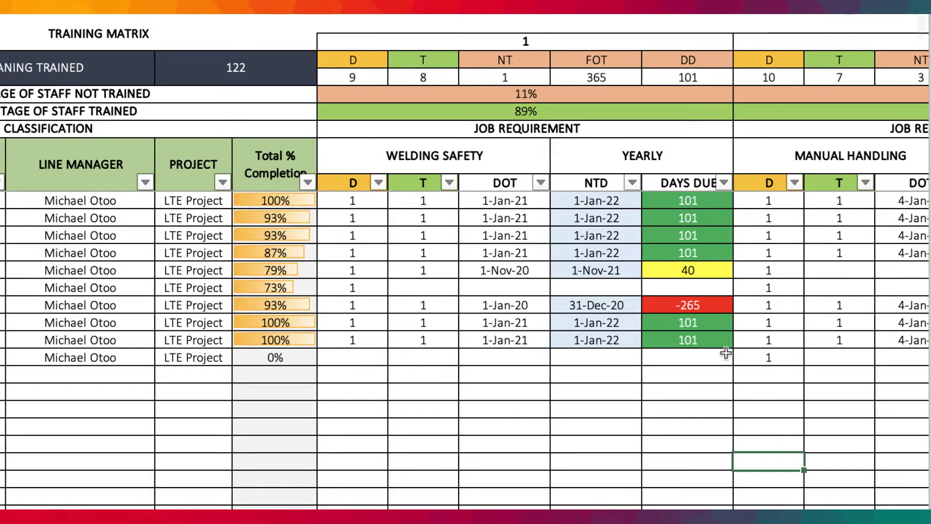
pyautogui.hscroll(3)
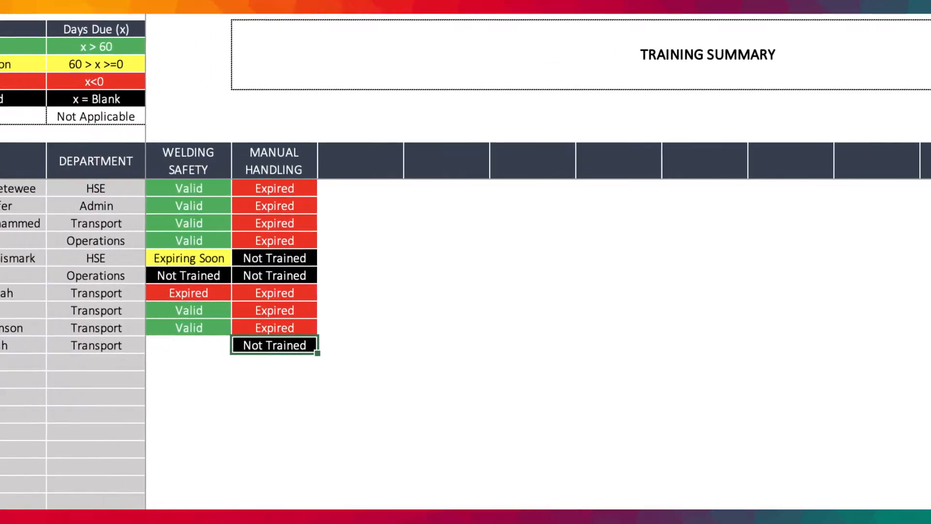
pyautogui.hscroll(-3)
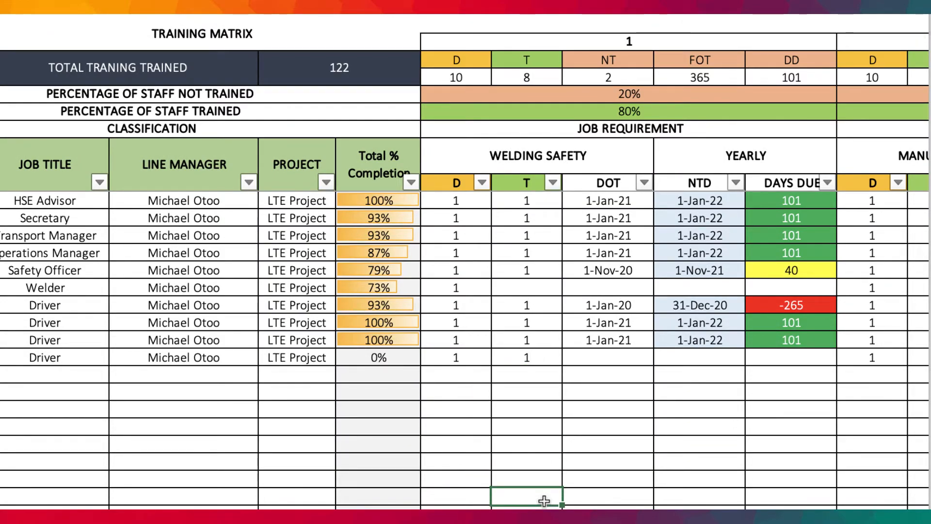
pyautogui.write('1')
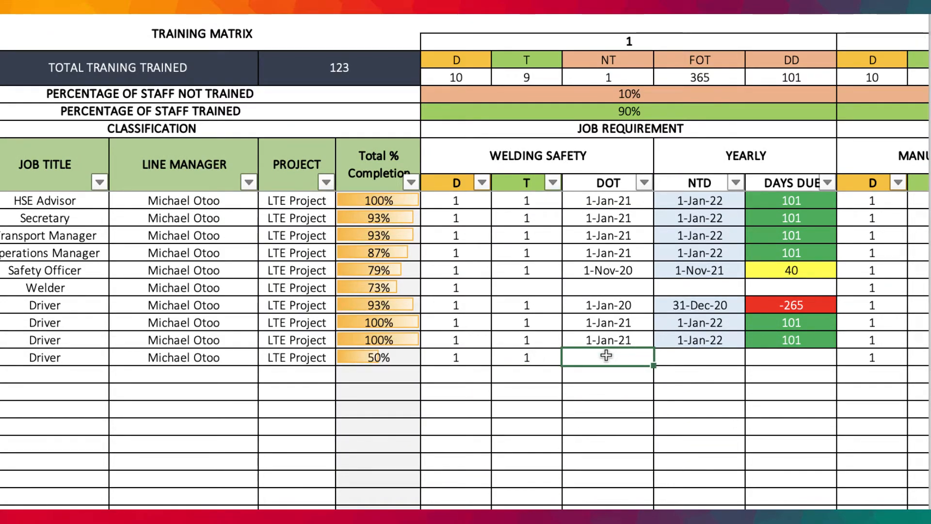
pyautogui.write('11/')
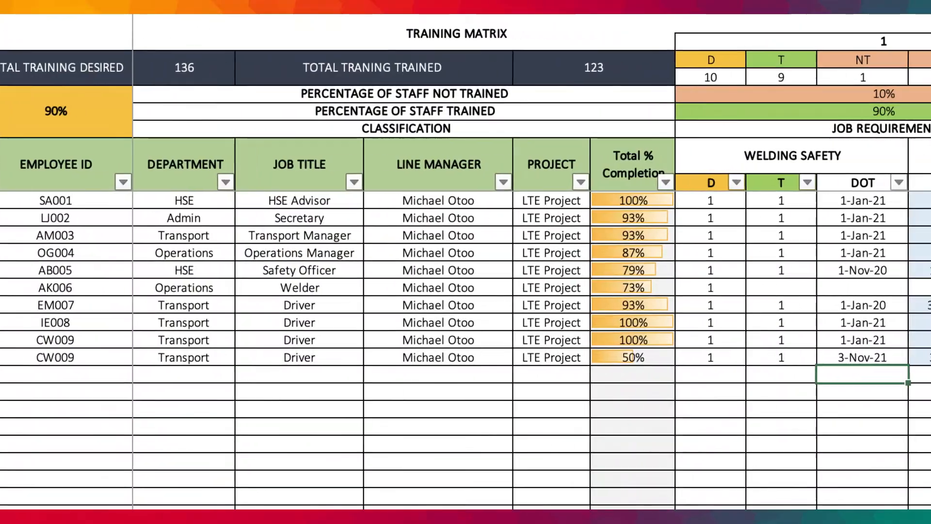
pyautogui.hscroll(3)
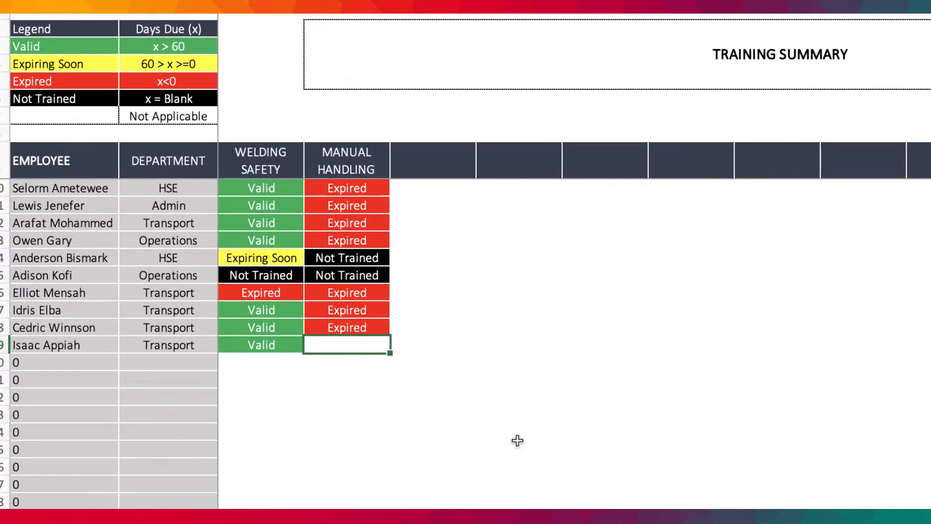
# Set summary headers to Chemical Handling, Substance Abuse at Work, Office Safety, Managing Safely, Work at Height, Working Safely and Excavation Safety.
pyautogui.click(433, 160)
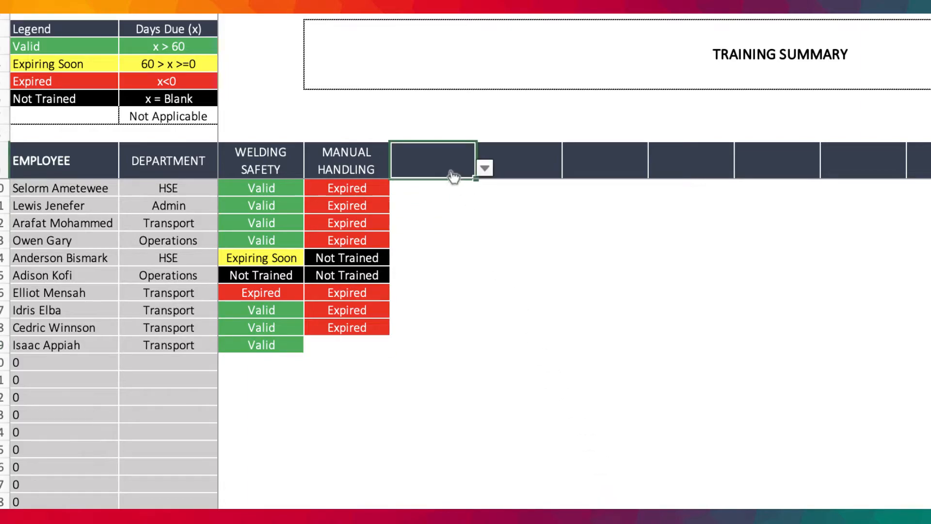
pyautogui.write('CHEMICAL HANDLING')
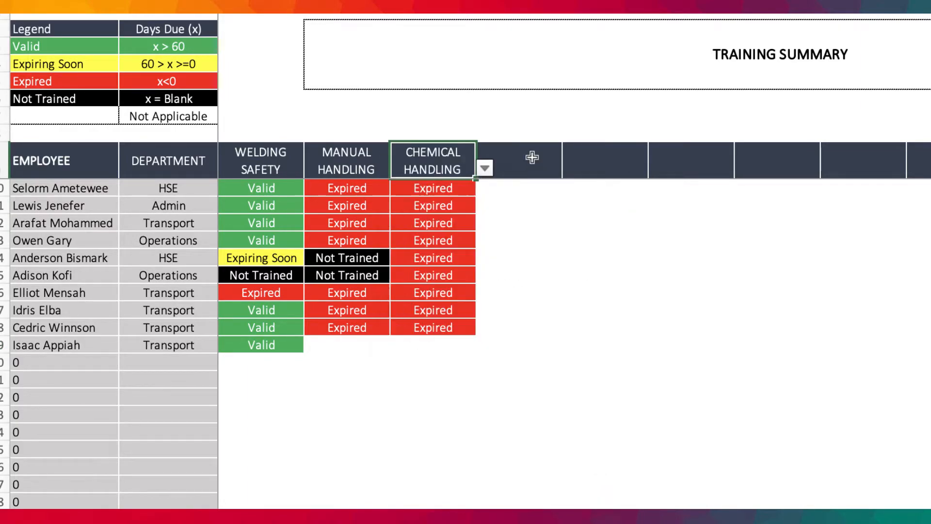
pyautogui.click(568, 168)
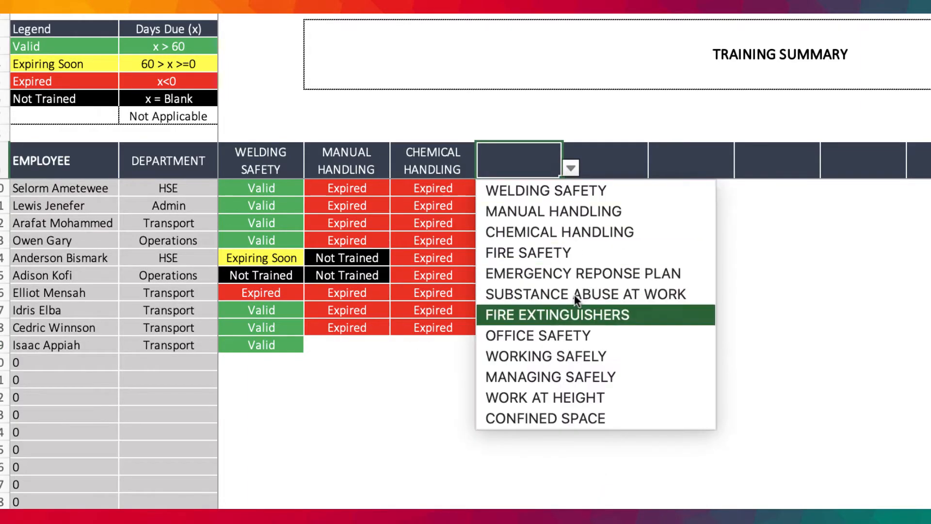
pyautogui.click(584, 294)
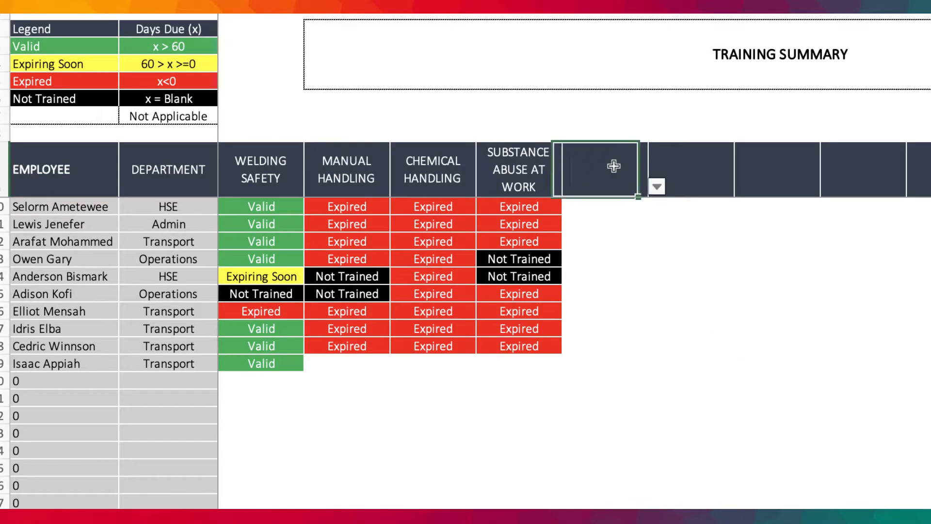
pyautogui.click(657, 186)
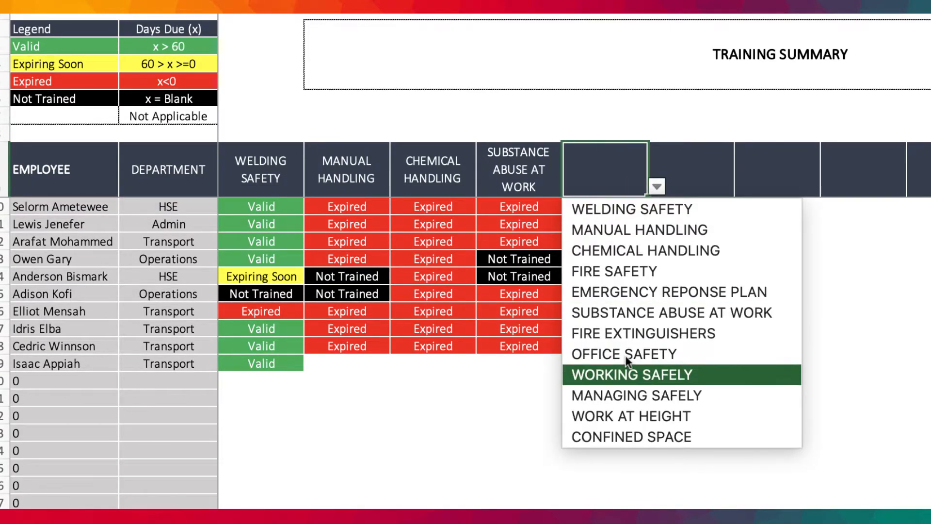
pyautogui.click(623, 354)
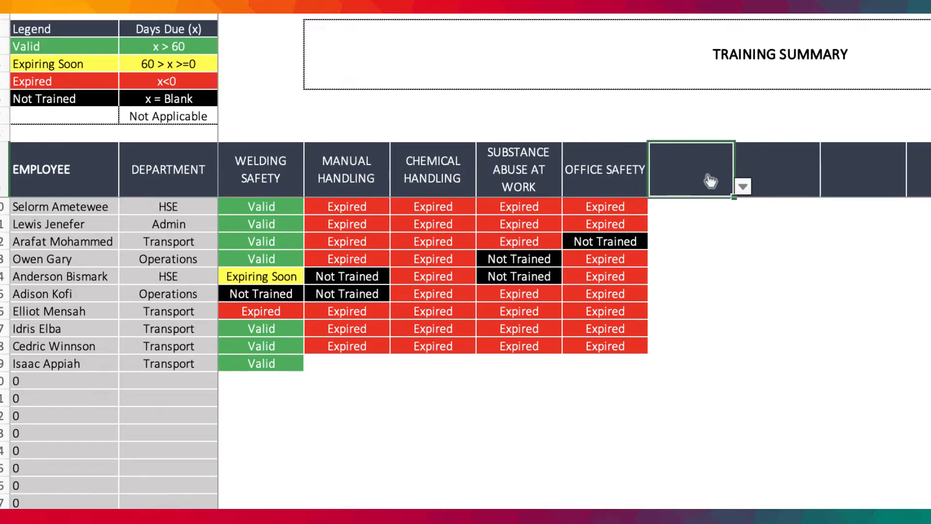
pyautogui.click(742, 187)
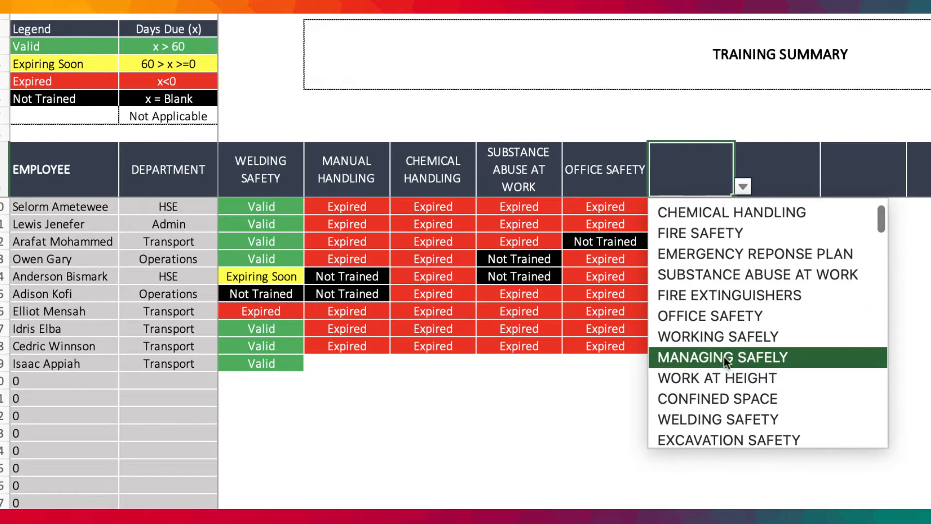
pyautogui.click(722, 358)
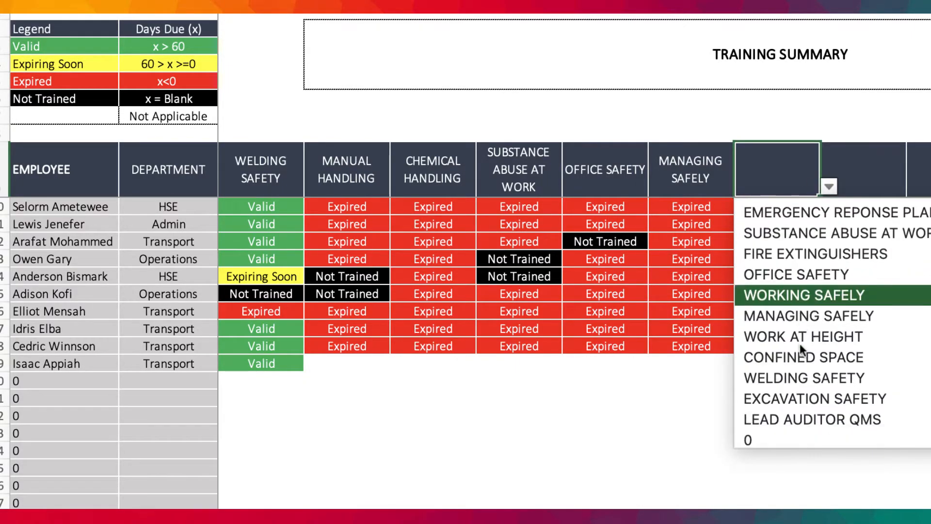
pyautogui.click(802, 336)
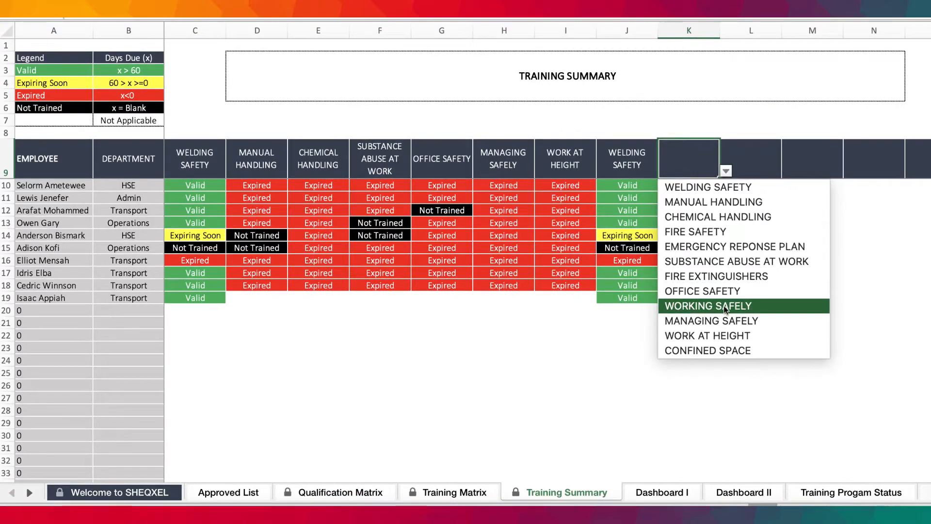
pyautogui.click(705, 305)
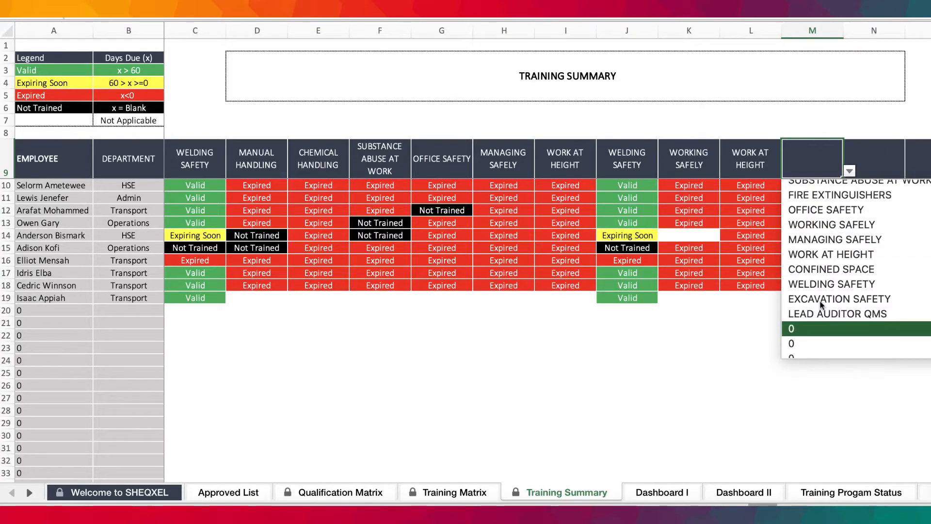
pyautogui.click(834, 299)
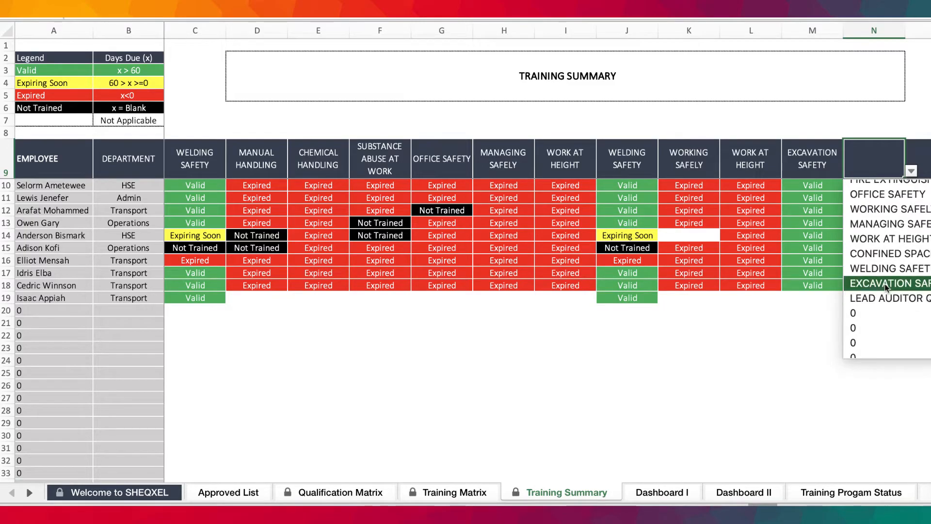
pyautogui.click(885, 283)
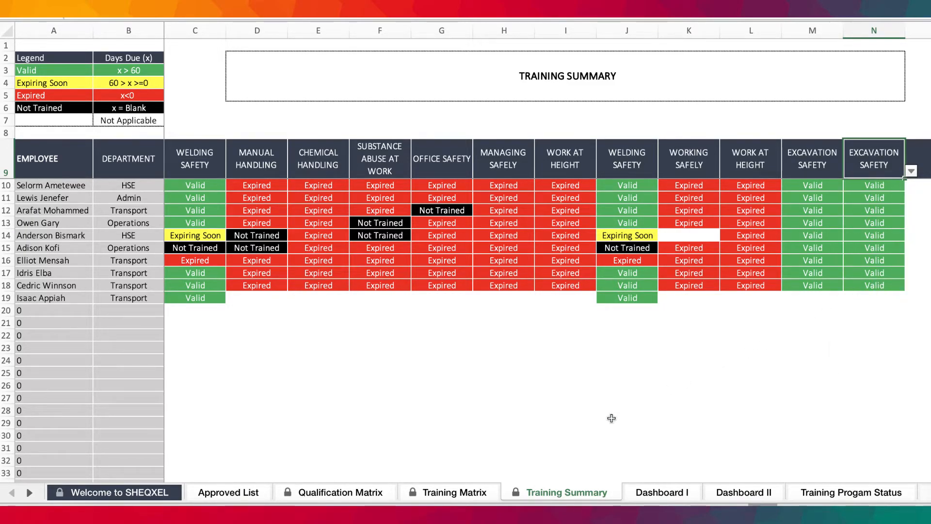
pyautogui.click(627, 423)
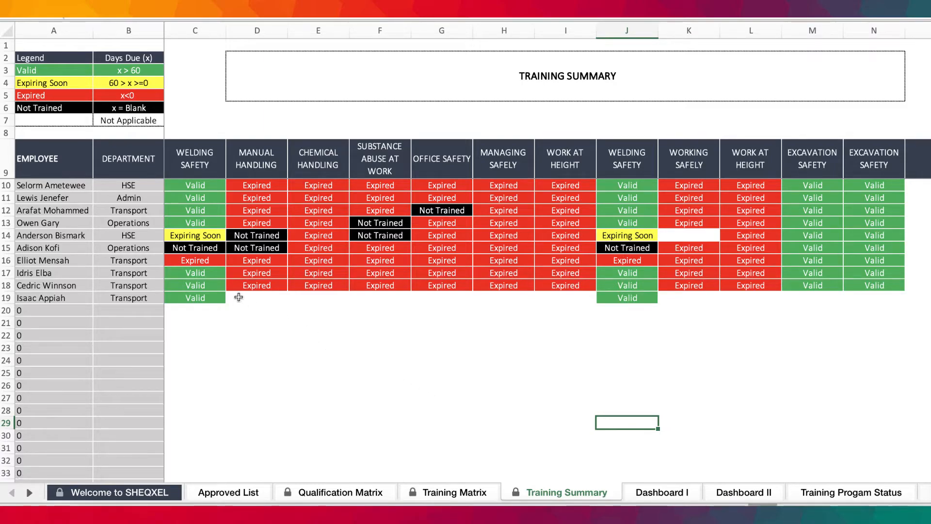
# Check the newest employee's Manual Handling status against the Training Matrix.
pyautogui.click(257, 298)
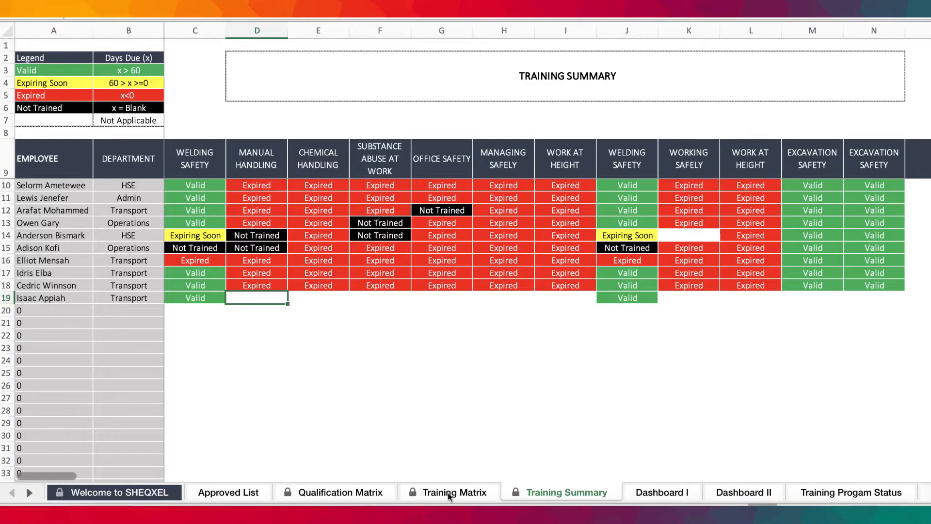
pyautogui.click(455, 492)
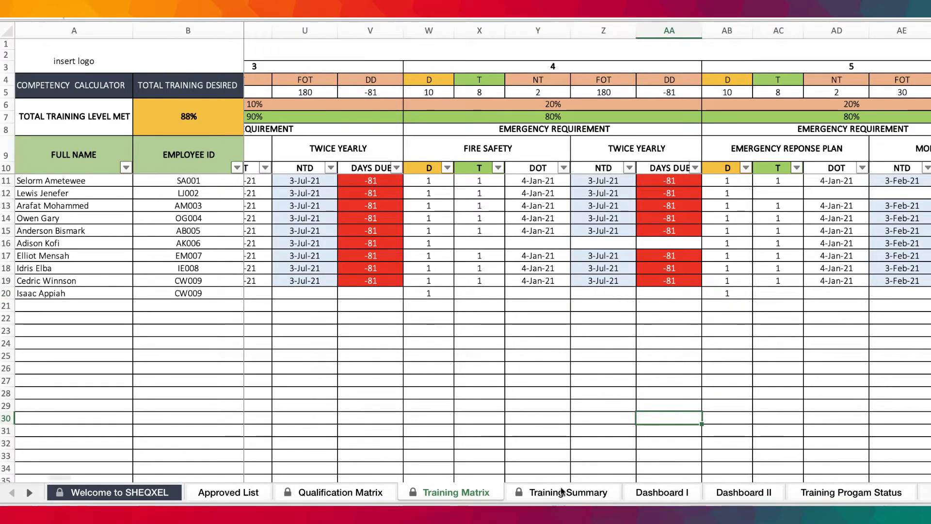
pyautogui.click(568, 492)
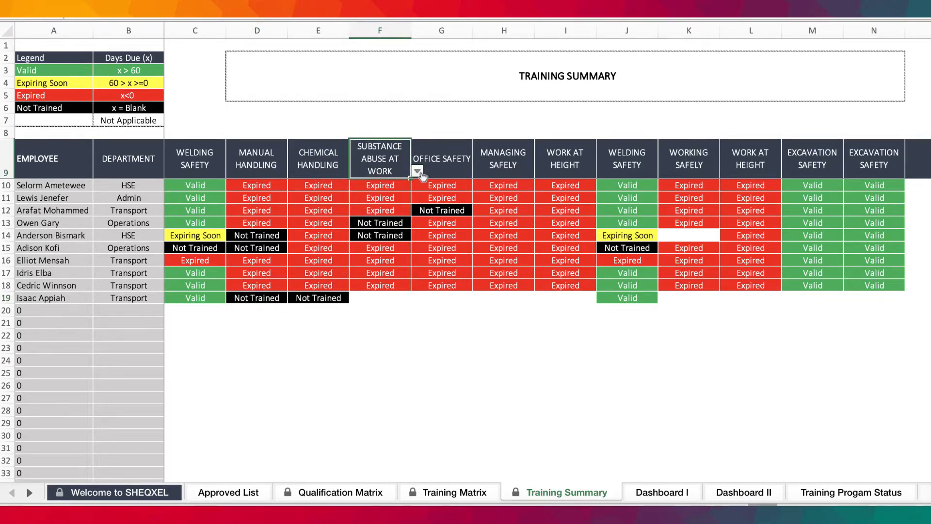
# Change two summary columns to Fire Safety and Substance Abuse at Work.
pyautogui.click(419, 177)
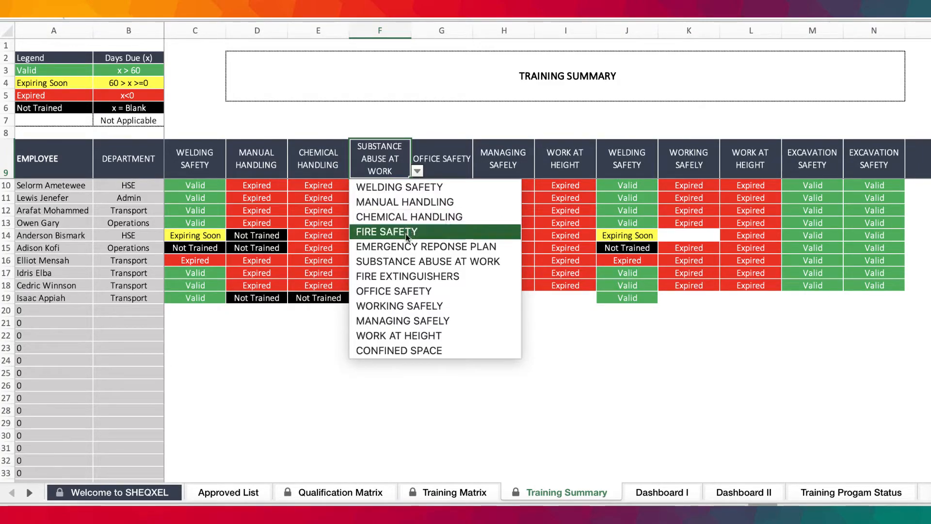
pyautogui.click(386, 232)
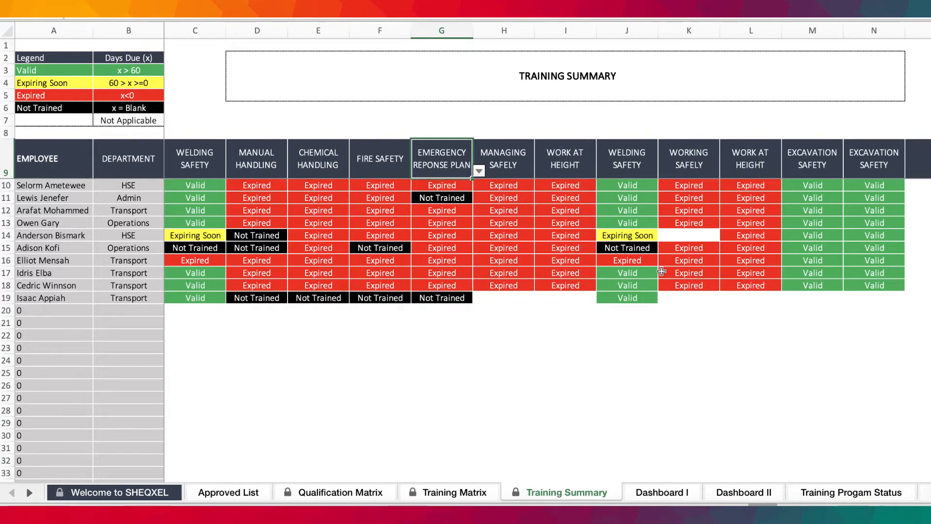
pyautogui.click(531, 171)
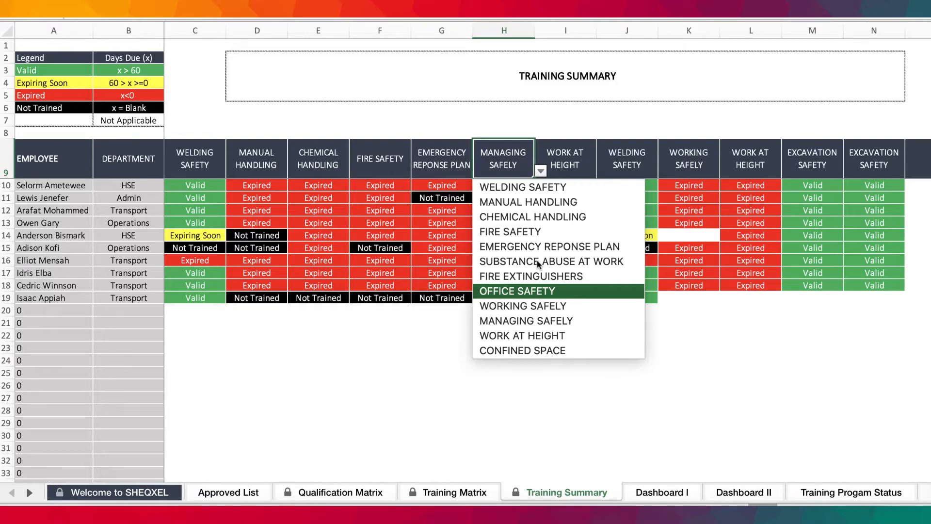
pyautogui.click(551, 261)
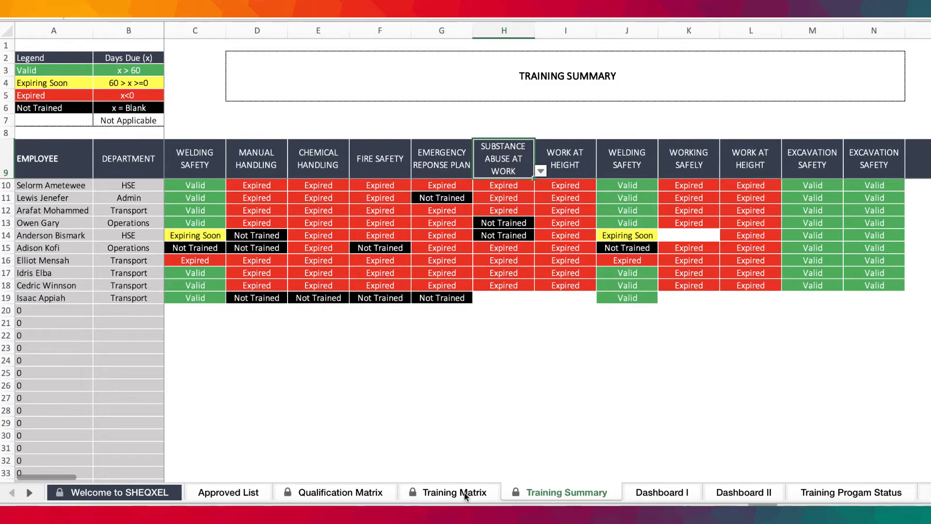
# Compare the newest employee's Work at Height status with his Training Matrix row.
pyautogui.click(449, 492)
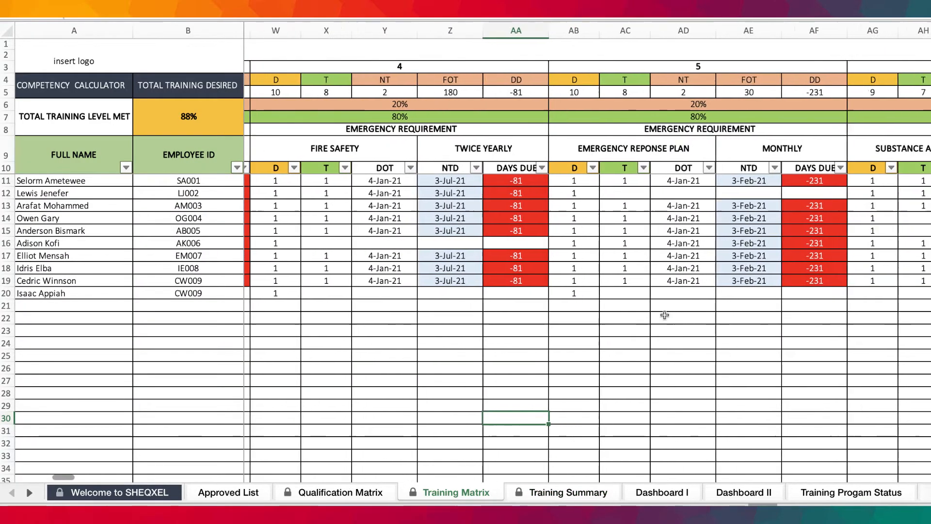
pyautogui.hscroll(3)
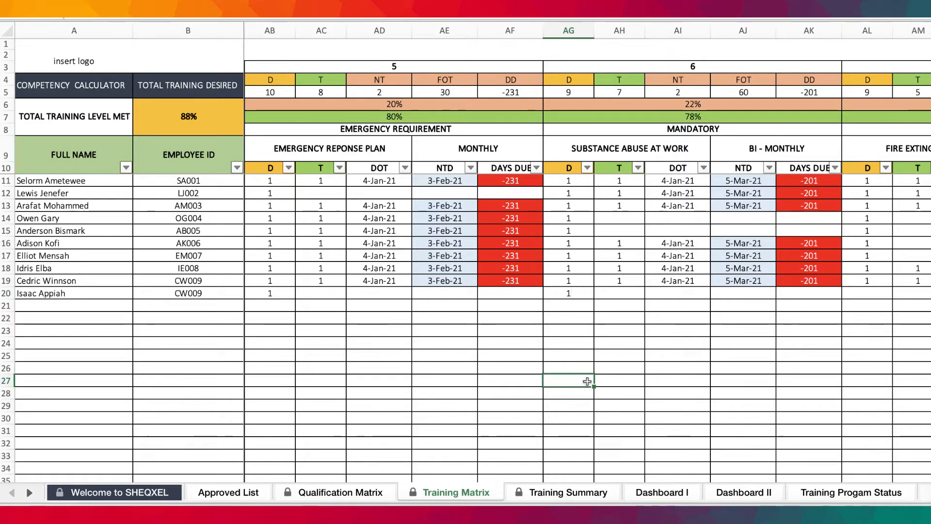
pyautogui.click(565, 492)
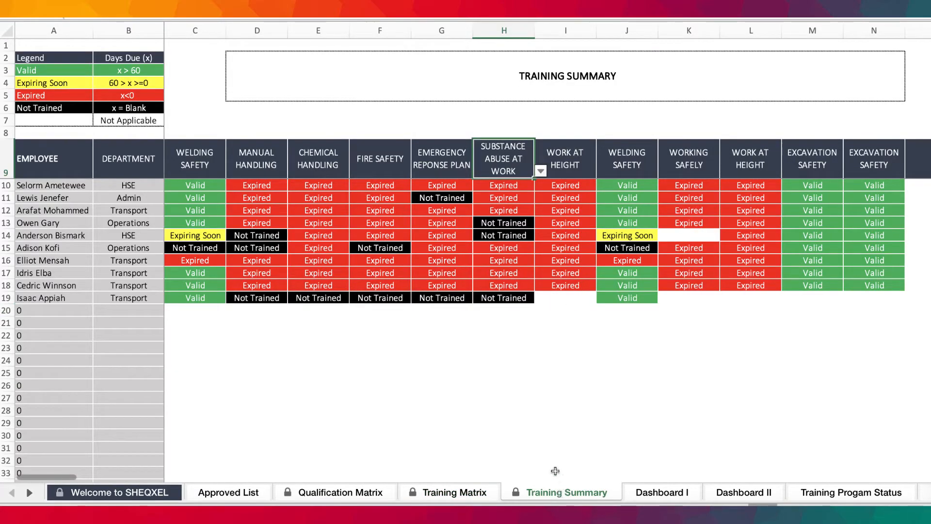
pyautogui.click(565, 298)
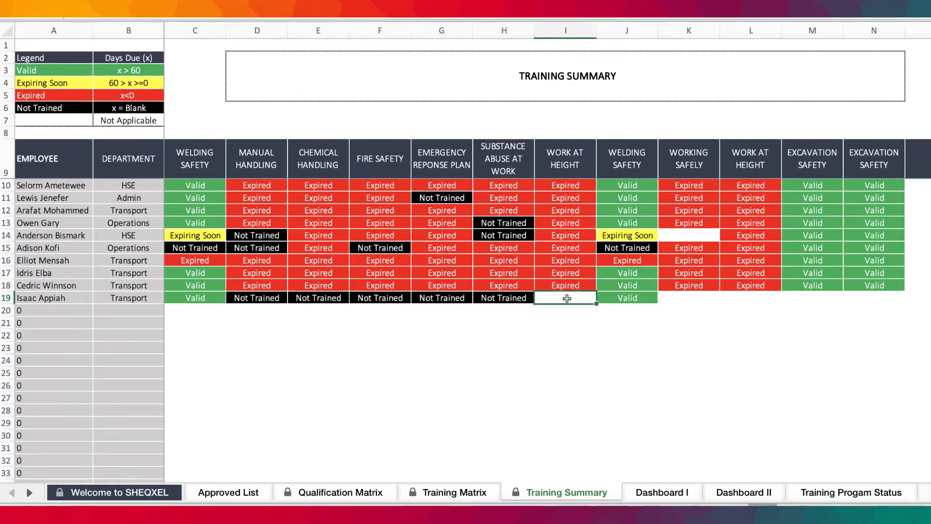
pyautogui.click(449, 491)
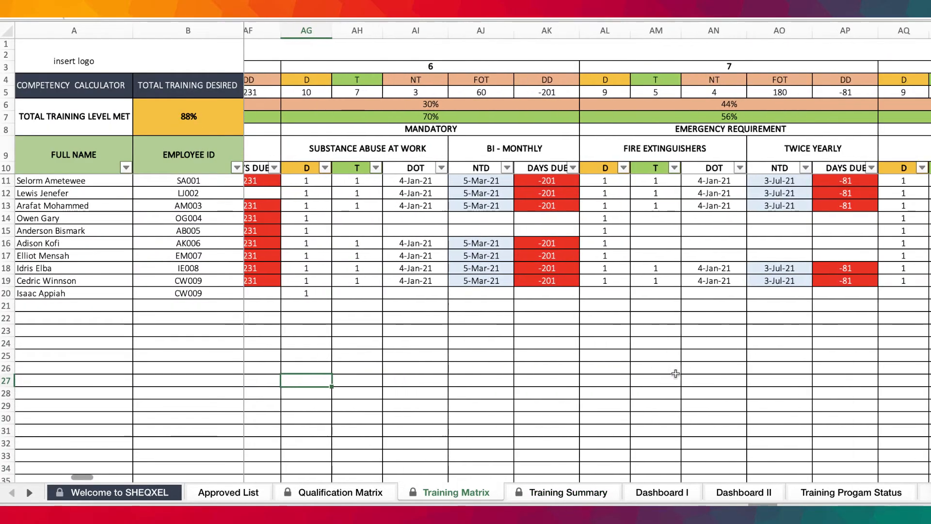
pyautogui.hscroll(3)
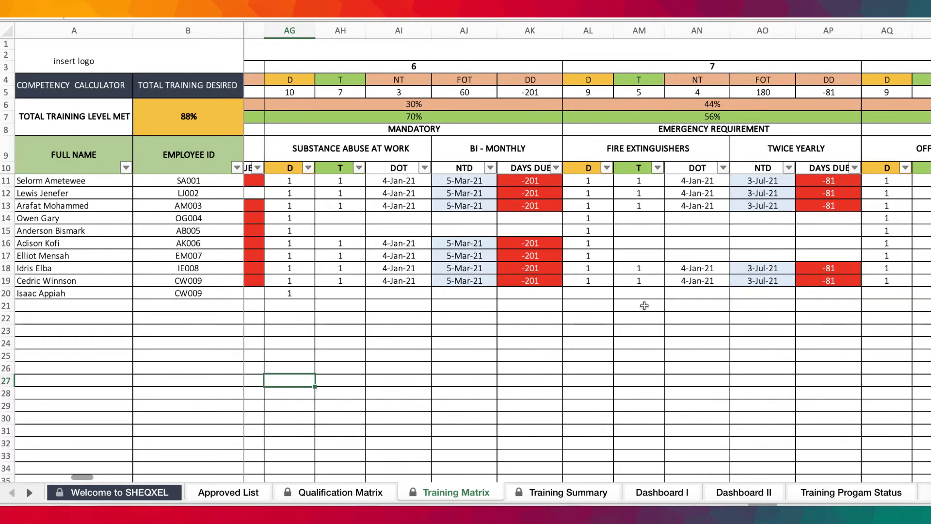
pyautogui.hscroll(3)
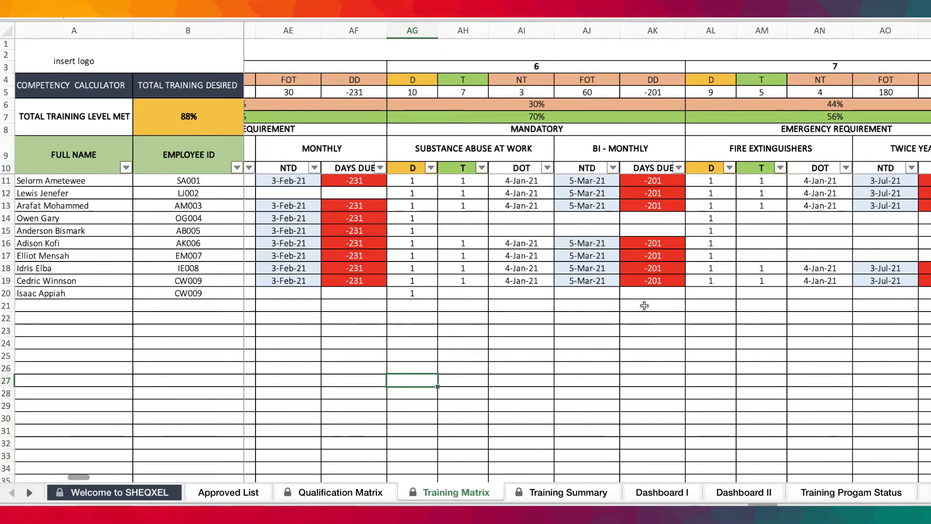
pyautogui.hscroll(-3)
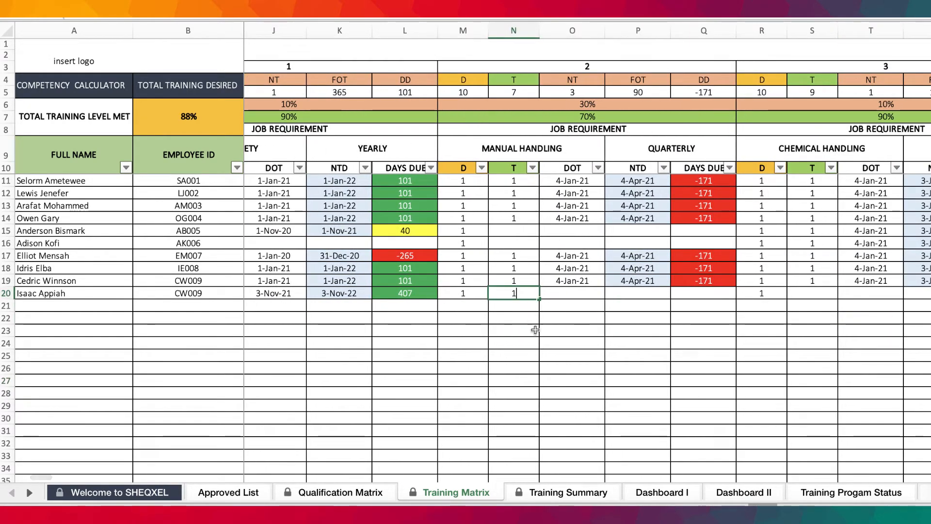
pyautogui.write('1')
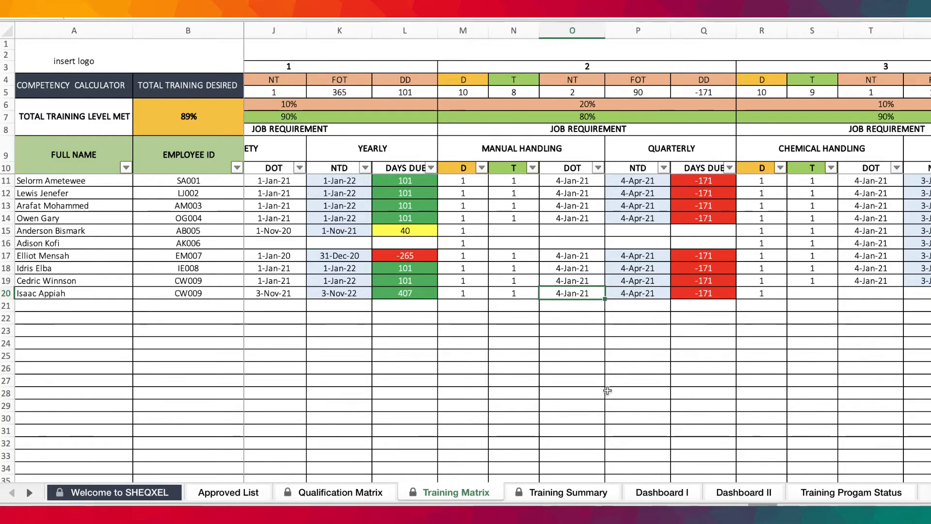
pyautogui.write('11/4/2021')
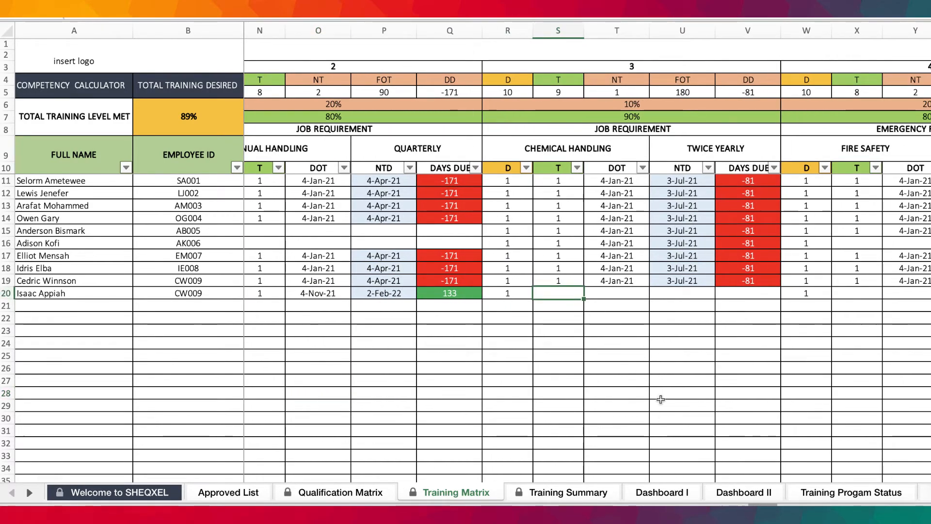
pyautogui.write('11')
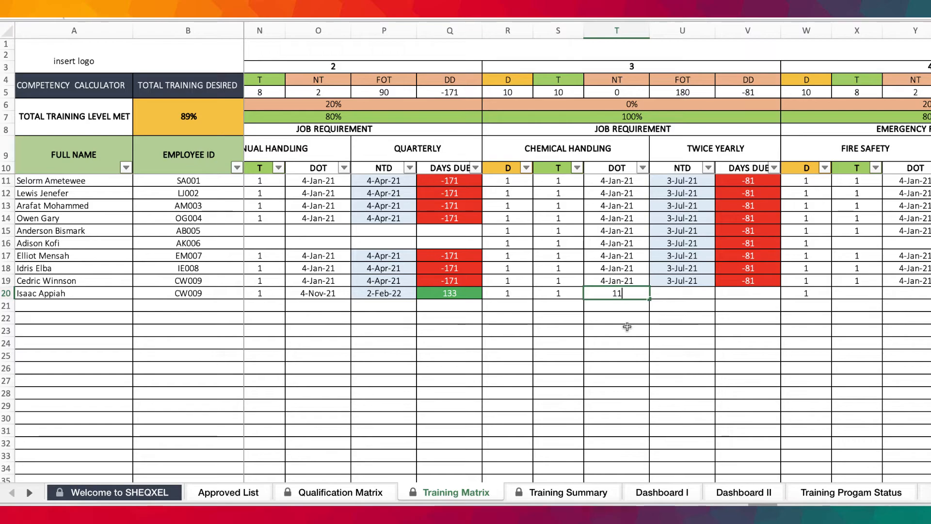
pyautogui.write('/')
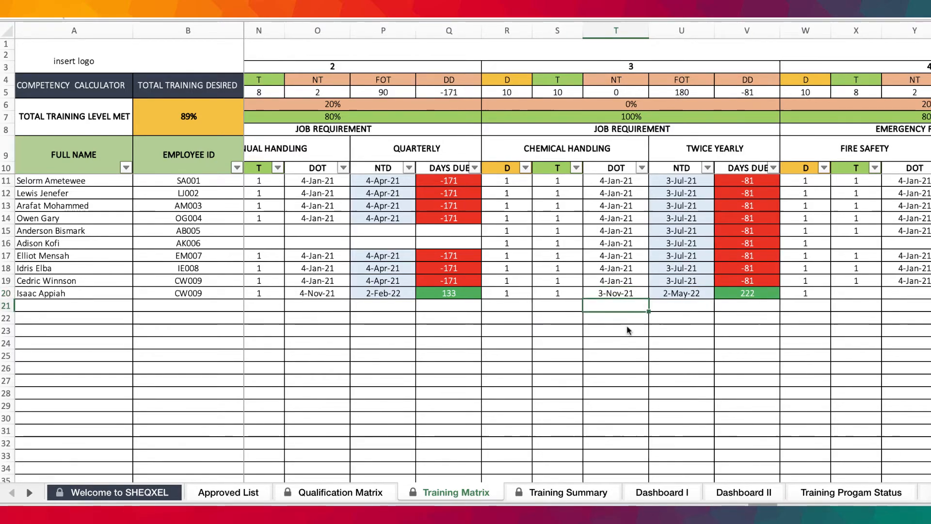
pyautogui.hscroll(3)
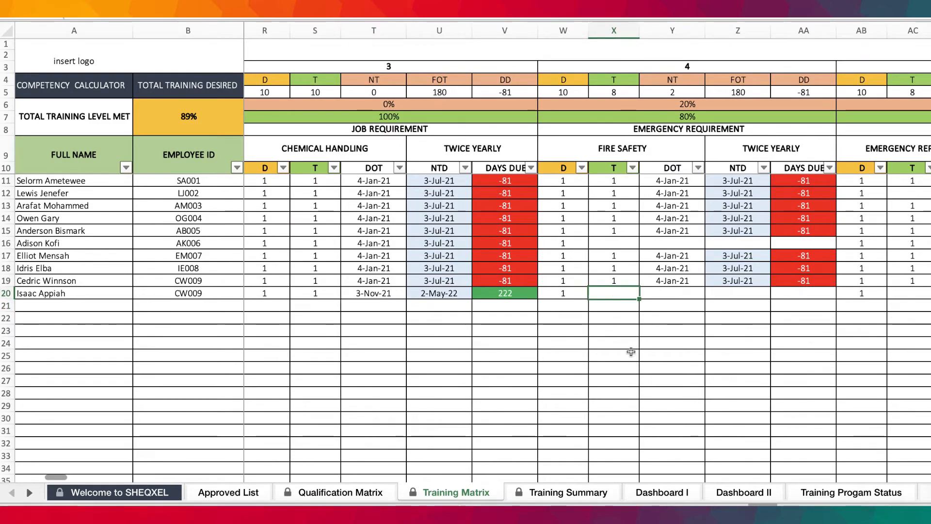
pyautogui.write('1')
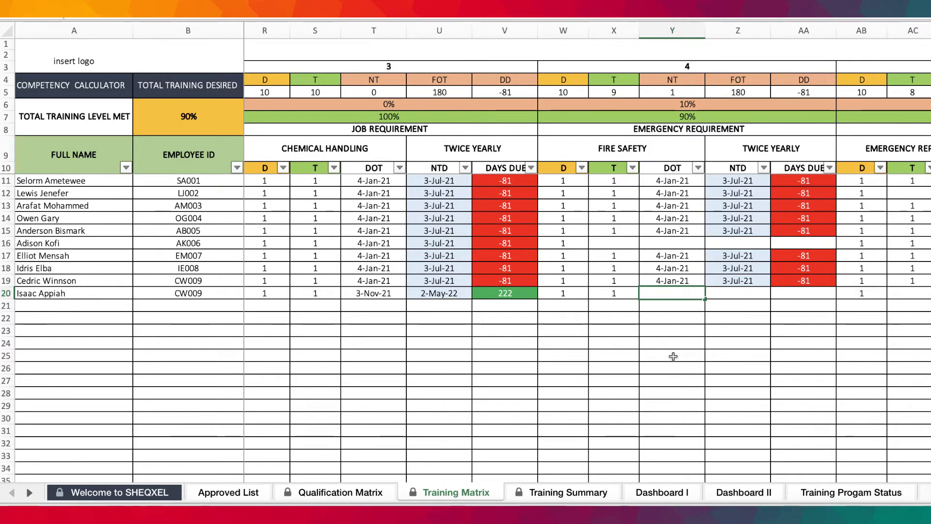
pyautogui.write('3/11')
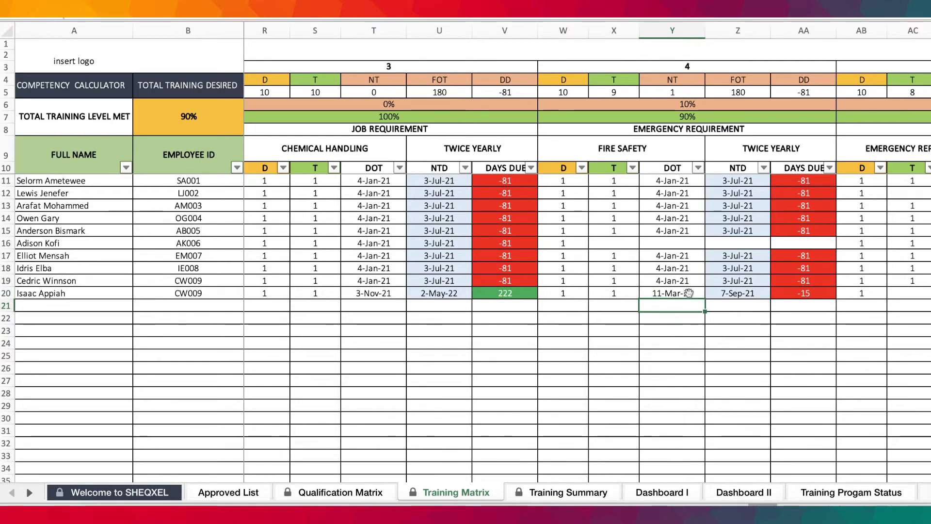
pyautogui.write('3/11/2021')
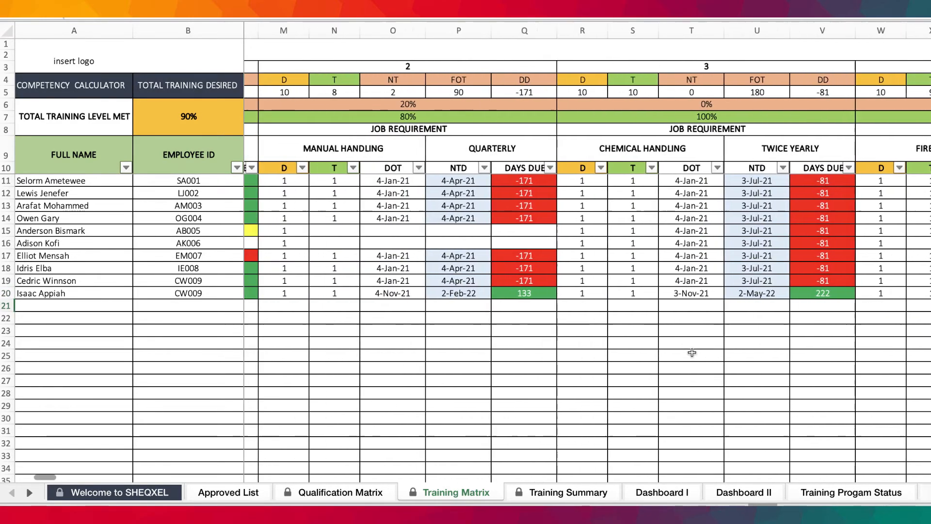
pyautogui.click(568, 491)
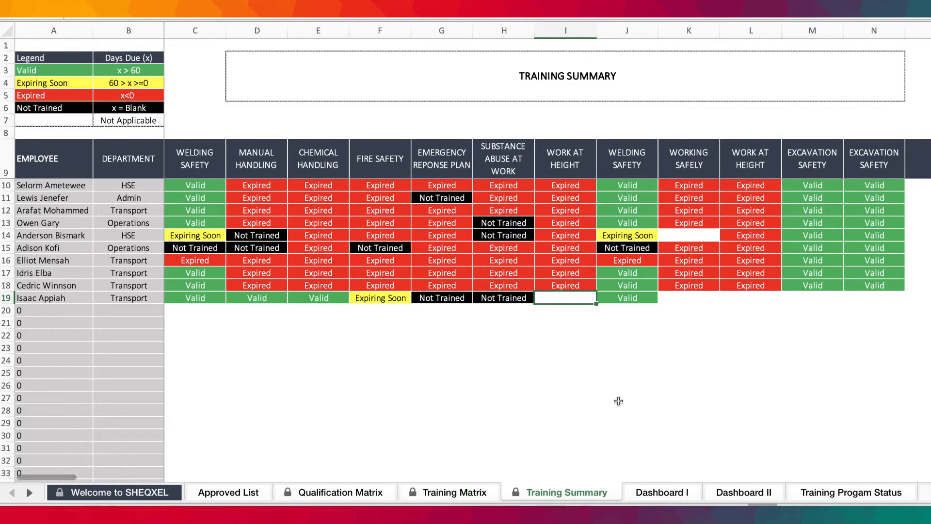
pyautogui.click(195, 297)
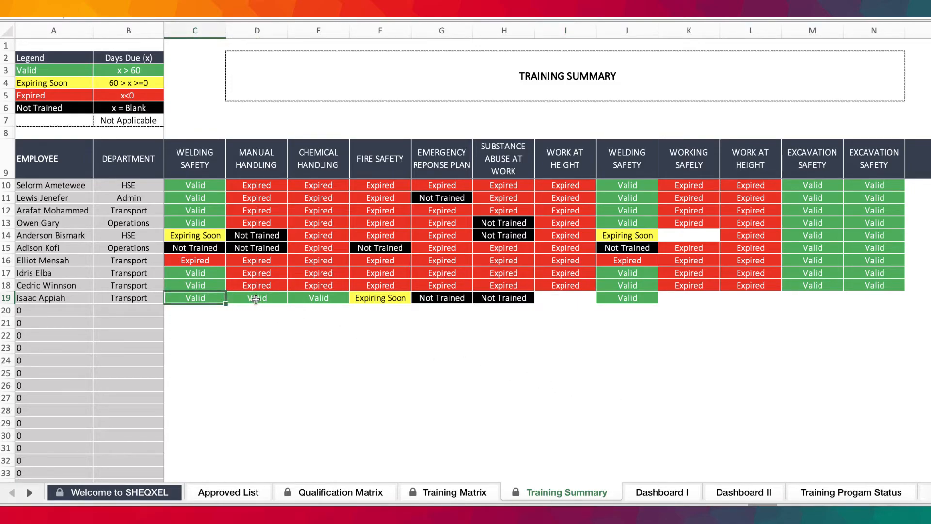
pyautogui.click(379, 297)
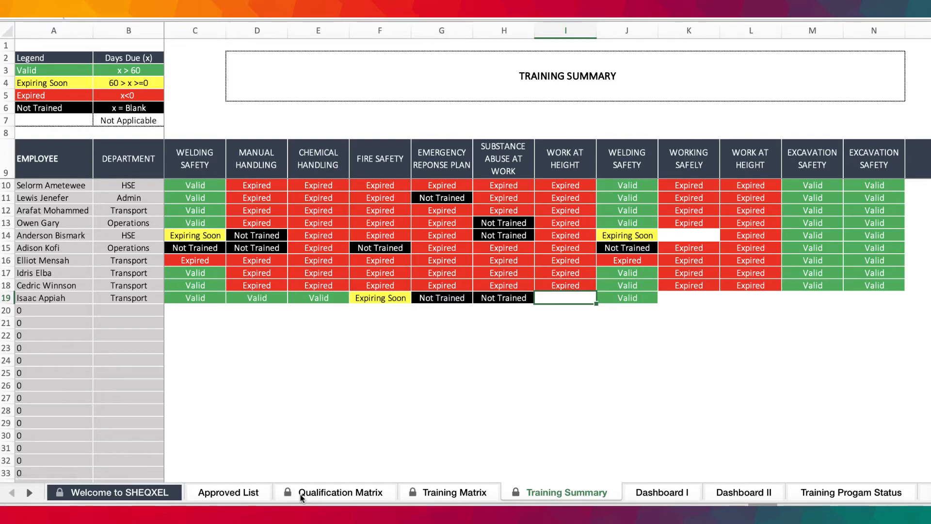
pyautogui.click(341, 491)
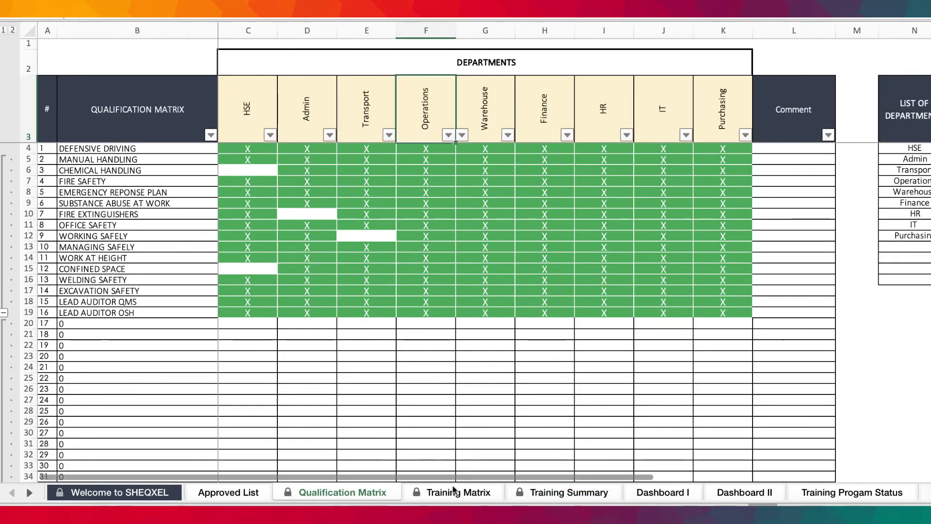
pyautogui.click(457, 492)
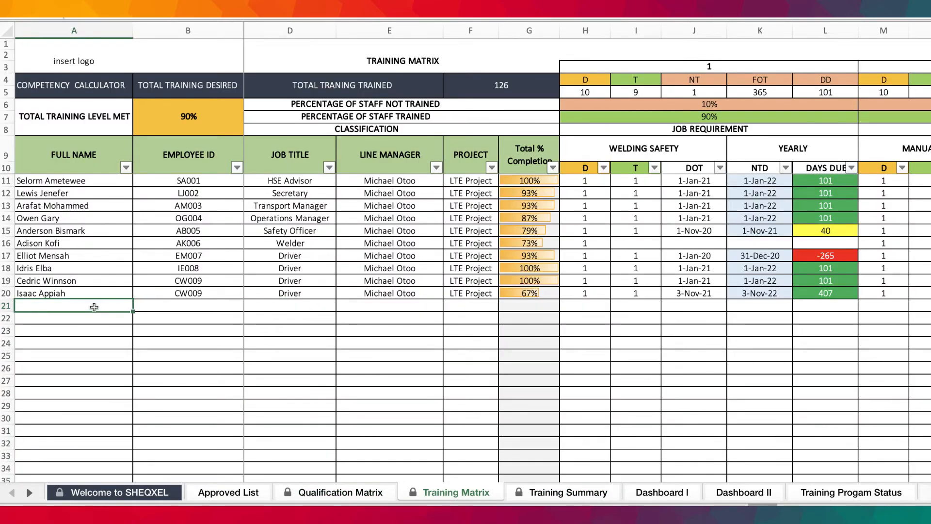
pyautogui.write('Mina Ouattara')
pyautogui.click(188, 305)
pyautogui.write('CW009')
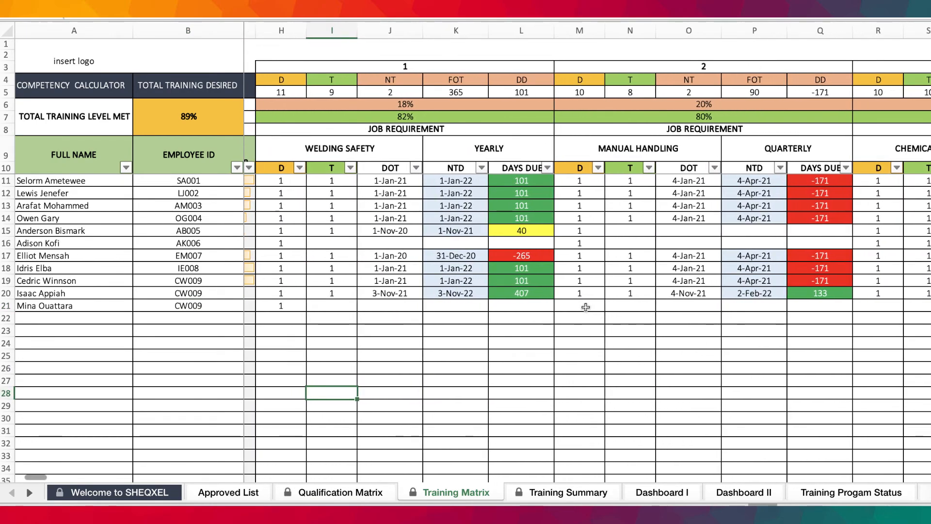
pyautogui.hscroll(3)
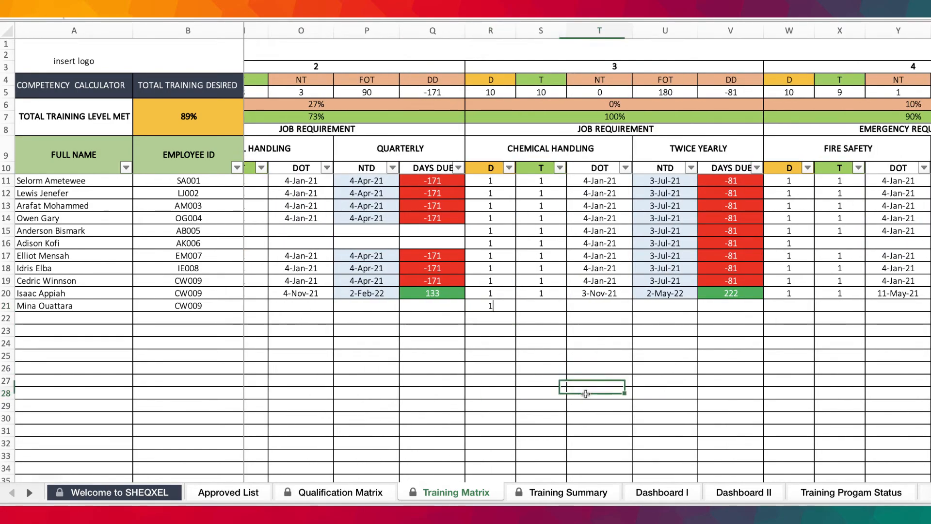
pyautogui.hscroll(-3)
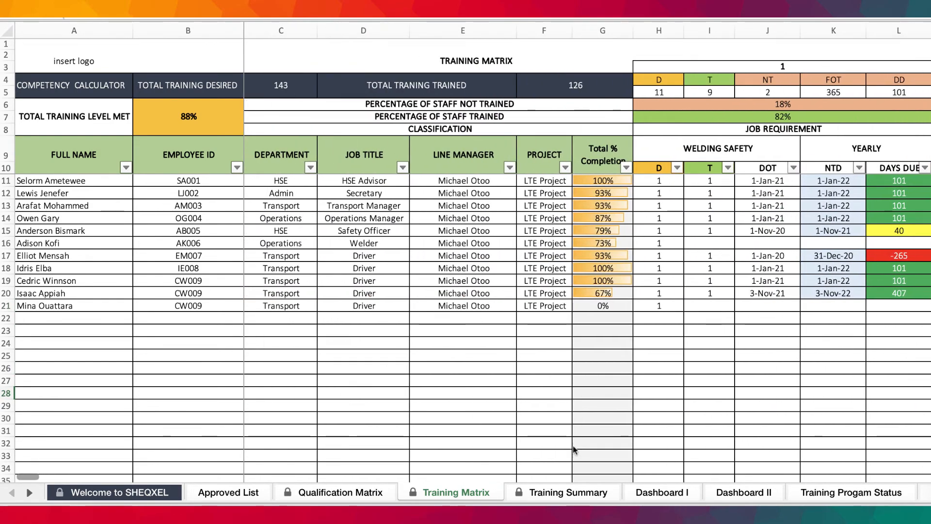
pyautogui.click(565, 491)
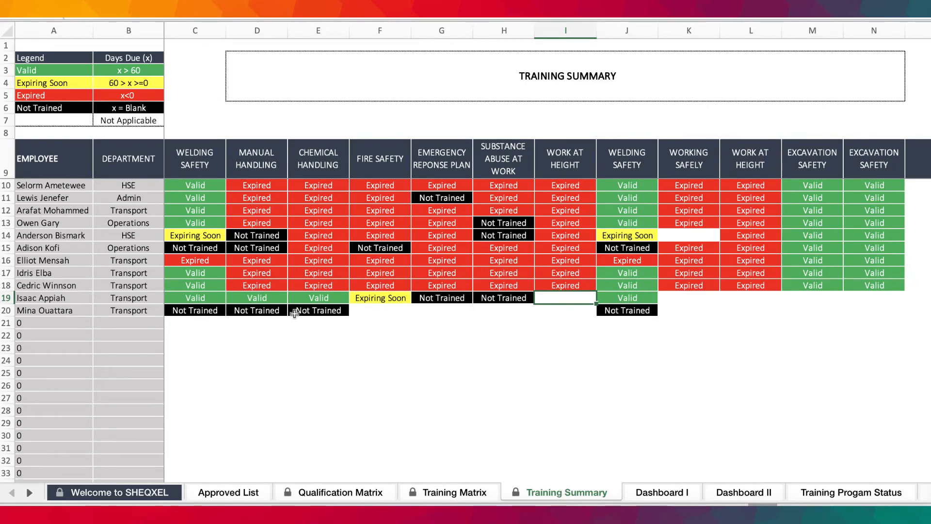
pyautogui.moveTo(333, 313)
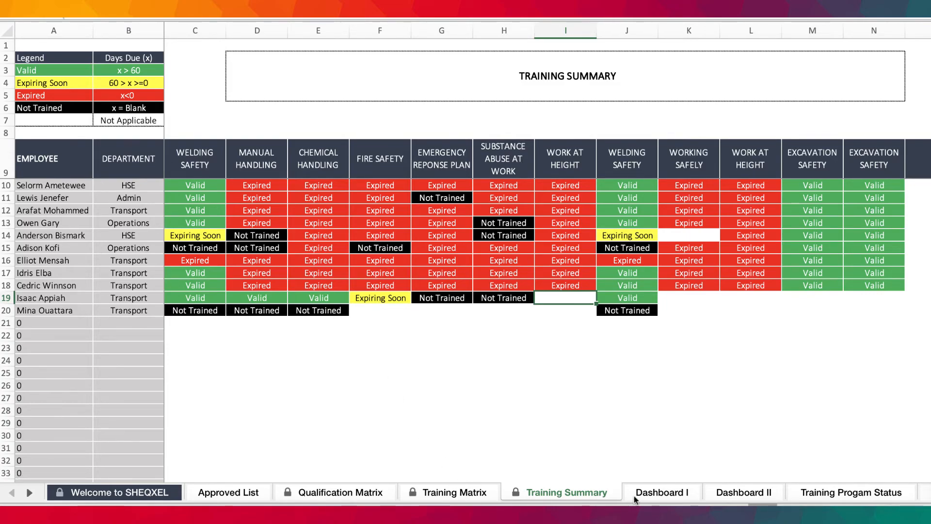
pyautogui.click(452, 492)
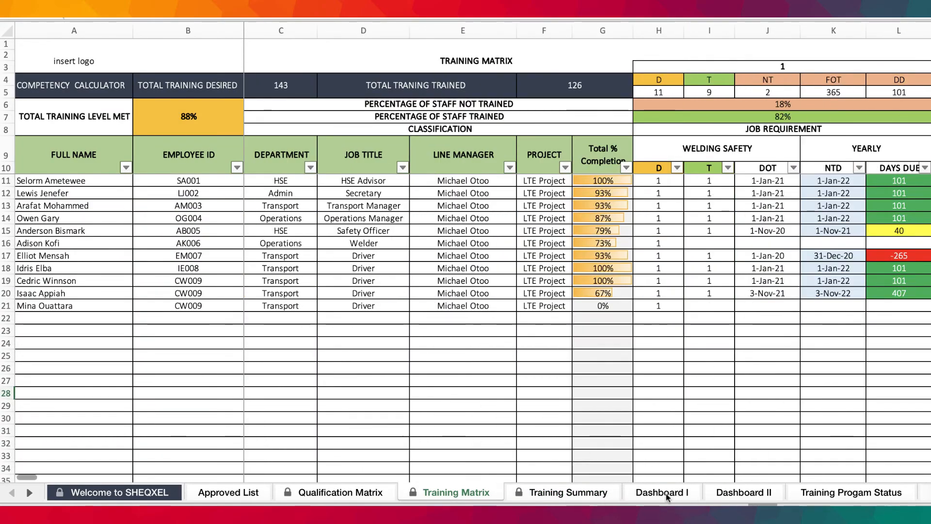
pyautogui.click(661, 492)
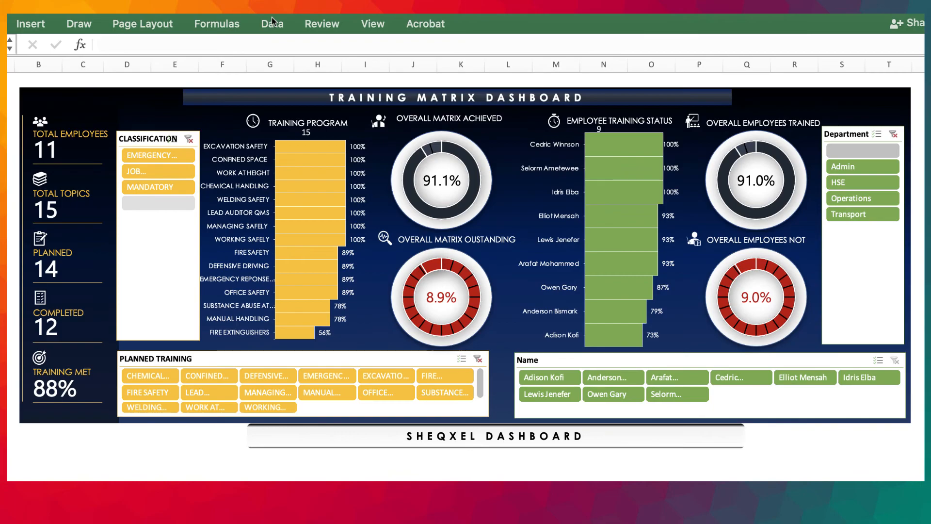
pyautogui.click(271, 23)
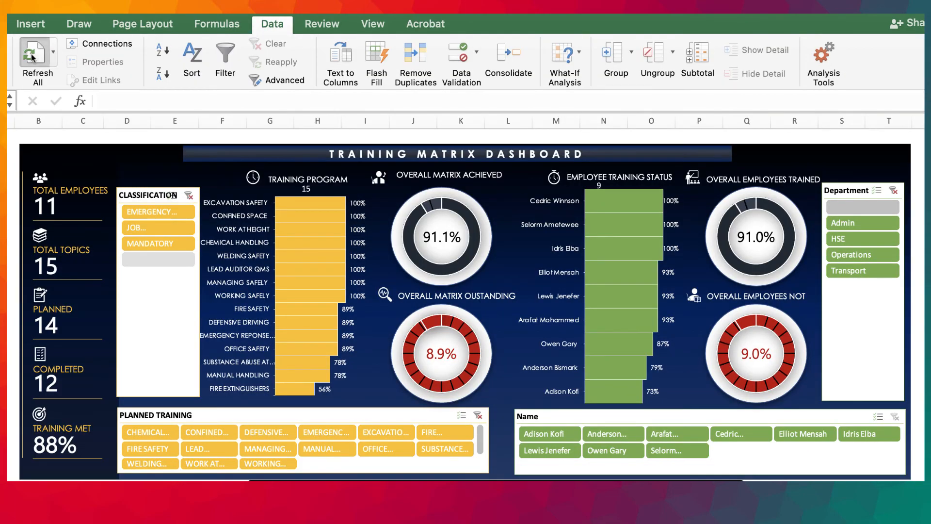
pyautogui.click(36, 61)
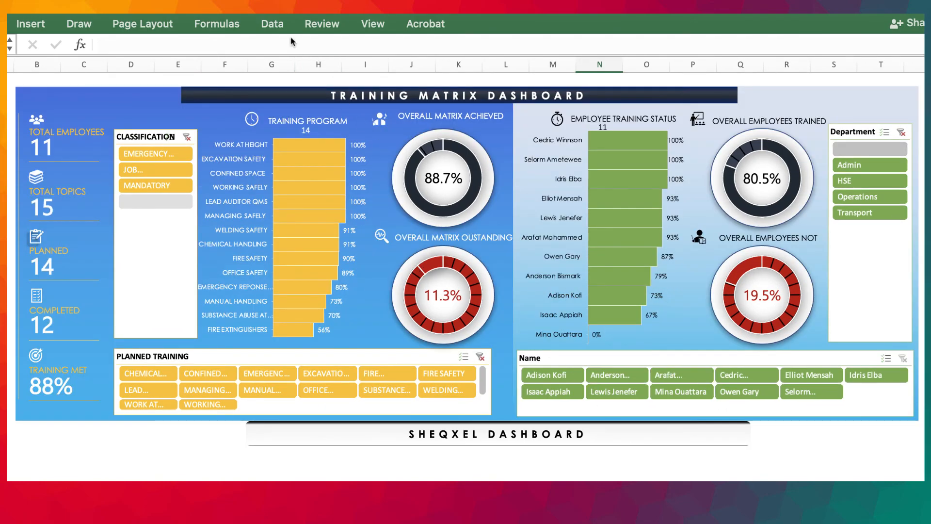
pyautogui.click(271, 24)
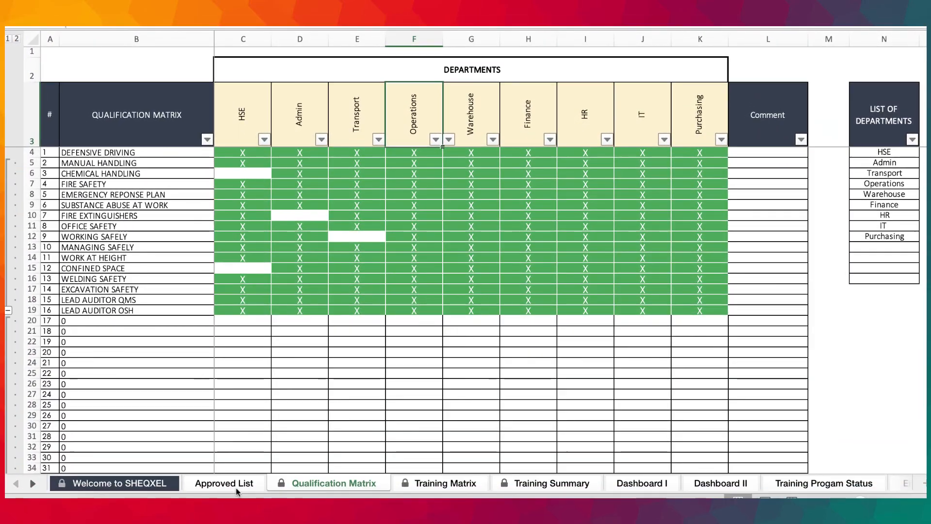
# Return to the Welcome to SHEQXEL sheet.
pyautogui.click(115, 482)
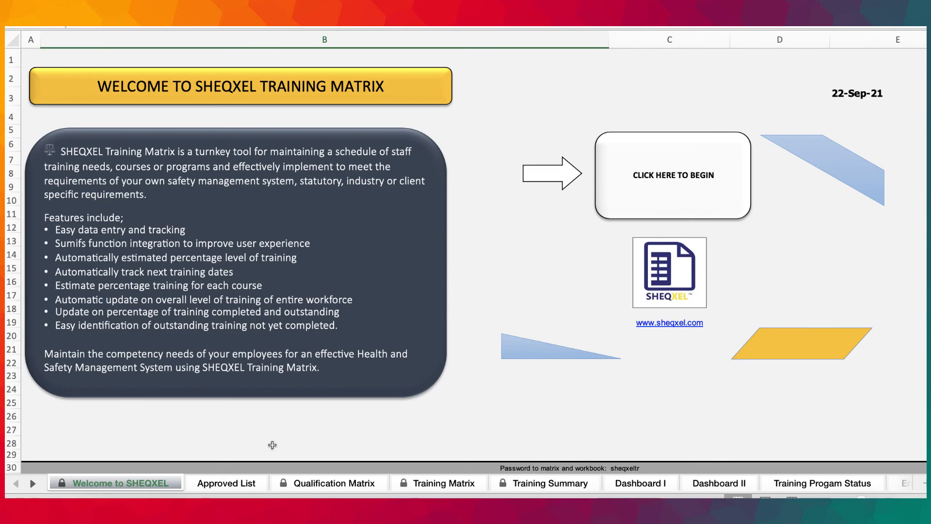
pyautogui.moveTo(273, 448)
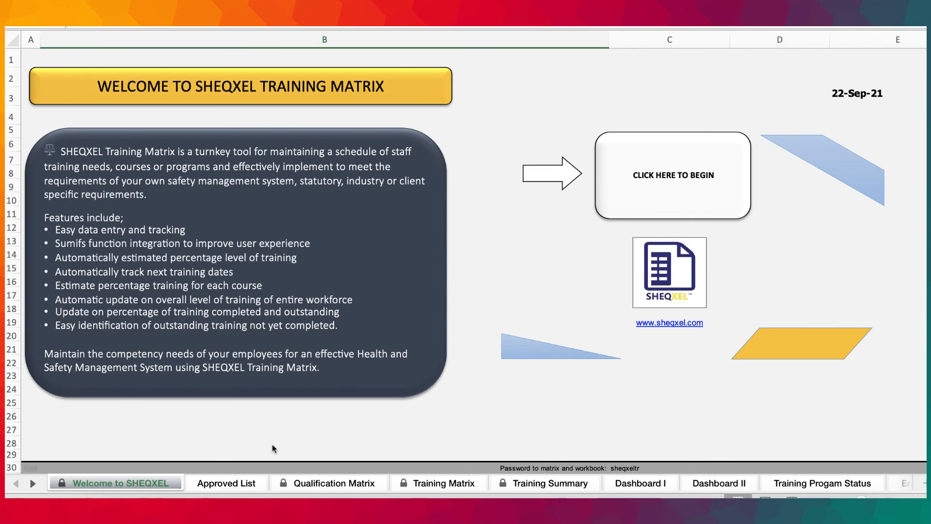